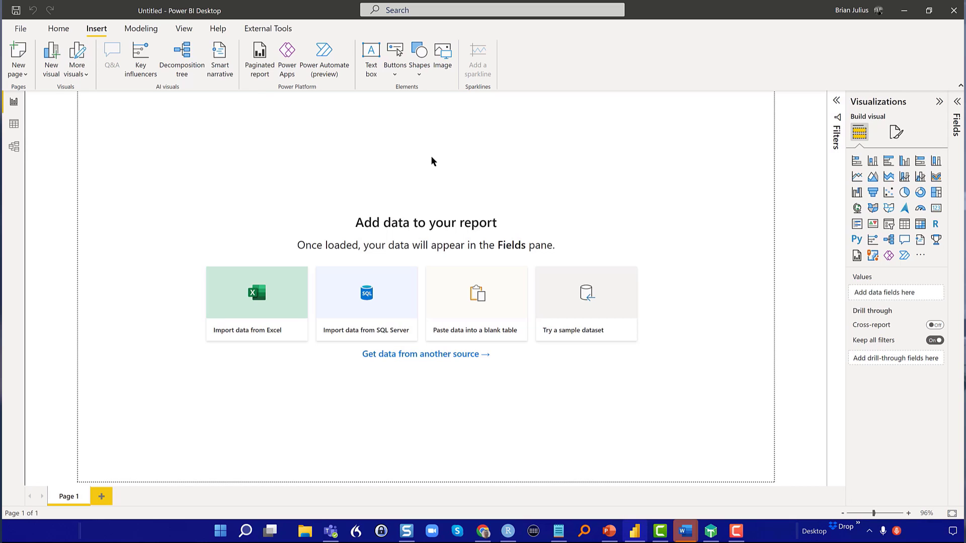
{"action": "mouse_move", "coordinate": [141, 28]}
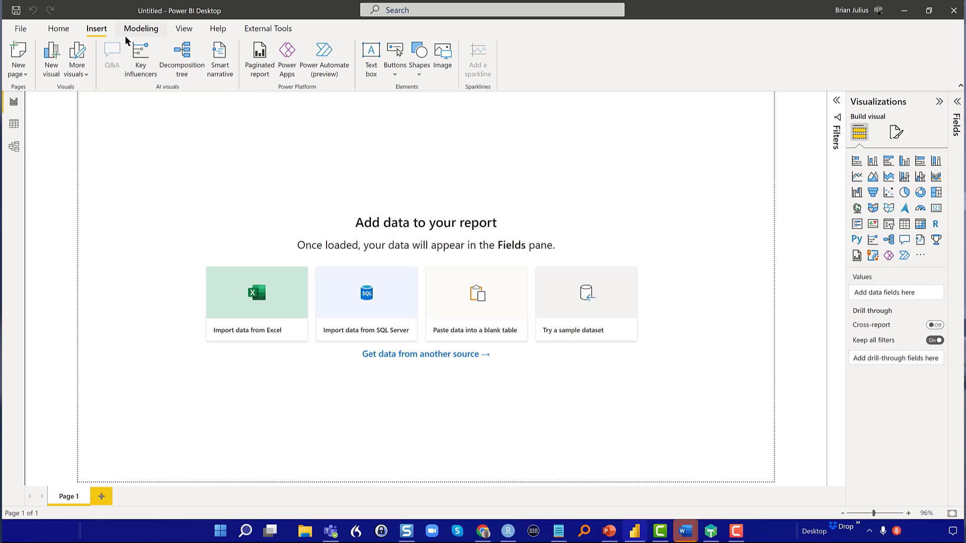
{"action": "mouse_move", "coordinate": [183, 28]}
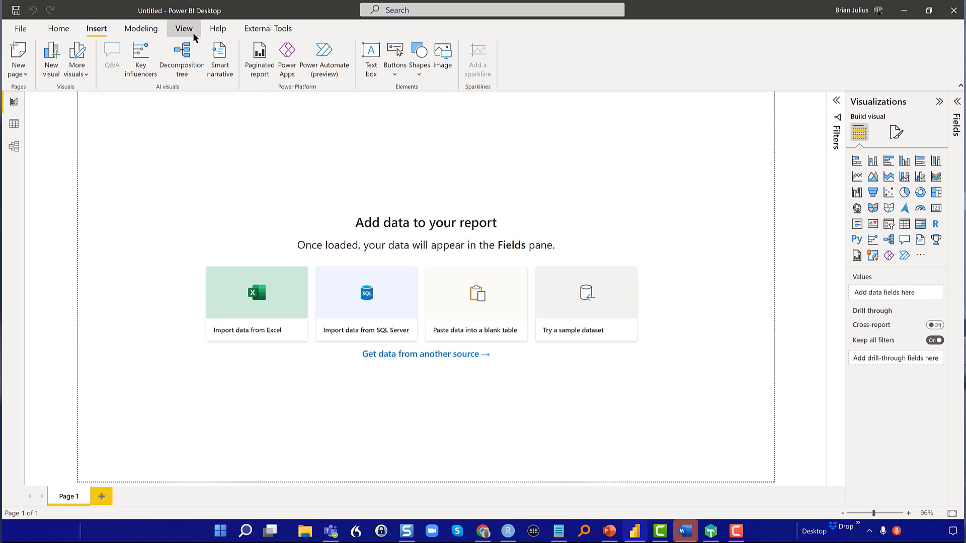
- Start importing a report theme from file and browse to the Desktop folder
{"action": "left_click", "coordinate": [183, 28]}
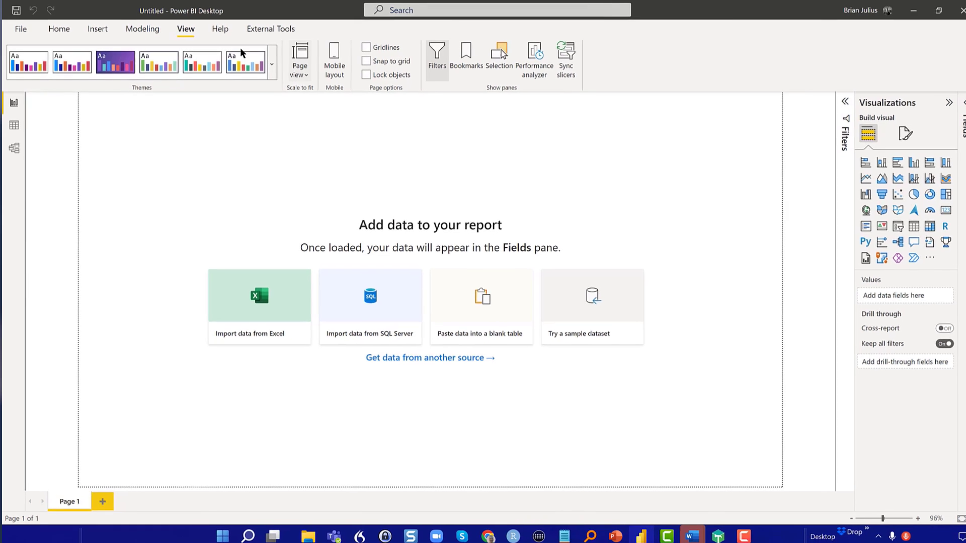
{"action": "left_click", "coordinate": [271, 63]}
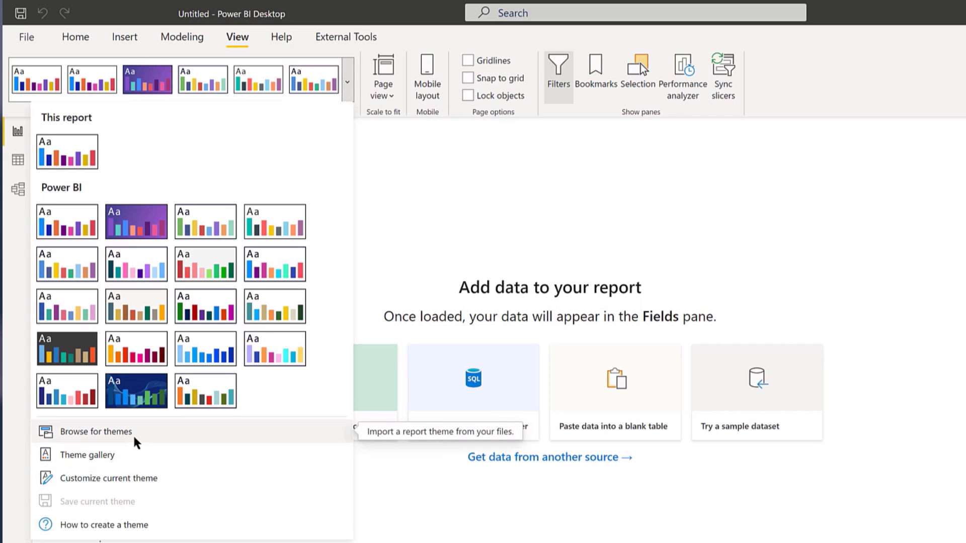
{"action": "left_click", "coordinate": [95, 432]}
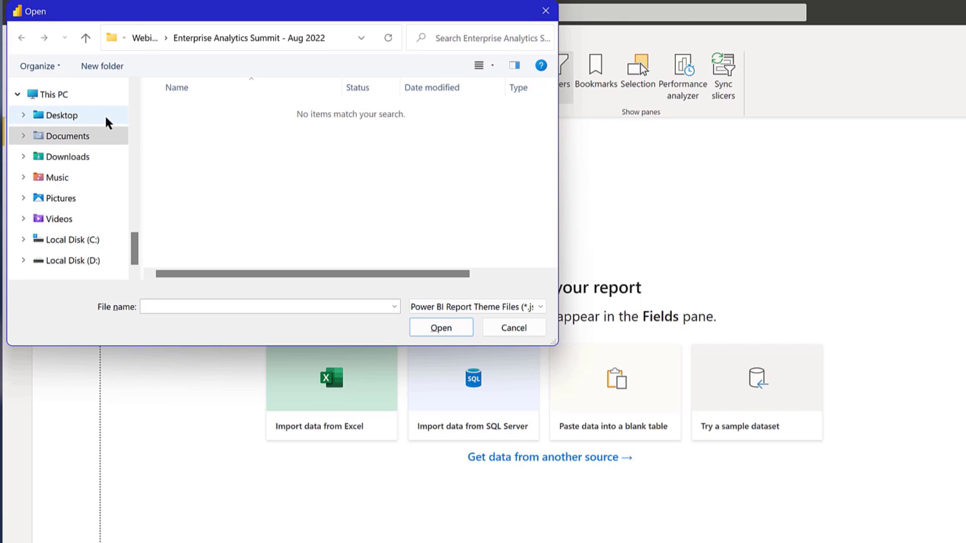
{"action": "left_click", "coordinate": [60, 114]}
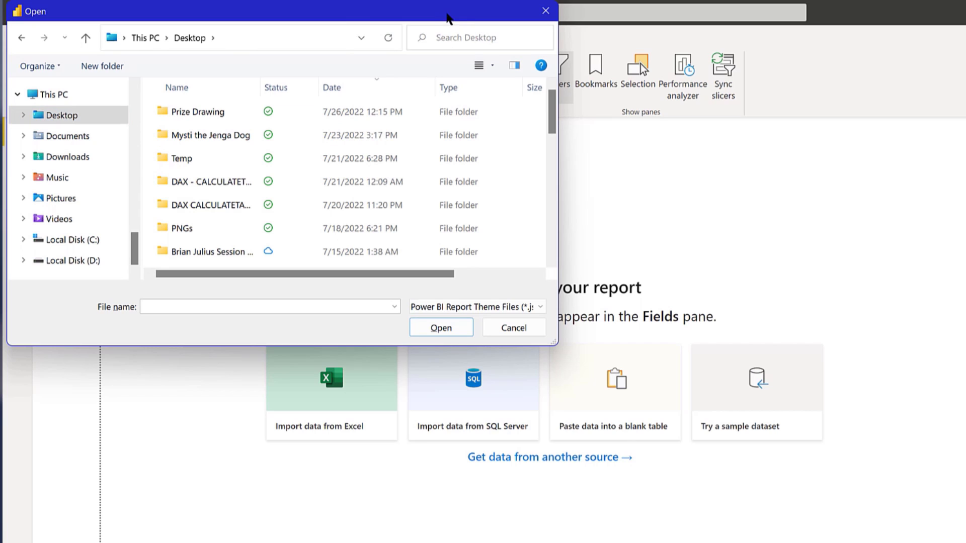
- Search for eDNA.json, load it as the report theme and dismiss the success dialog
{"action": "type", "text": "edna.jo"}
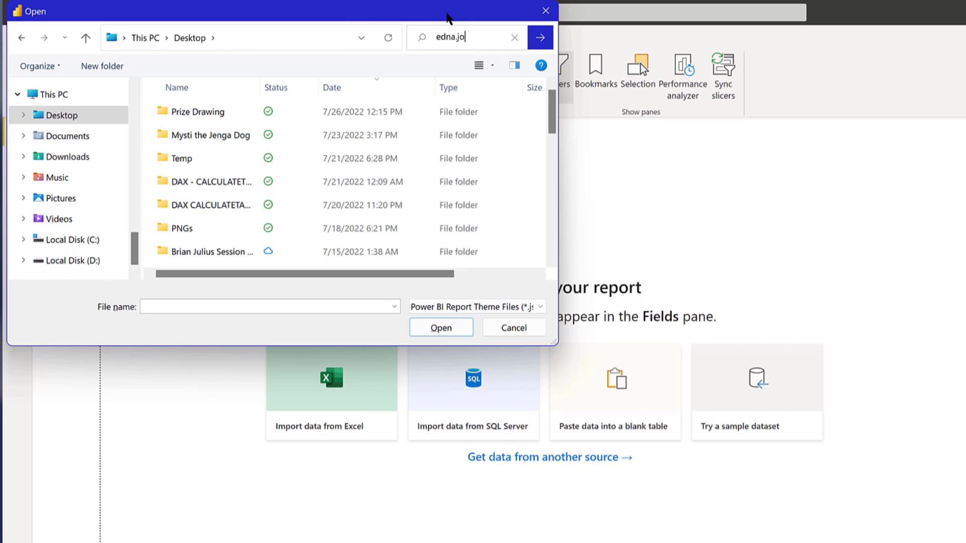
{"action": "type", "text": "son"}
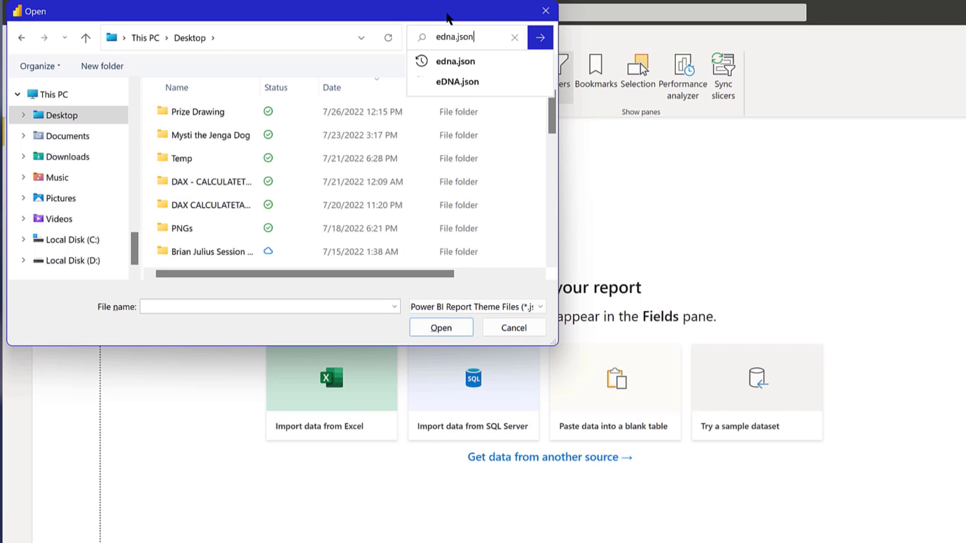
{"action": "mouse_move", "coordinate": [470, 54]}
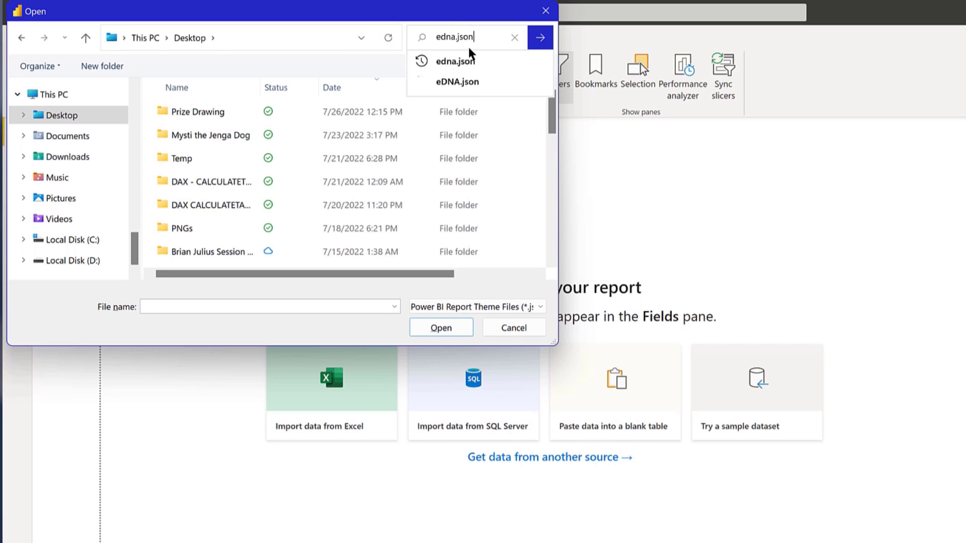
{"action": "left_click", "coordinate": [540, 37]}
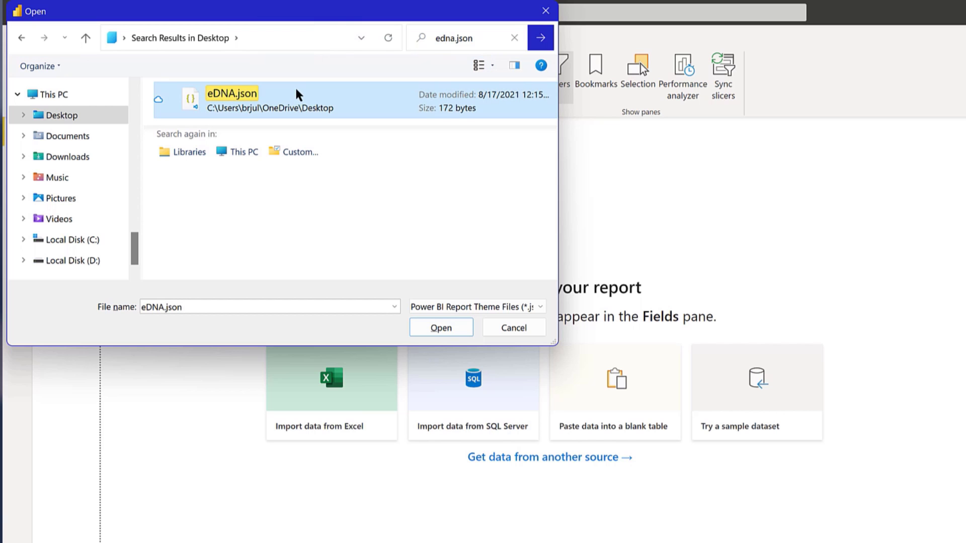
{"action": "left_click", "coordinate": [441, 327]}
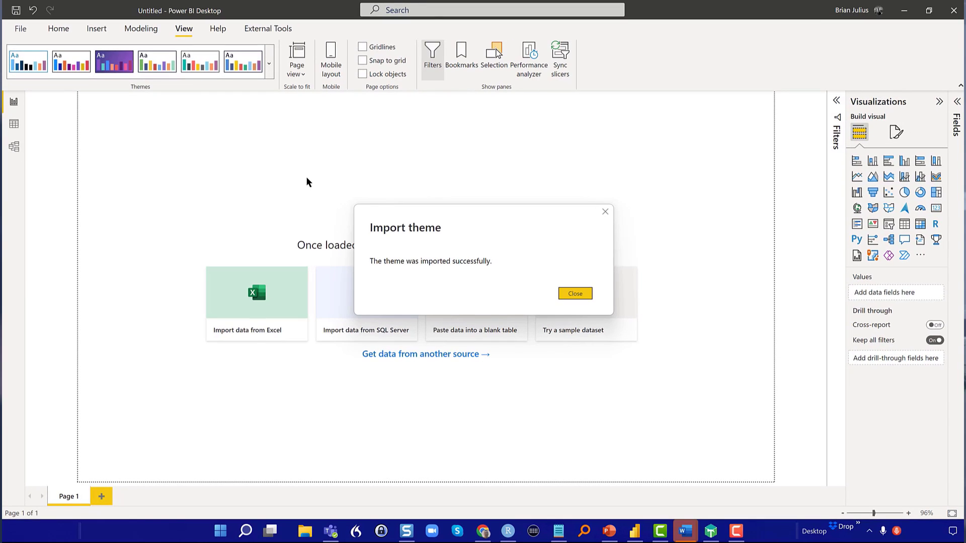
{"action": "mouse_move", "coordinate": [448, 242]}
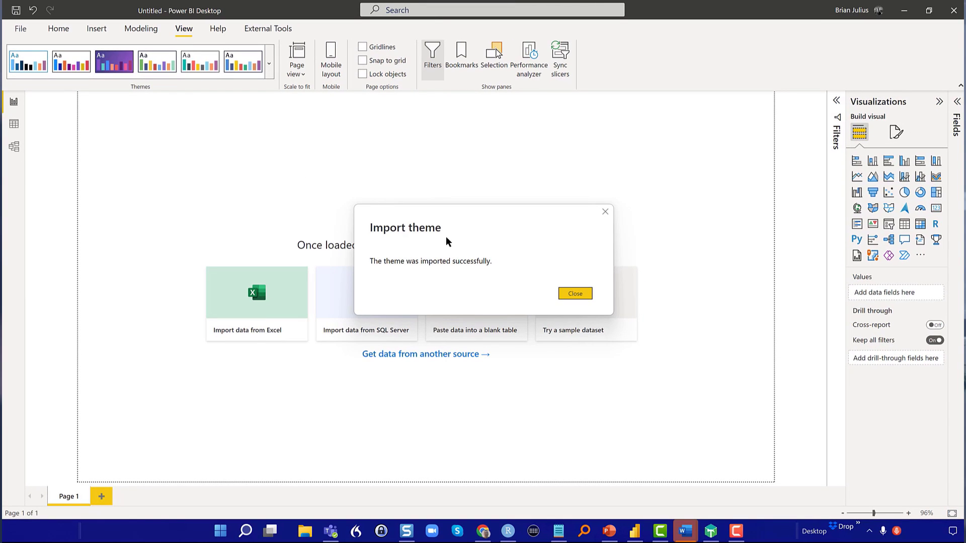
{"action": "left_click", "coordinate": [574, 293]}
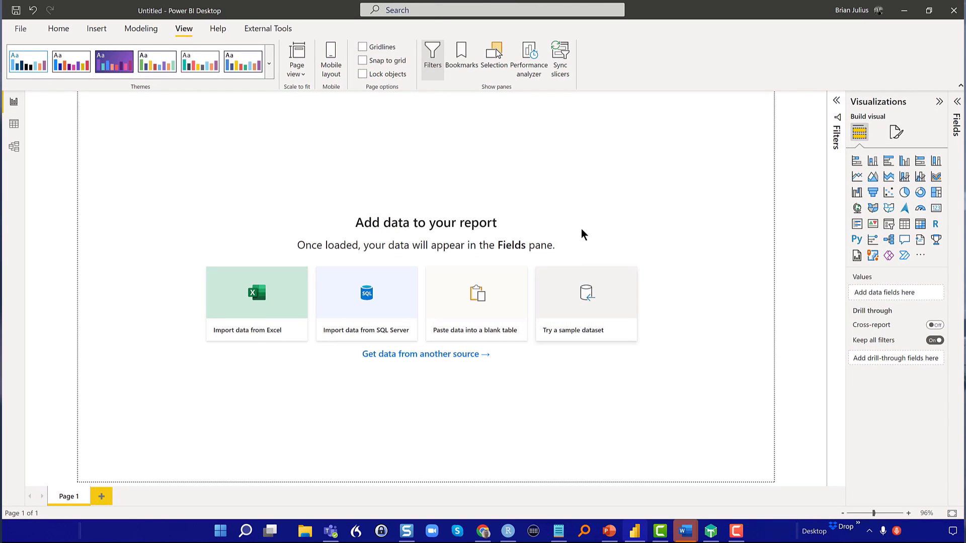
{"action": "mouse_move", "coordinate": [580, 209]}
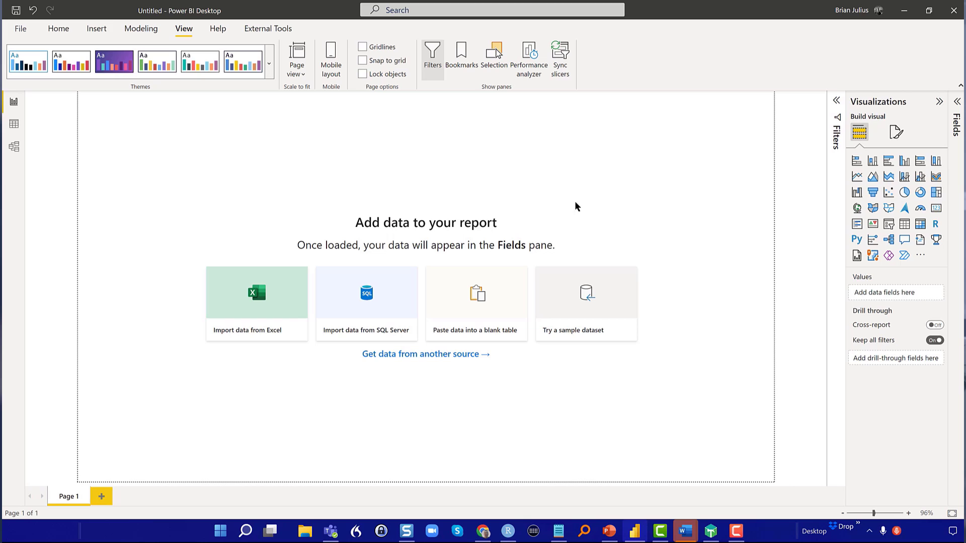
{"action": "left_click", "coordinate": [58, 29]}
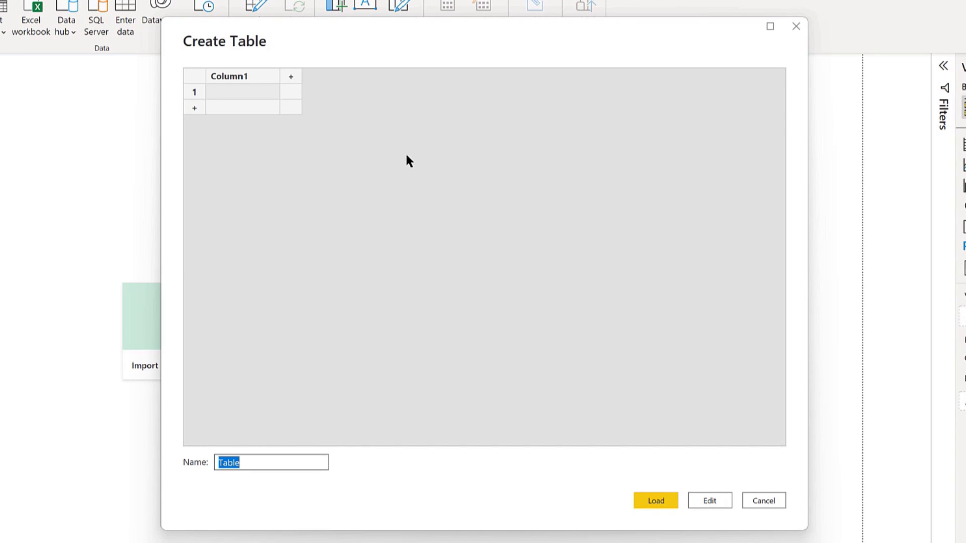
- Name the new Enter Data table Key Measures
{"action": "type", "text": "KEy"}
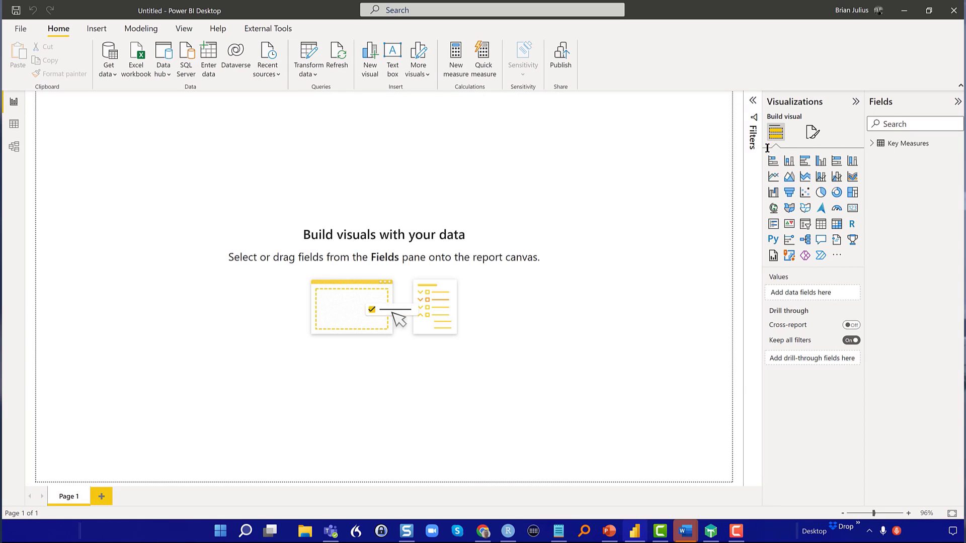
{"action": "mouse_move", "coordinate": [502, 160]}
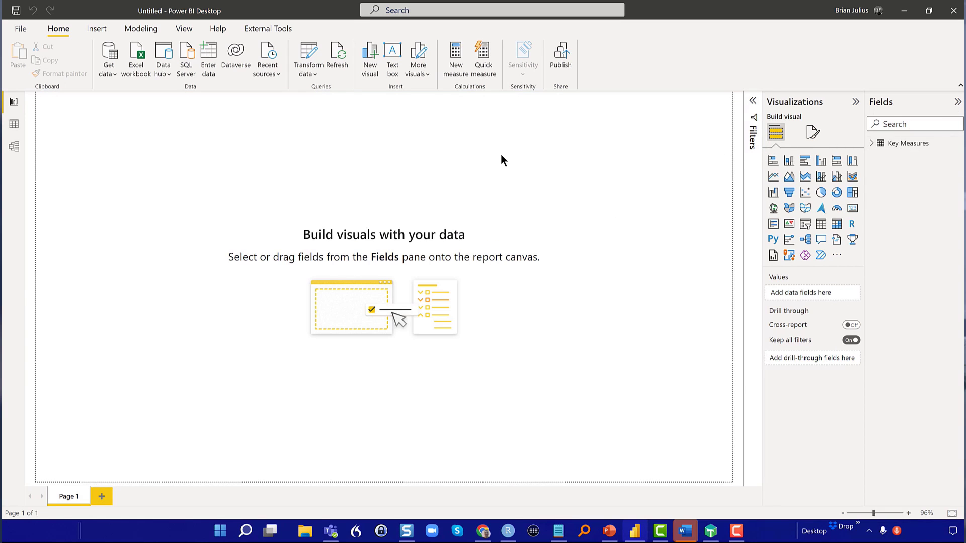
{"action": "mouse_move", "coordinate": [479, 156]}
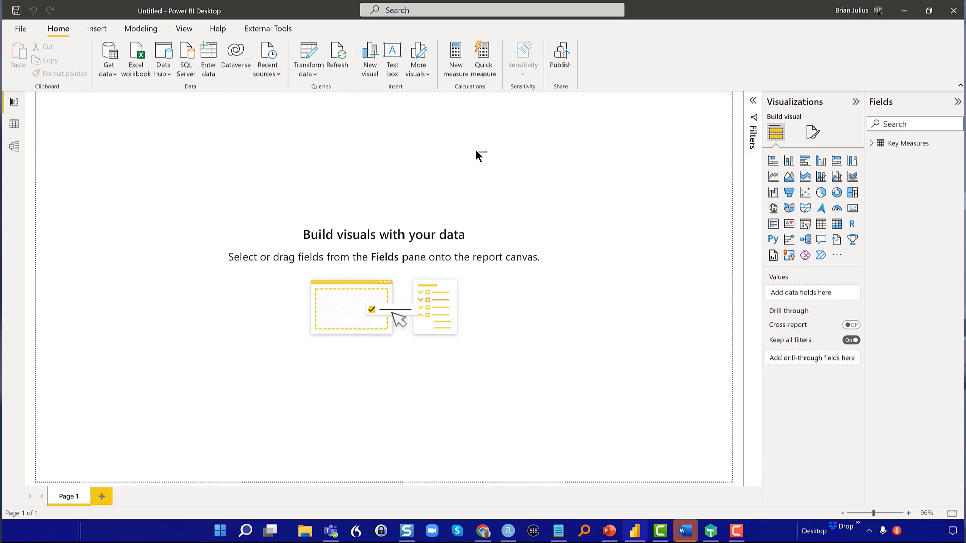
{"action": "mouse_move", "coordinate": [413, 137]}
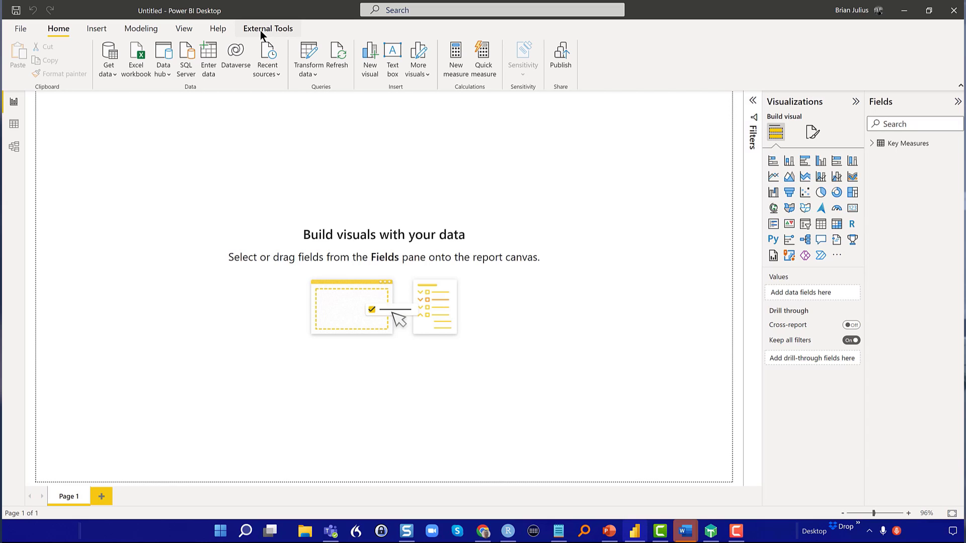
{"action": "mouse_move", "coordinate": [218, 28]}
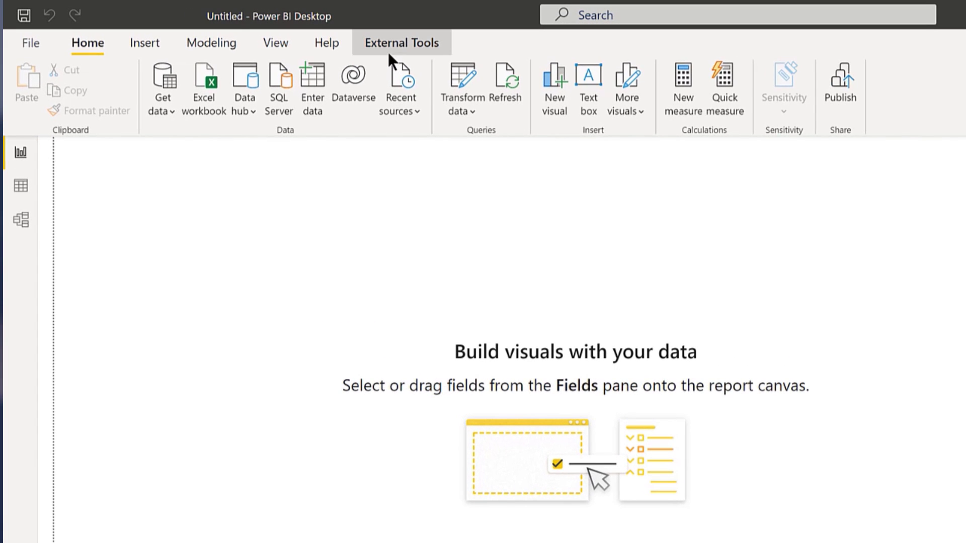
- Show the External Tools ribbon tab with the installed tools
{"action": "left_click", "coordinate": [402, 42]}
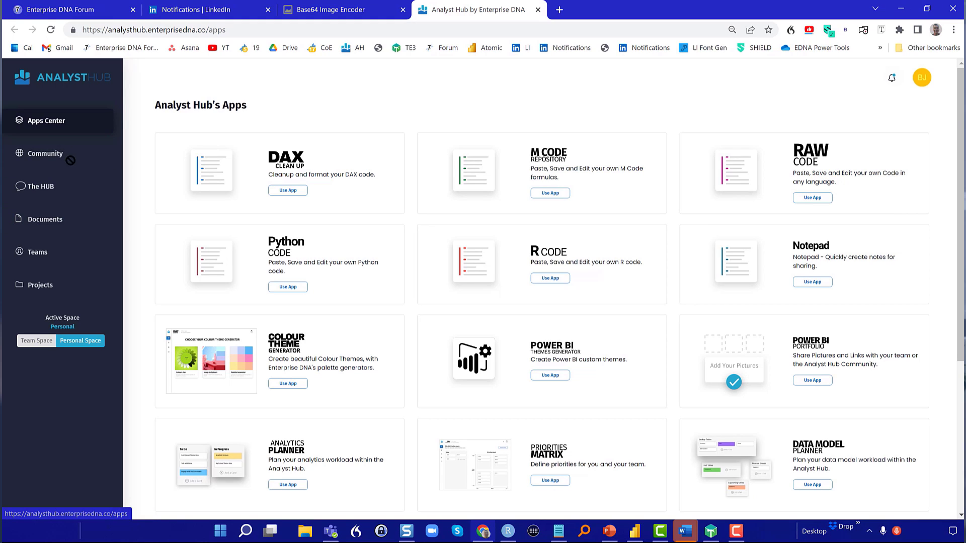
- From Community documents, open EDNA Extended Date Table and copy its M code
{"action": "left_click", "coordinate": [44, 152]}
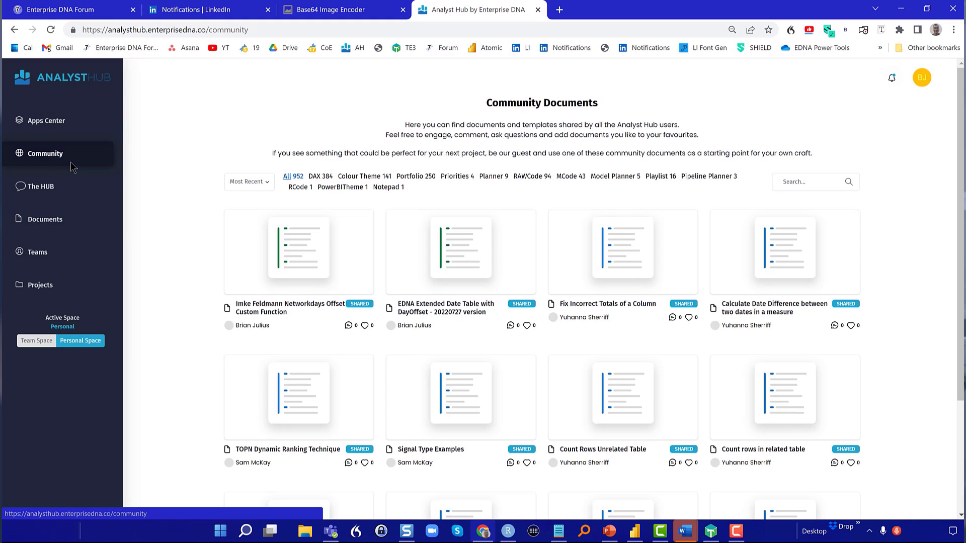
{"action": "mouse_move", "coordinate": [460, 251]}
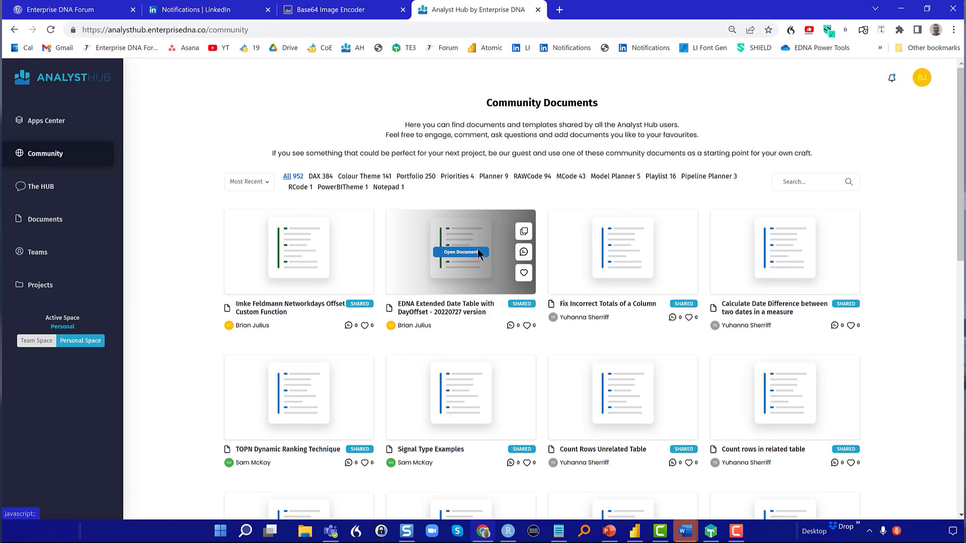
{"action": "left_click", "coordinate": [461, 252]}
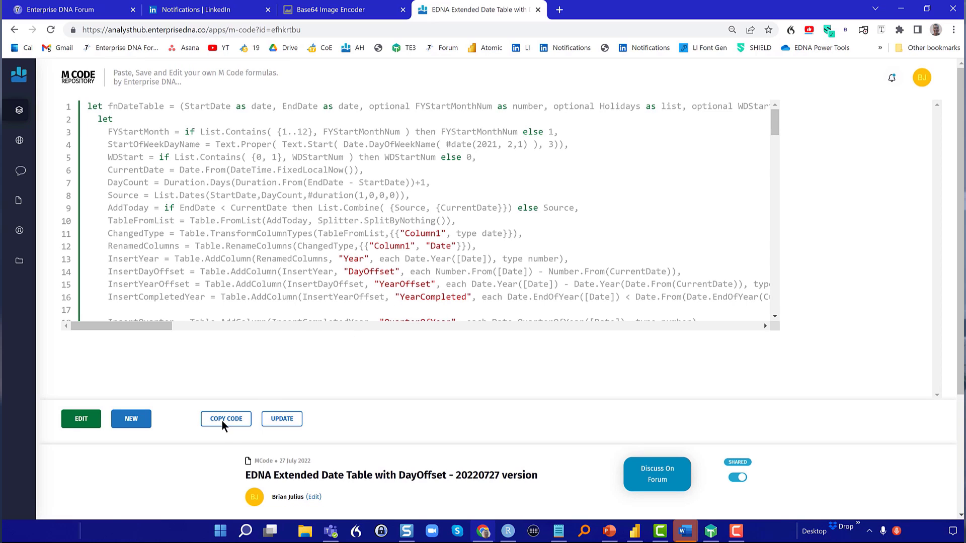
{"action": "left_click", "coordinate": [225, 418]}
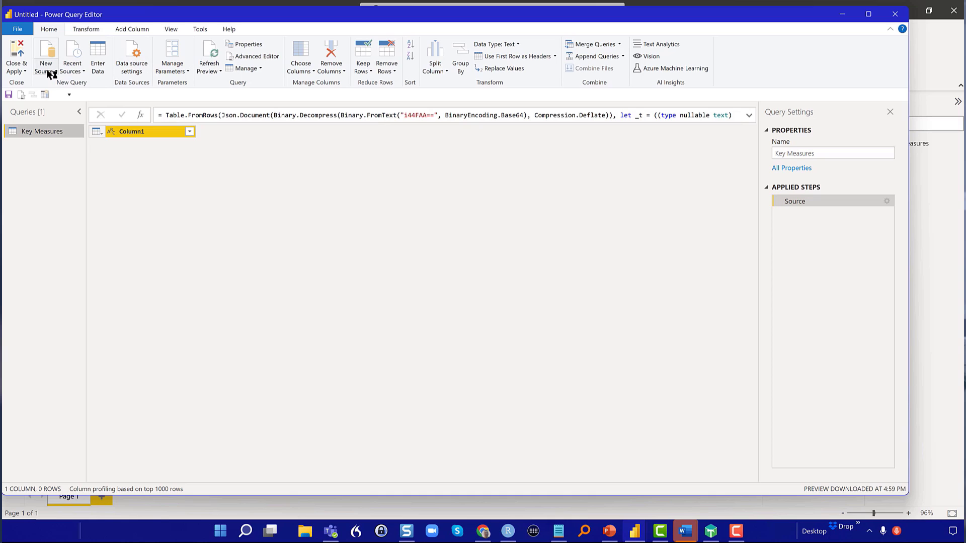
- Create a blank query and paste the copied date table M code in Advanced Editor
{"action": "left_click", "coordinate": [45, 56]}
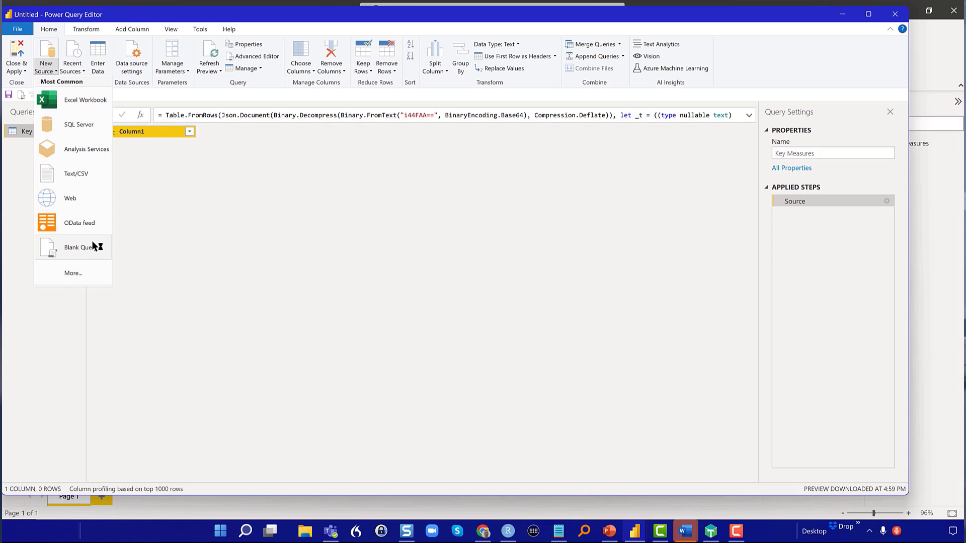
{"action": "left_click", "coordinate": [80, 248]}
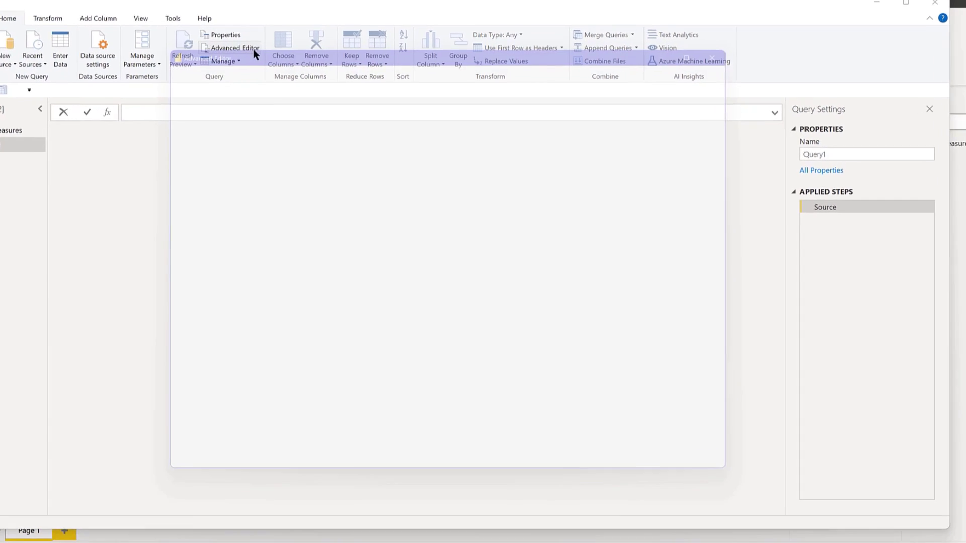
{"action": "left_click", "coordinate": [232, 48]}
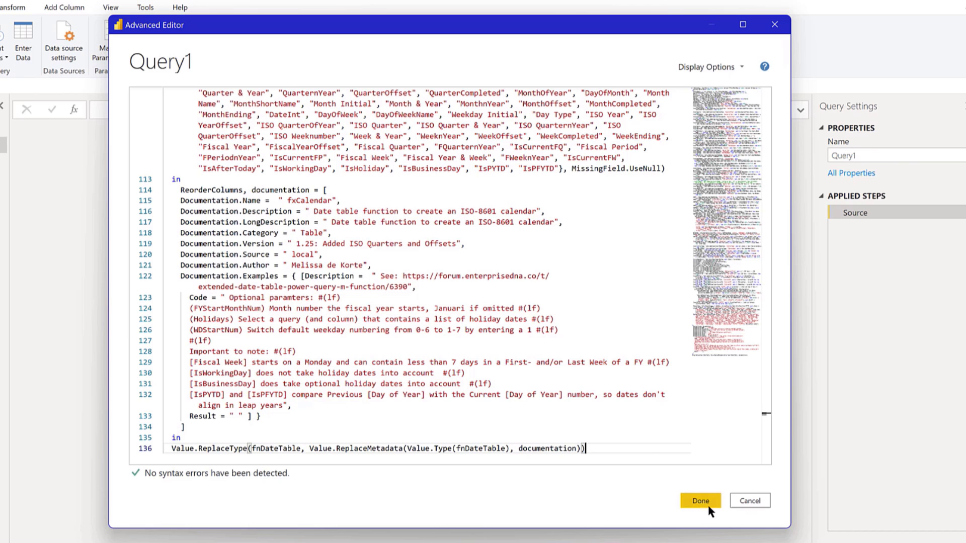
{"action": "left_click", "coordinate": [701, 500]}
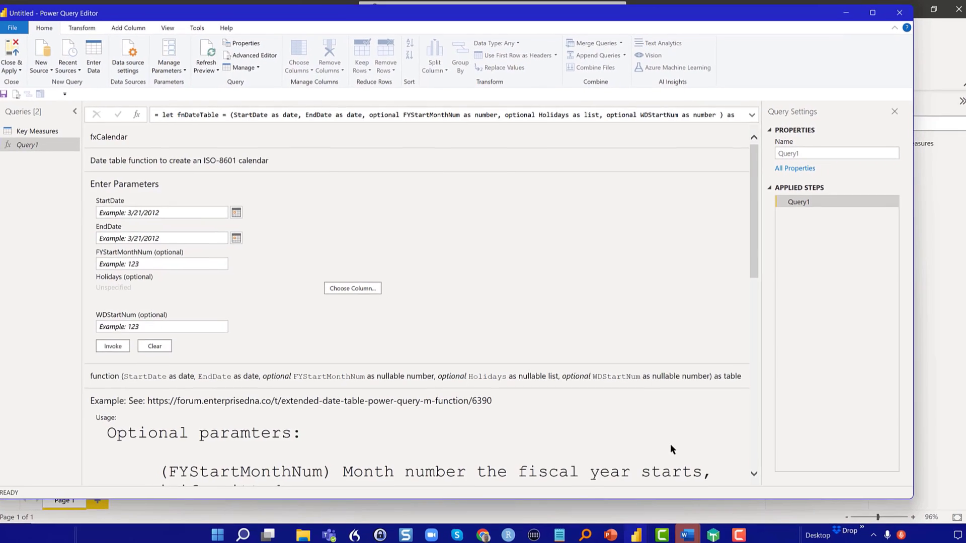
- Invoke fxCalendar with StartDate 1/1/2021, EndDate 12/31/2023 and FYStartMonthNum 7
{"action": "left_click", "coordinate": [163, 212]}
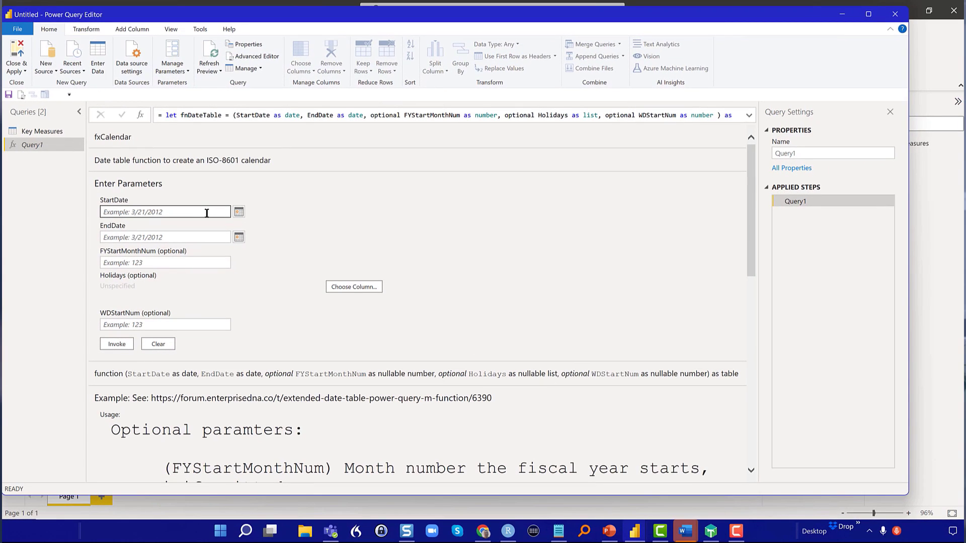
{"action": "left_click", "coordinate": [165, 211]}
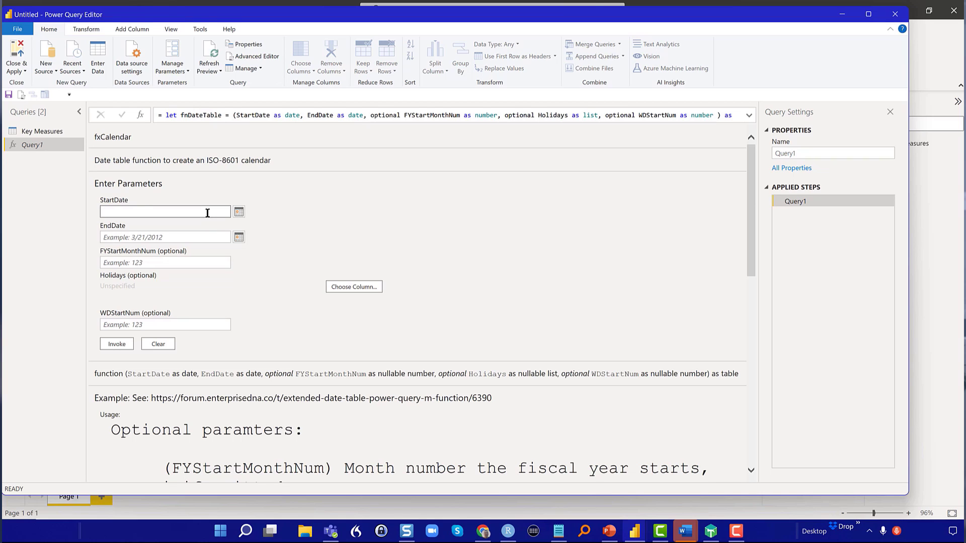
{"action": "left_click", "coordinate": [164, 212]}
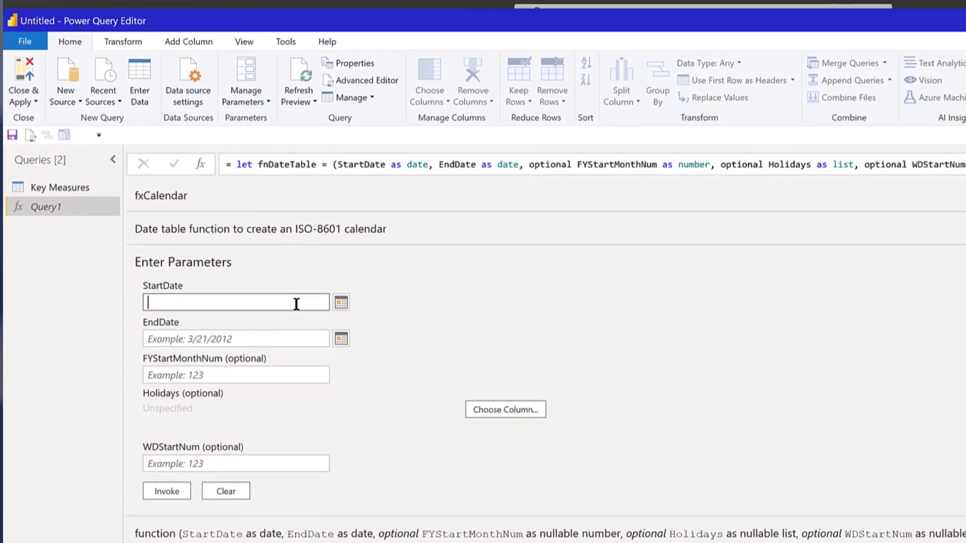
{"action": "type", "text": "1/"}
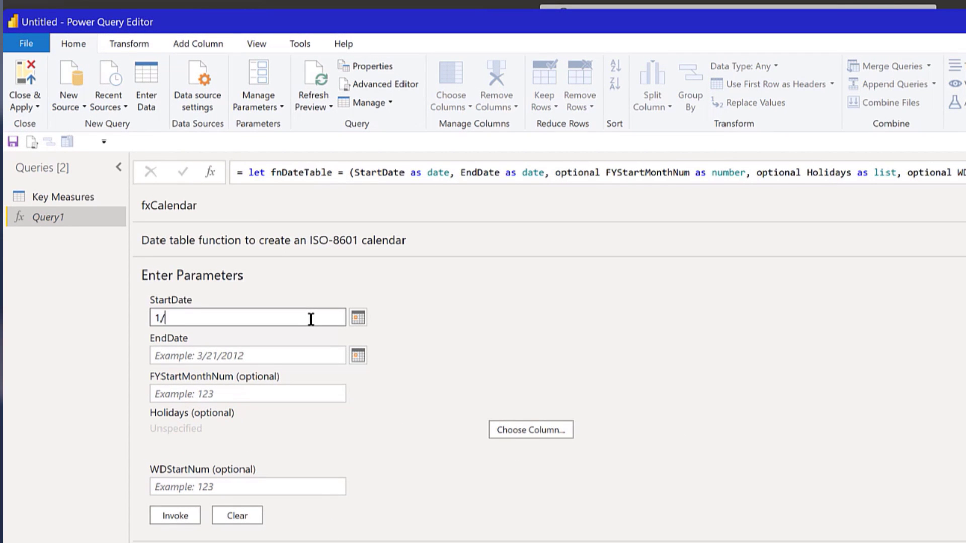
{"action": "type", "text": "1/2021"}
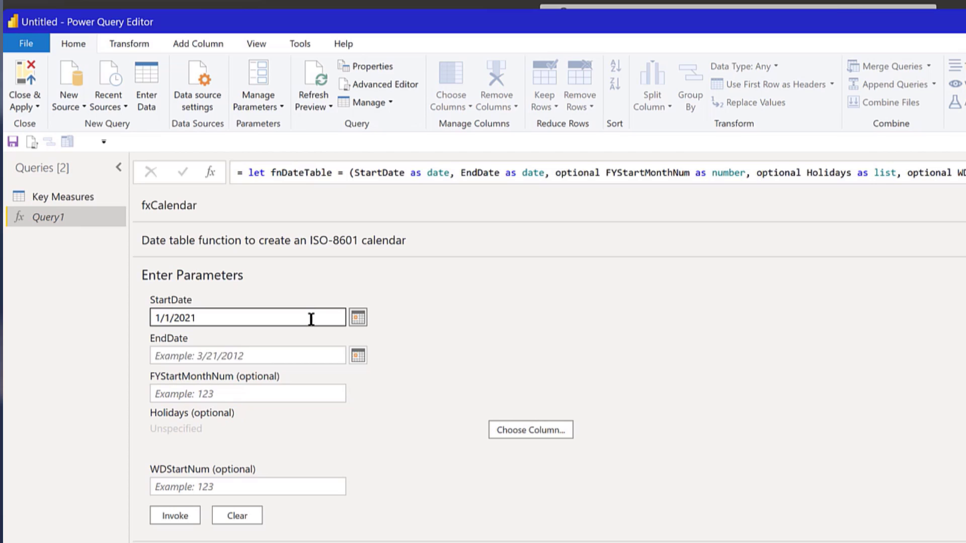
{"action": "left_click", "coordinate": [247, 355]}
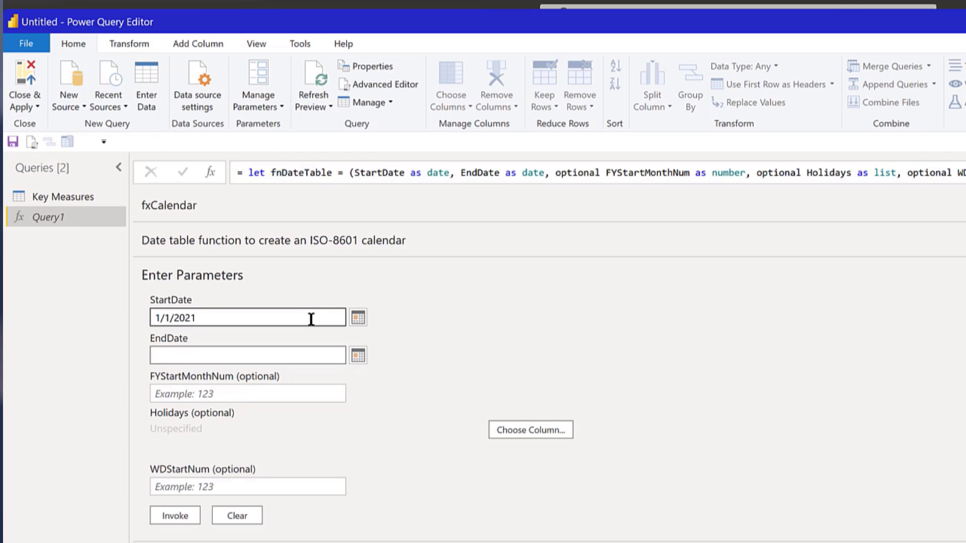
{"action": "left_click", "coordinate": [247, 354]}
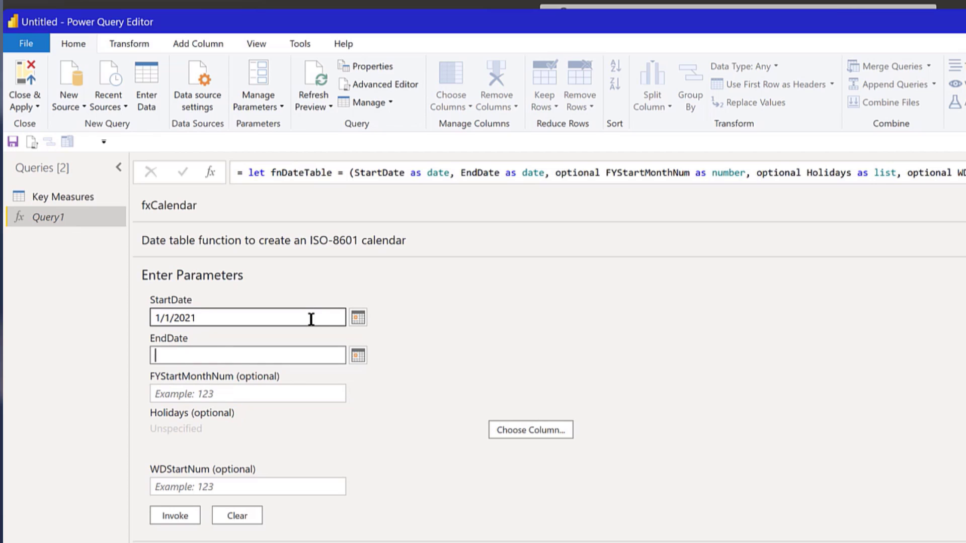
{"action": "type", "text": "12/31/2023"}
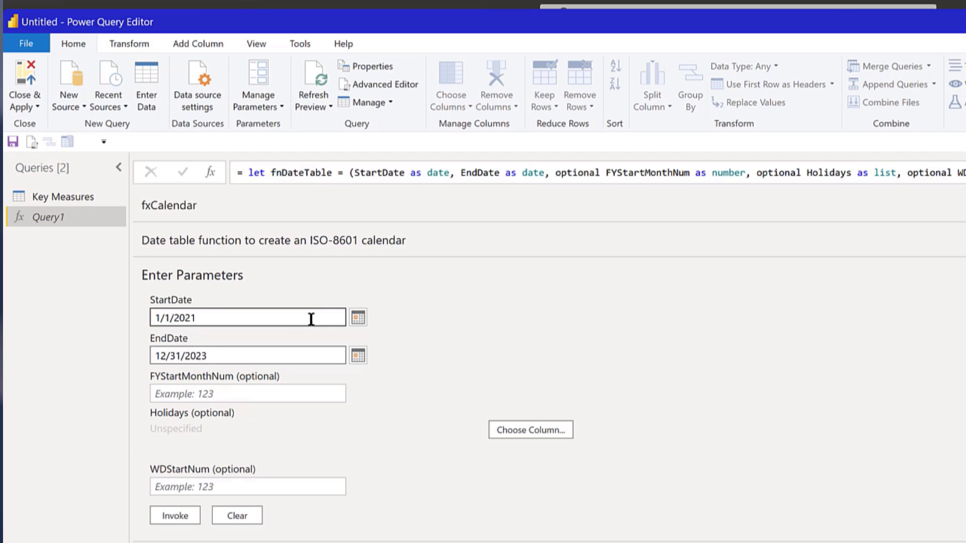
{"action": "left_click", "coordinate": [246, 394]}
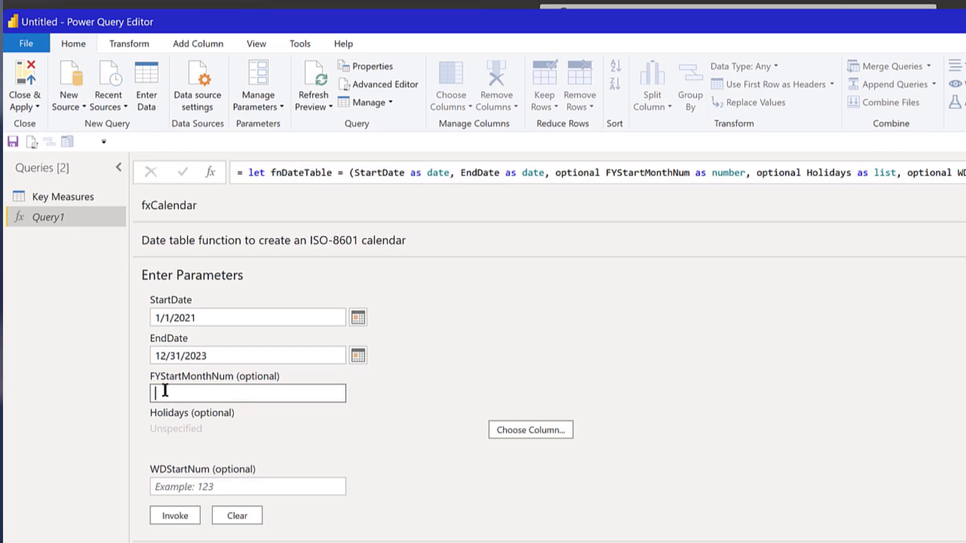
{"action": "type", "text": "7"}
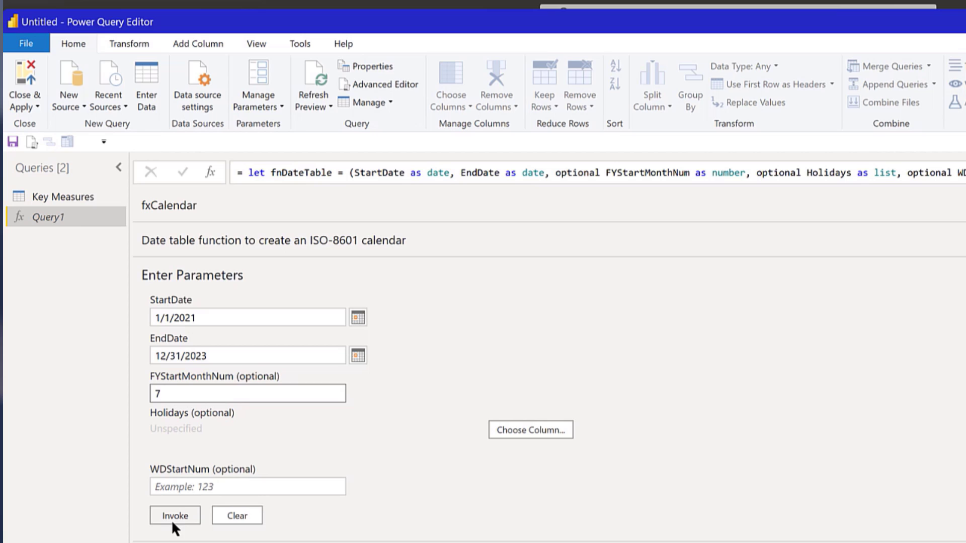
{"action": "left_click", "coordinate": [174, 515]}
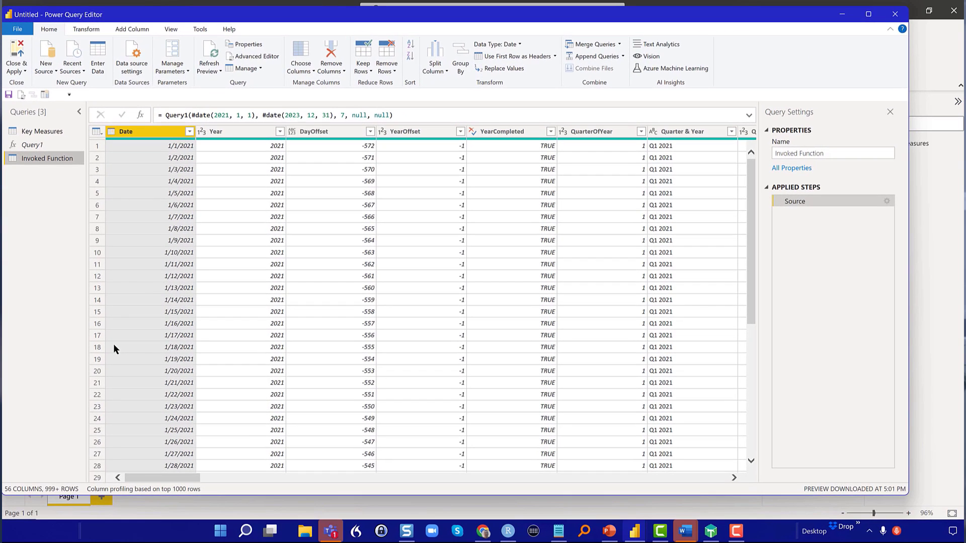
{"action": "mouse_move", "coordinate": [65, 158]}
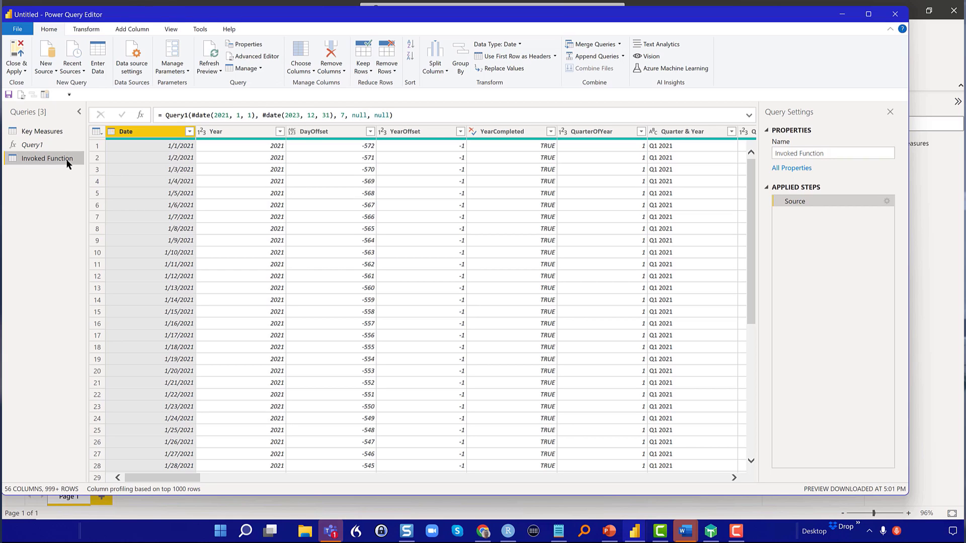
- Rename the Invoked Function query to Dates
{"action": "double_click", "coordinate": [47, 158]}
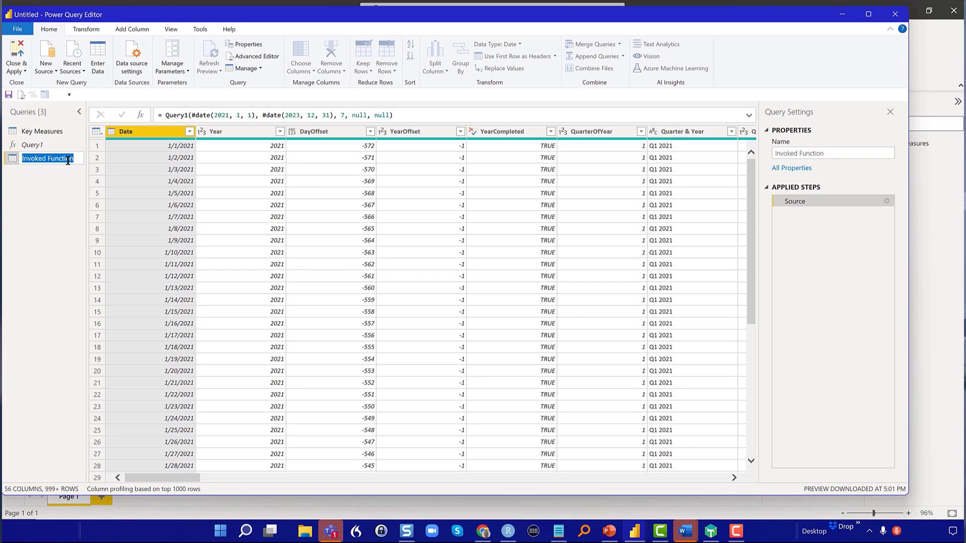
{"action": "type", "text": "Dates"}
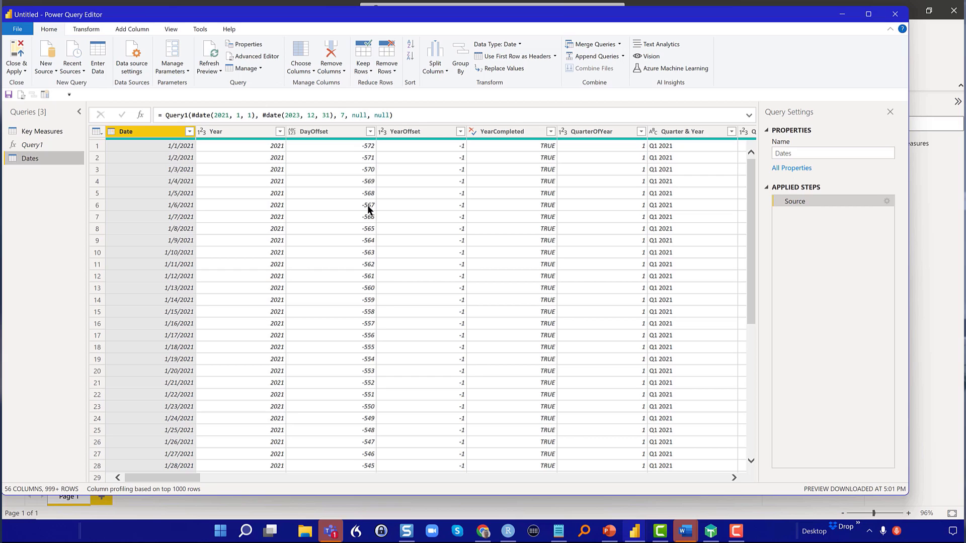
{"action": "mouse_move", "coordinate": [369, 208]}
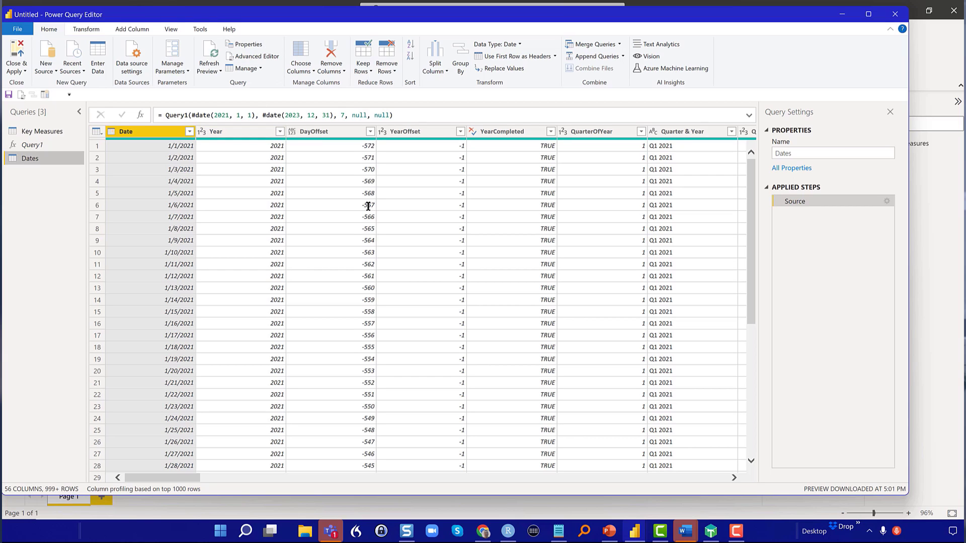
{"action": "mouse_move", "coordinate": [474, 491]}
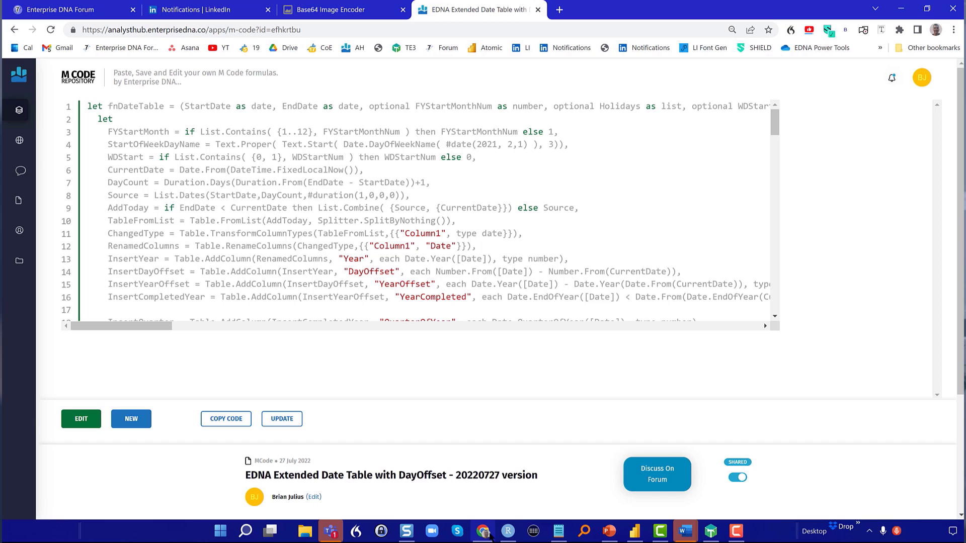
{"action": "mouse_move", "coordinate": [198, 298]}
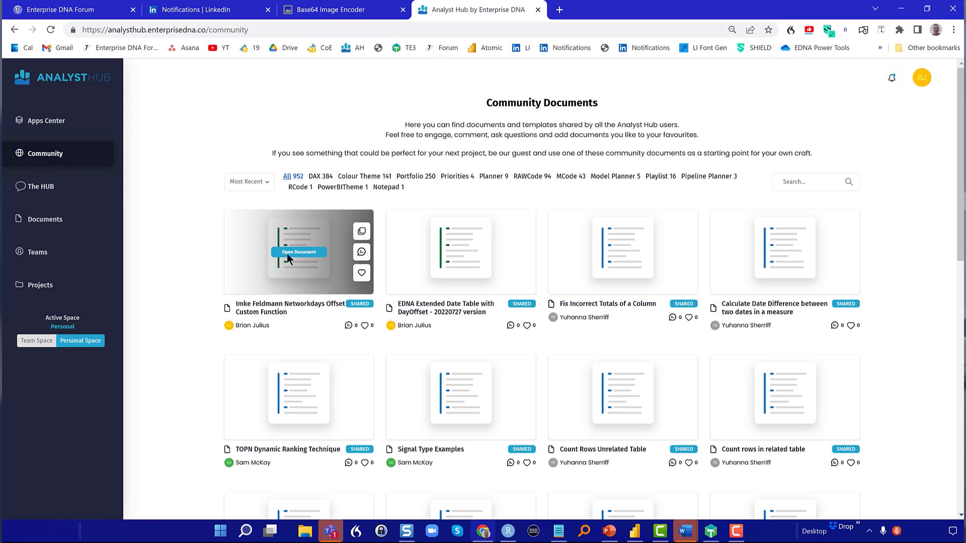
- Open the Networkdays Offset Custom Function document and copy its code
{"action": "left_click", "coordinate": [299, 251]}
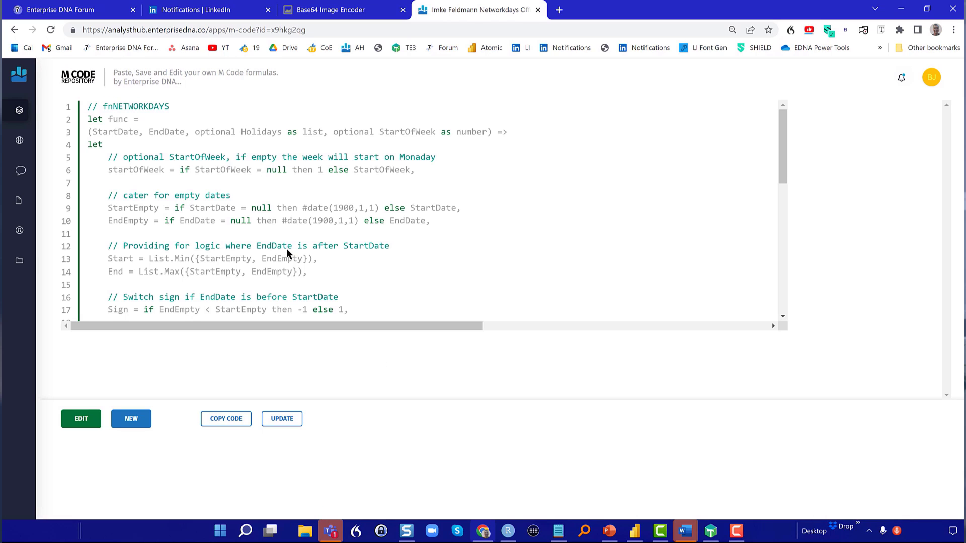
{"action": "scroll", "scroll_direction": "down", "scroll_amount": 3}
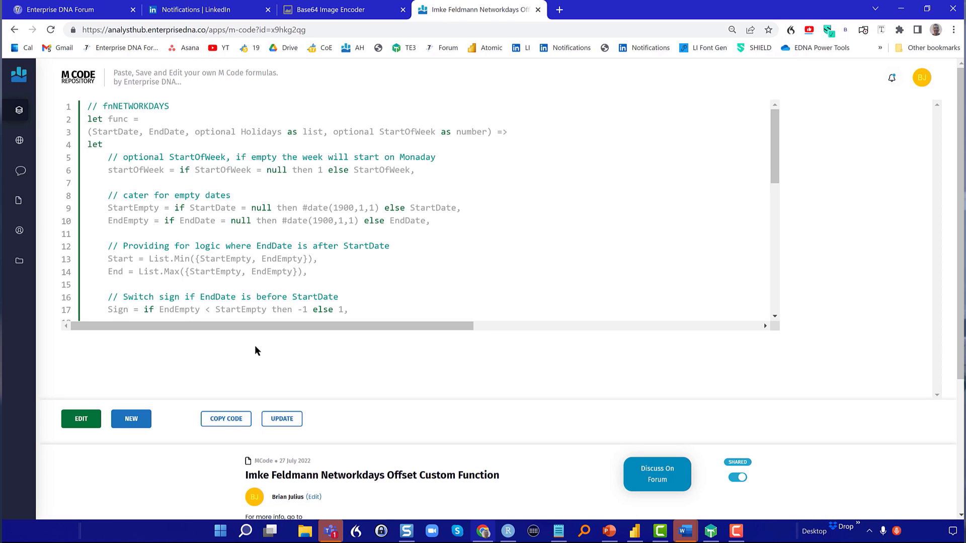
{"action": "left_click", "coordinate": [226, 419]}
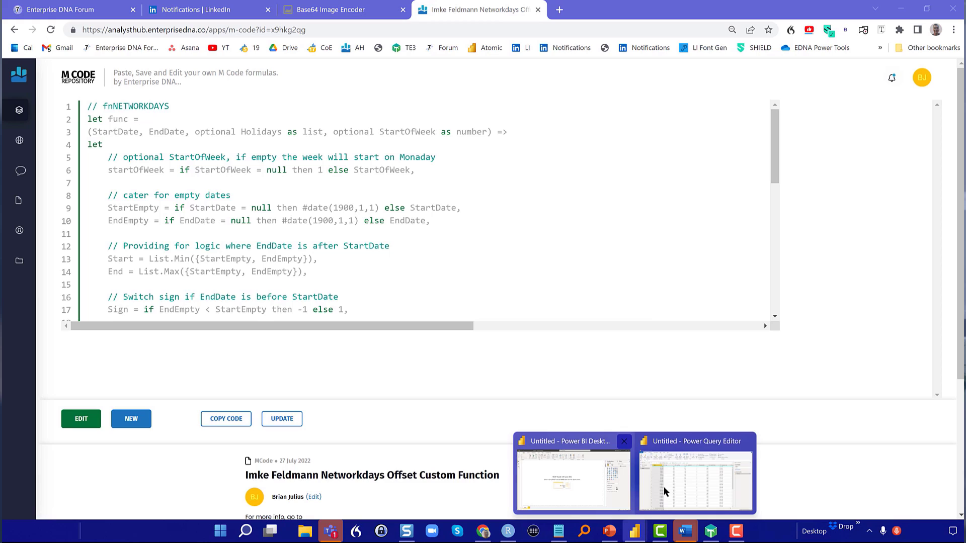
- Create a blank query and paste the Networkdays function code in Advanced Editor
{"action": "left_click", "coordinate": [694, 474]}
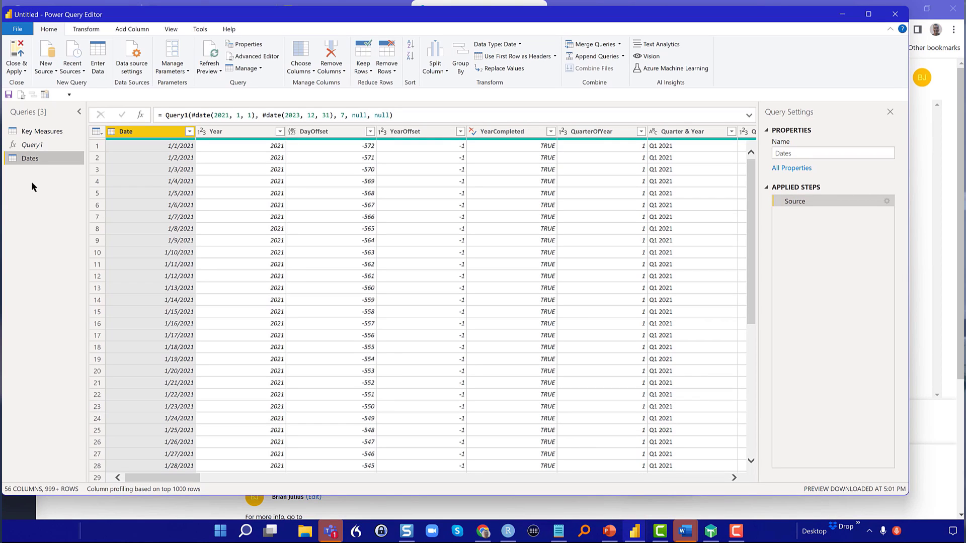
{"action": "right_click", "coordinate": [35, 187]}
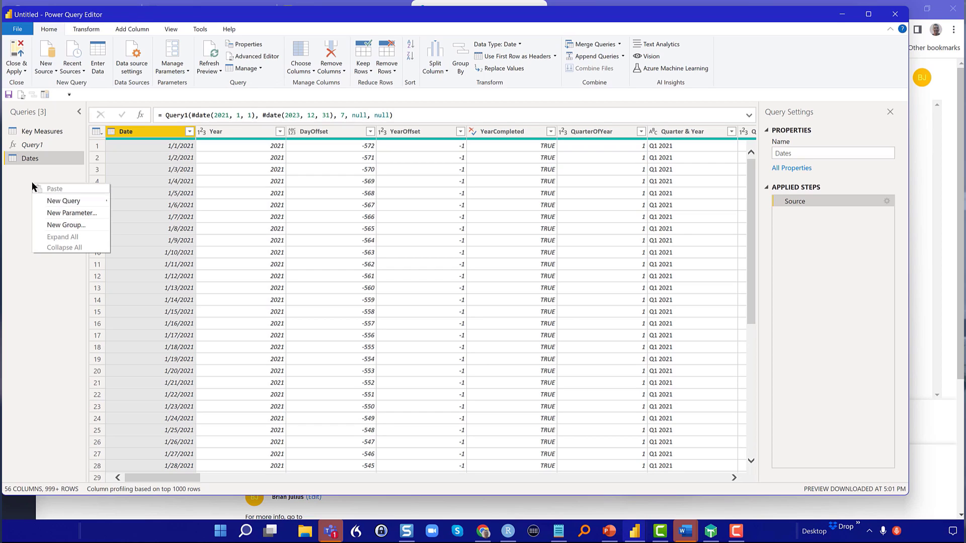
{"action": "left_click", "coordinate": [62, 202]}
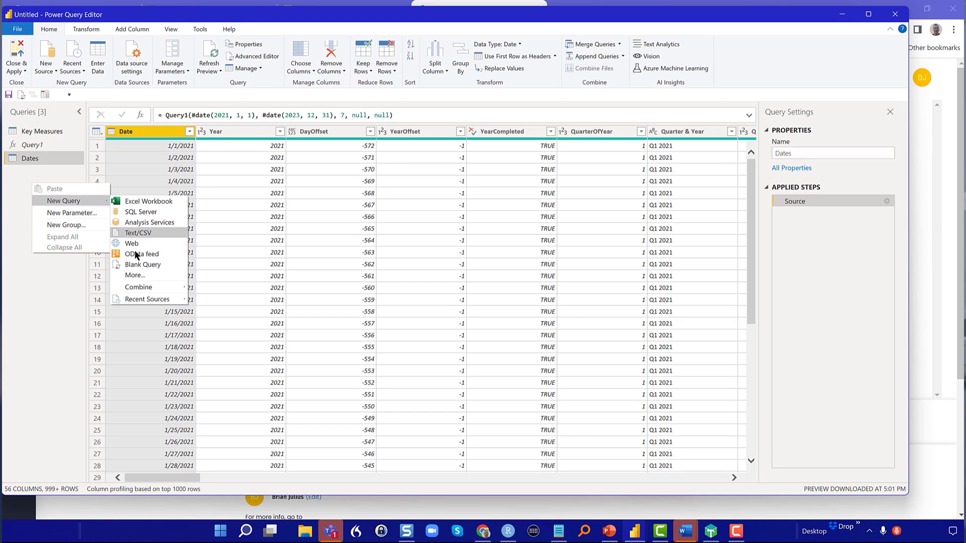
{"action": "left_click", "coordinate": [142, 265]}
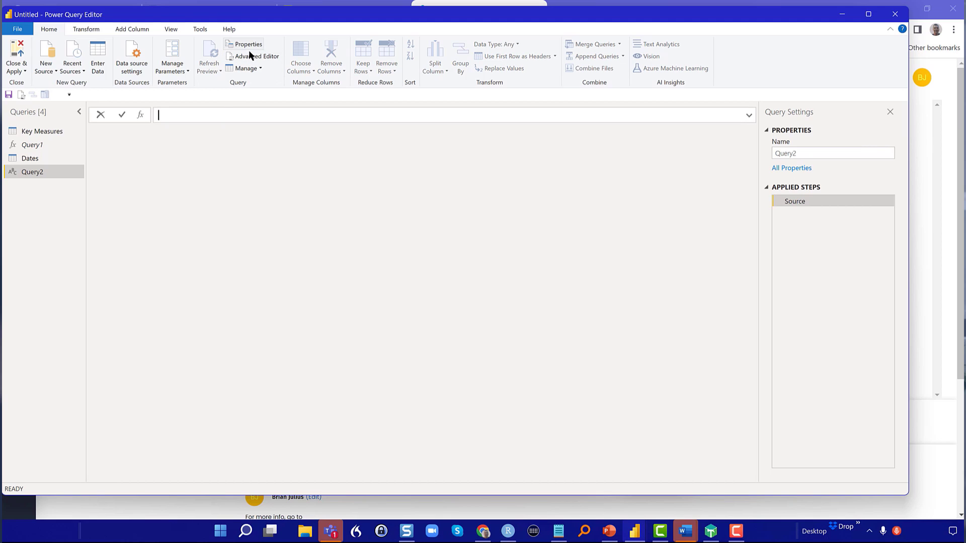
{"action": "left_click", "coordinate": [257, 57]}
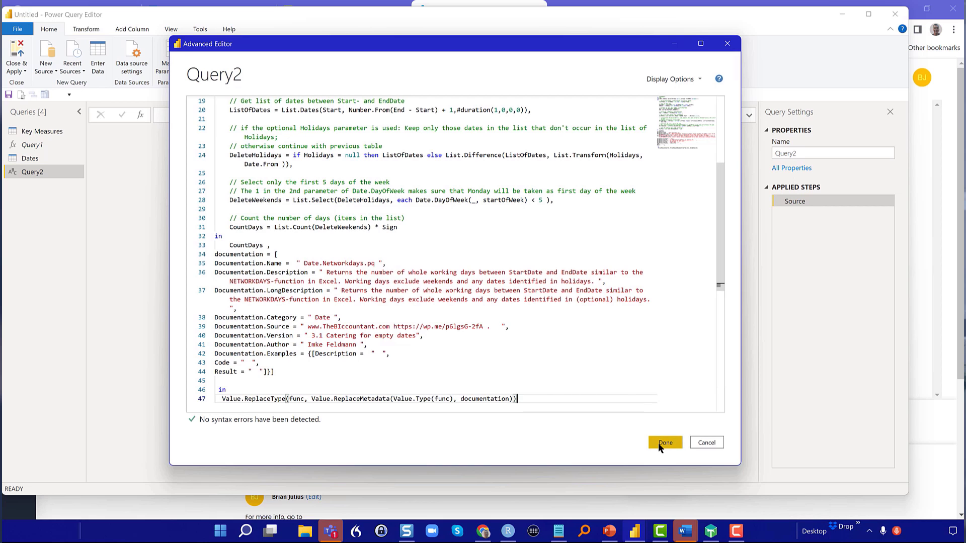
{"action": "left_click", "coordinate": [665, 443]}
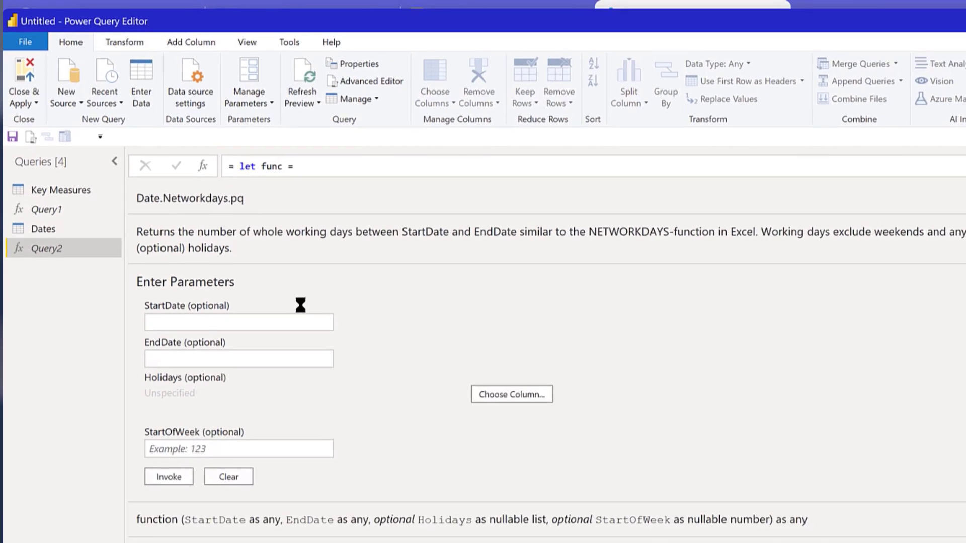
- Rename Query2 to fxNetworkday and return to the Dates query
{"action": "left_click", "coordinate": [43, 237]}
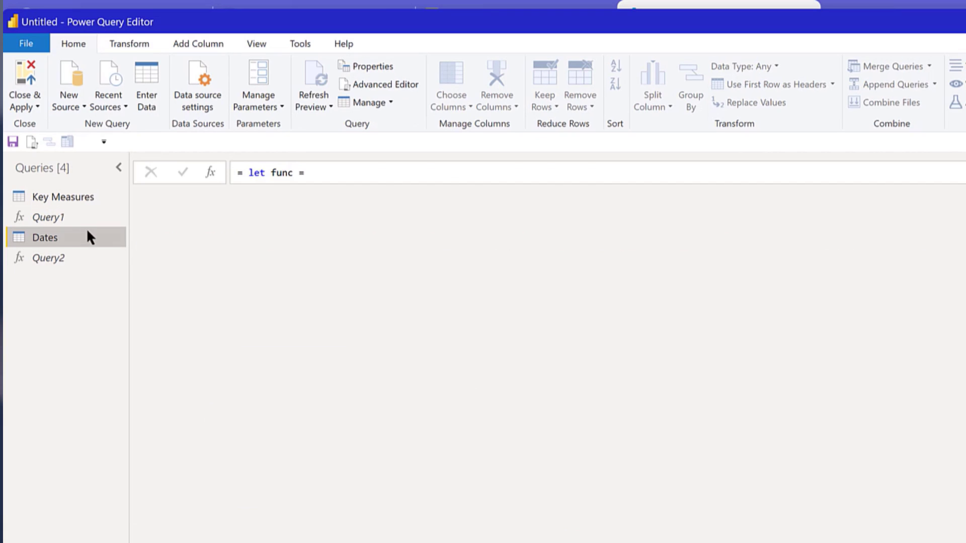
{"action": "left_click", "coordinate": [49, 258]}
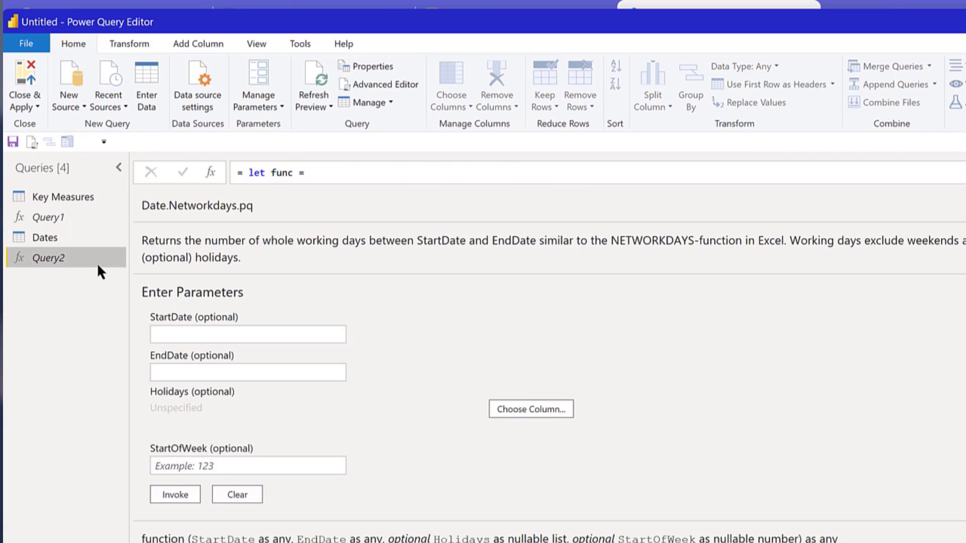
{"action": "double_click", "coordinate": [47, 257]}
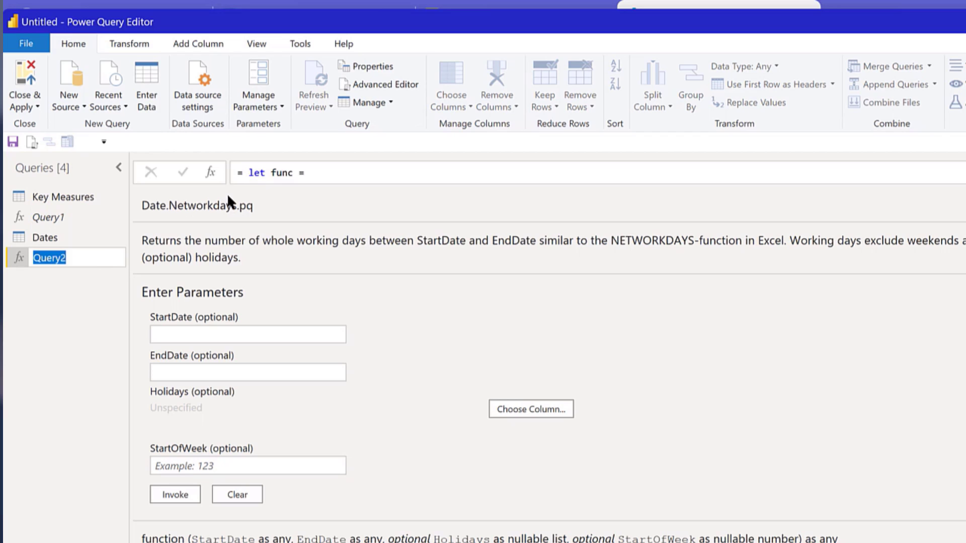
{"action": "type", "text": "fxN"}
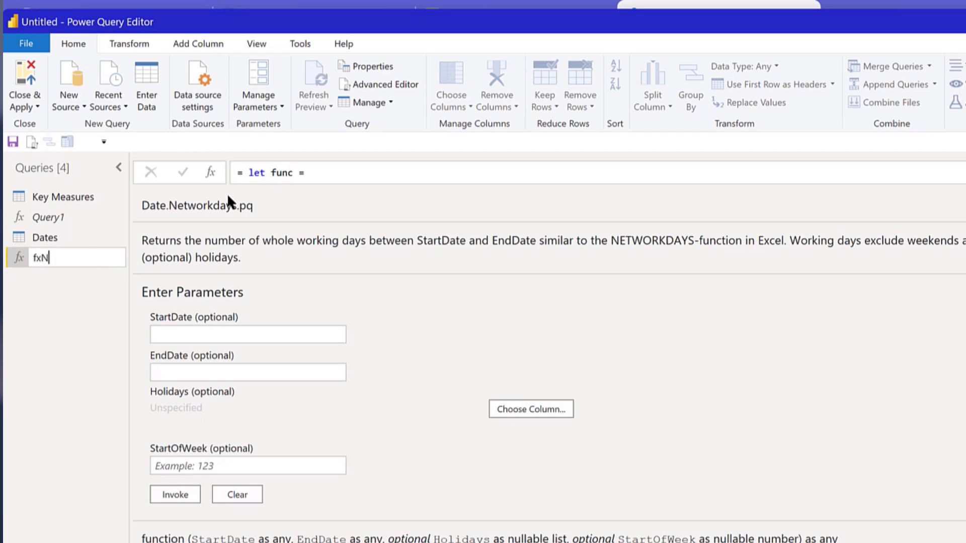
{"action": "type", "text": "etworkday"}
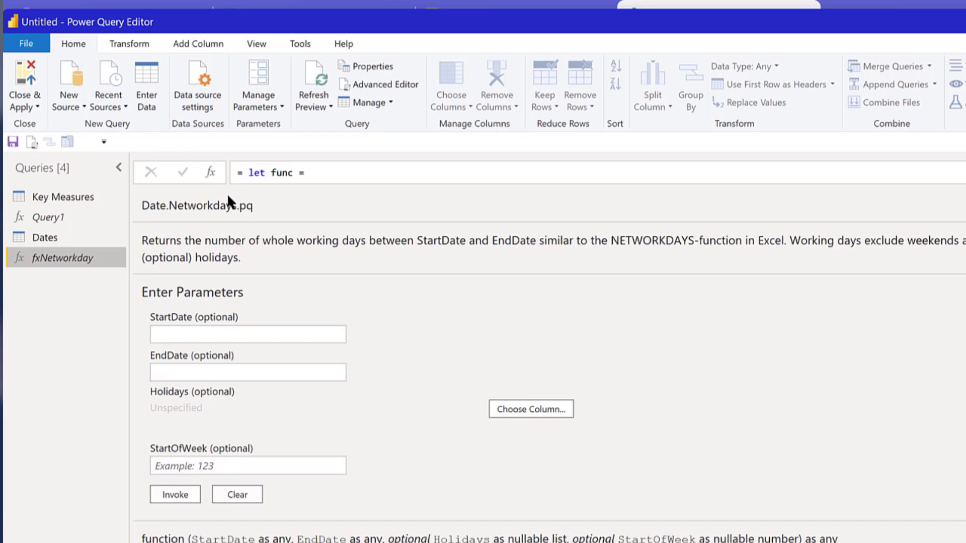
{"action": "left_click", "coordinate": [44, 238]}
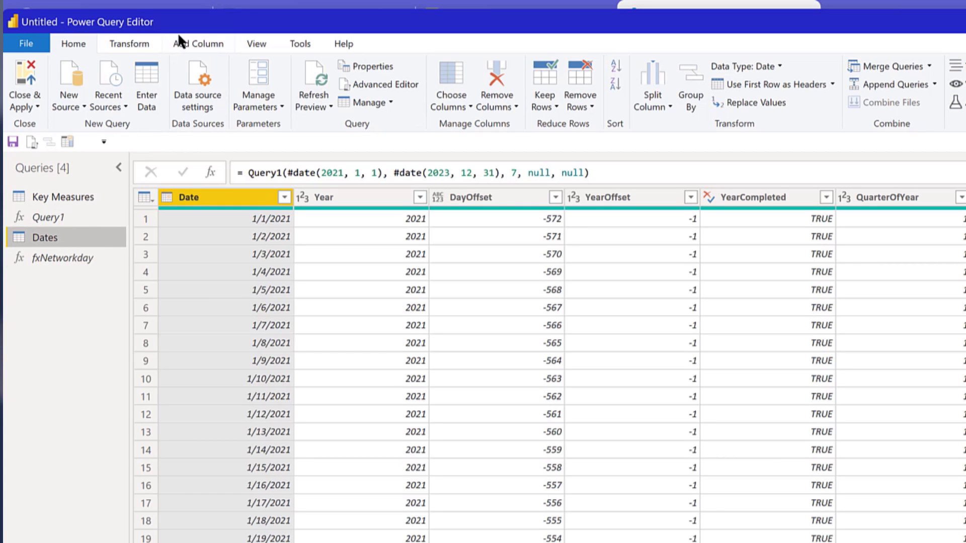
- Start an Invoke Custom Function column on Dates using fxNetworkday on the Date column
{"action": "left_click", "coordinate": [197, 44]}
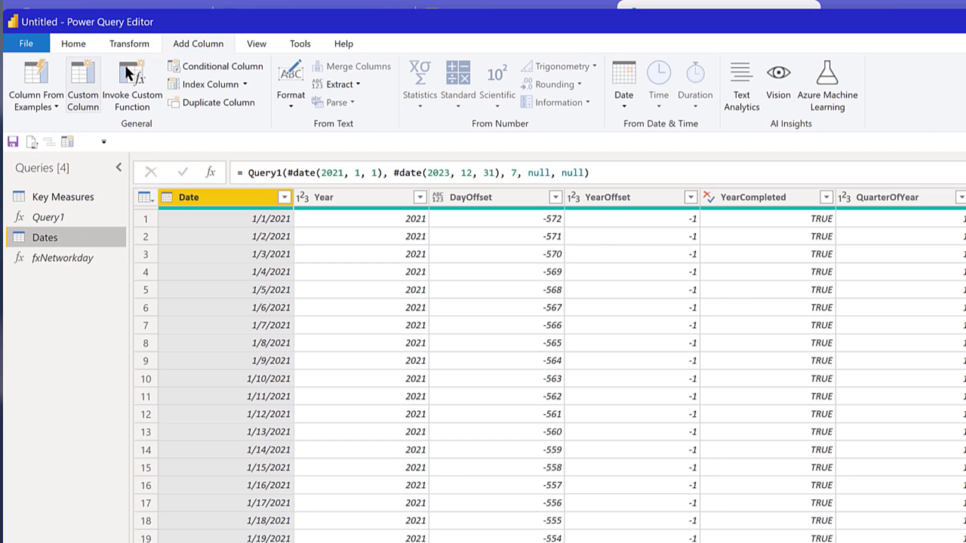
{"action": "left_click", "coordinate": [131, 83]}
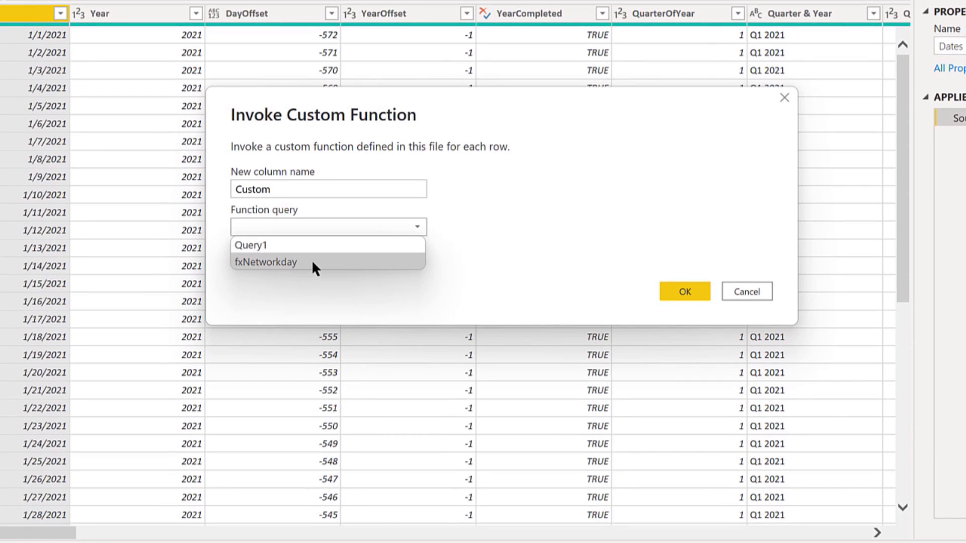
{"action": "left_click", "coordinate": [264, 261]}
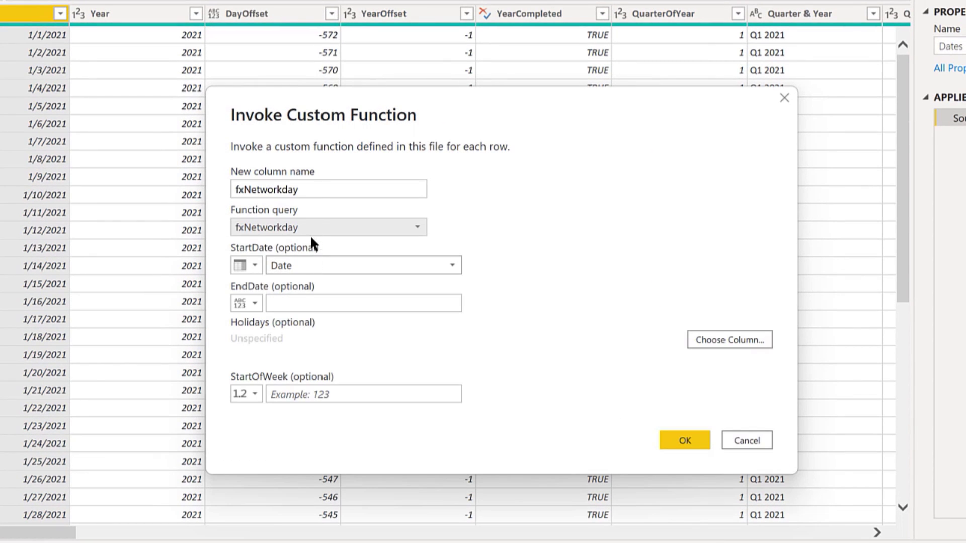
{"action": "left_click", "coordinate": [328, 190]}
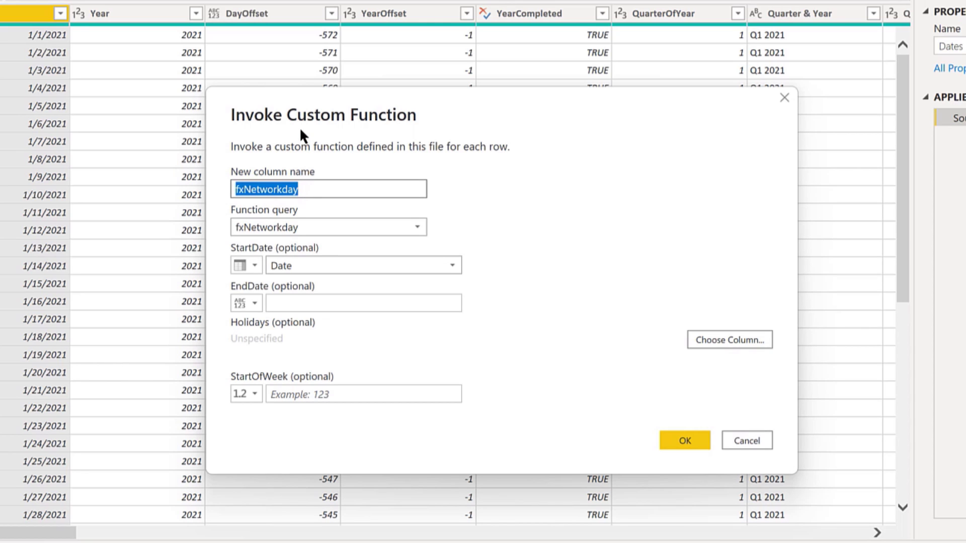
- Name the new column 'Networkday Offset' and confirm adding it
{"action": "type", "text": "Networkday"}
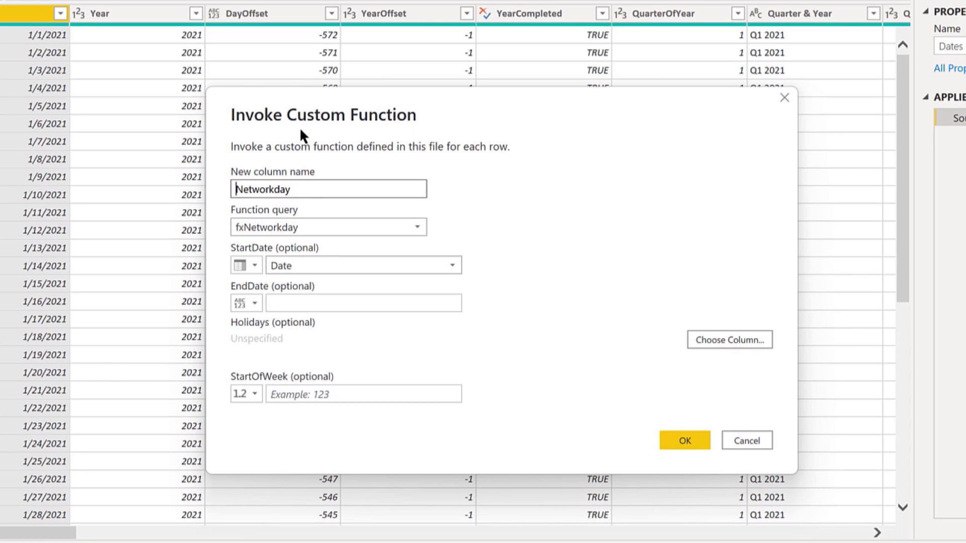
{"action": "type", "text": "Of"}
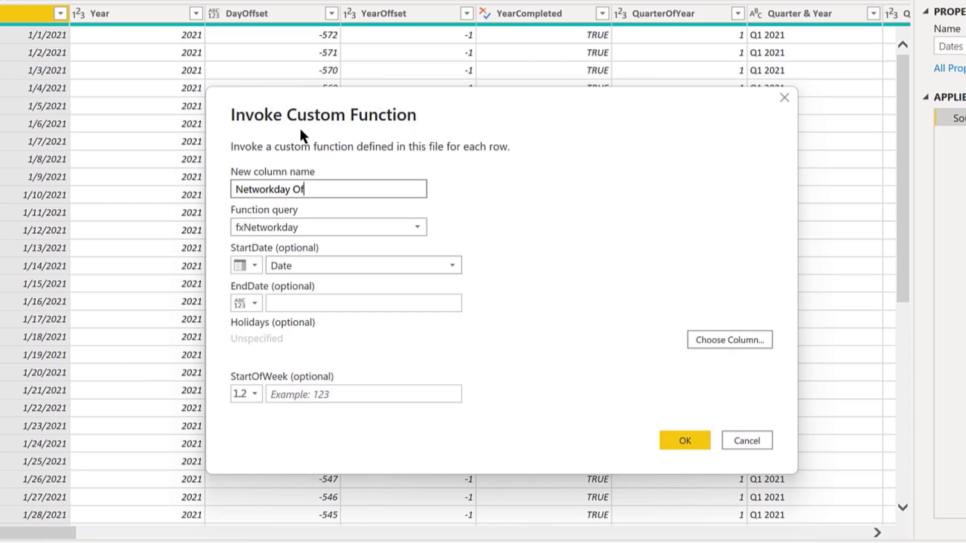
{"action": "type", "text": "fset"}
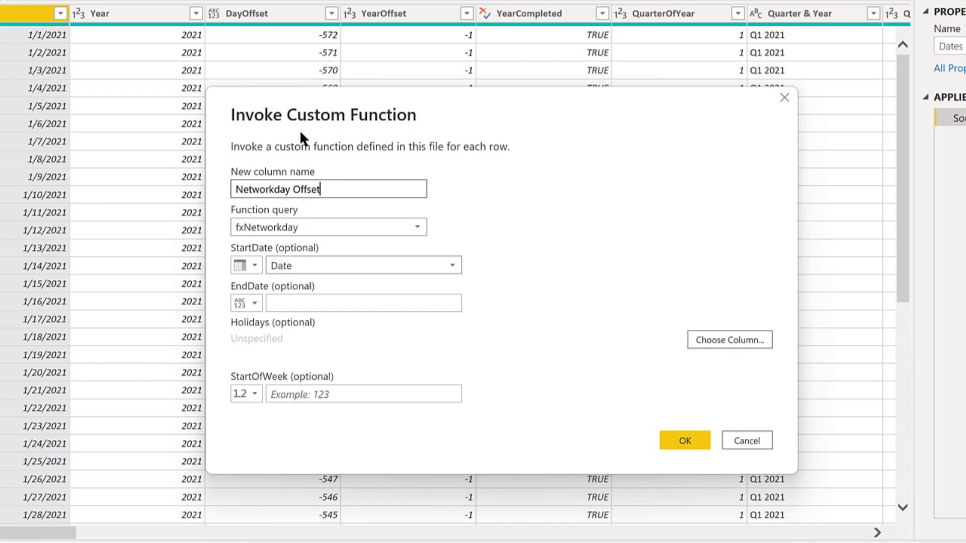
{"action": "mouse_move", "coordinate": [308, 350]}
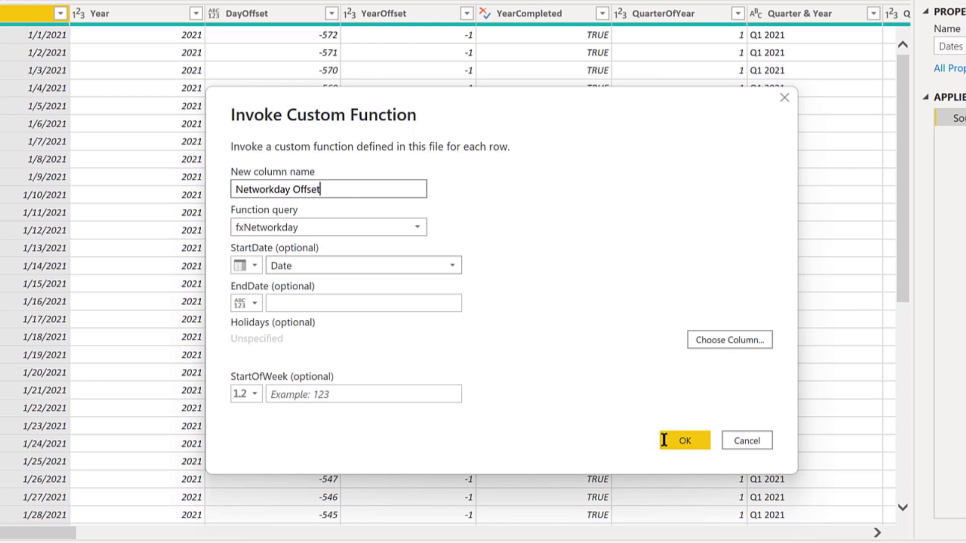
{"action": "left_click", "coordinate": [683, 441]}
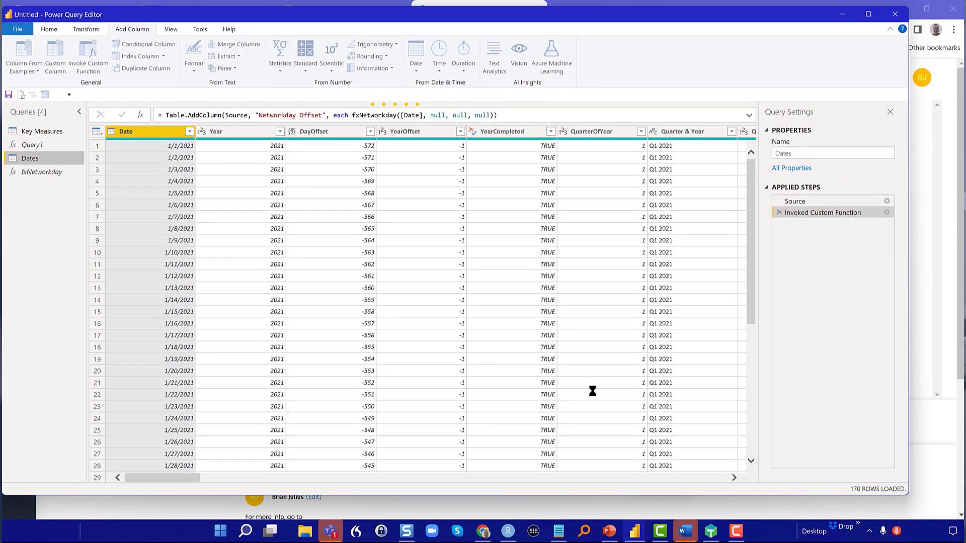
{"action": "scroll", "scroll_direction": "right", "scroll_amount": 3}
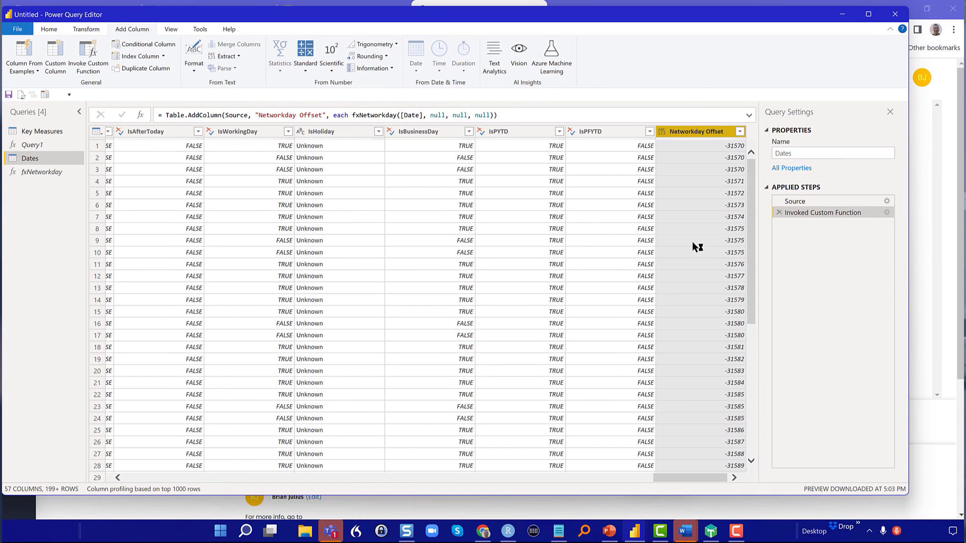
{"action": "scroll", "scroll_direction": "down", "scroll_amount": 3}
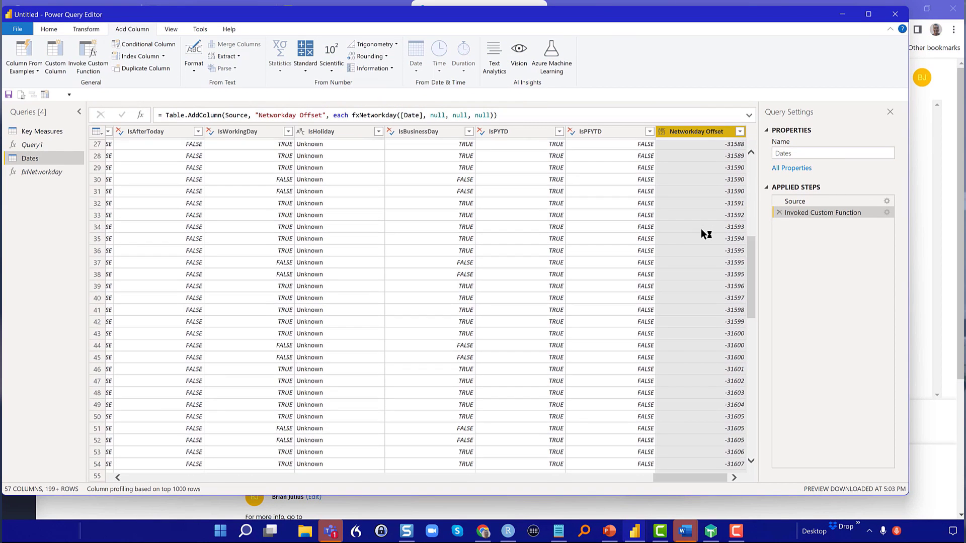
{"action": "scroll", "scroll_direction": "down", "scroll_amount": 3}
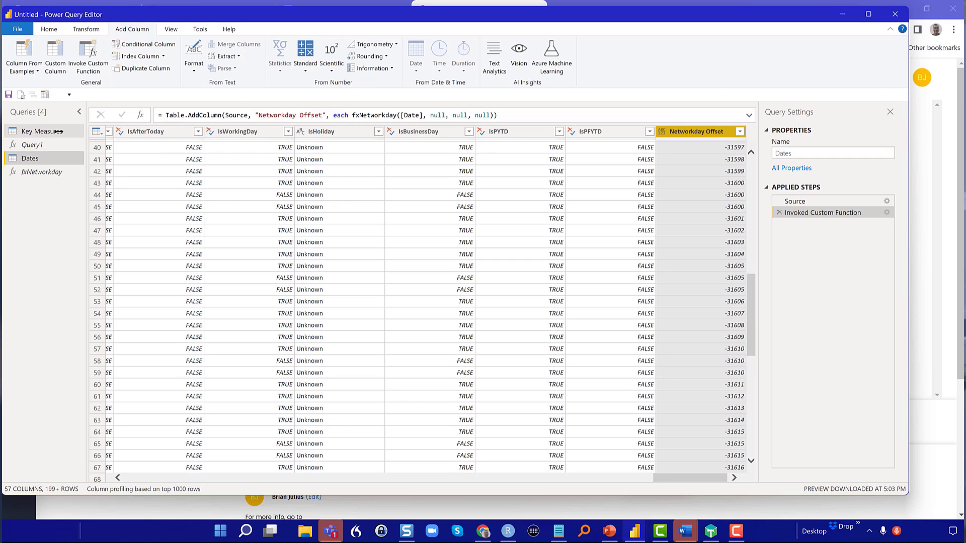
{"action": "mouse_move", "coordinate": [41, 129]}
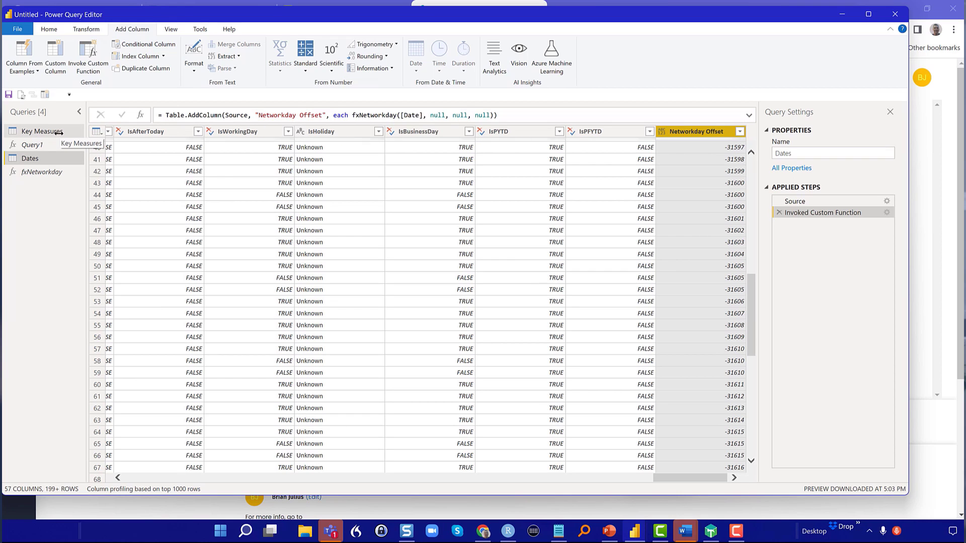
- Move Key Measures into a new query group named 'Data Model'
{"action": "right_click", "coordinate": [41, 131]}
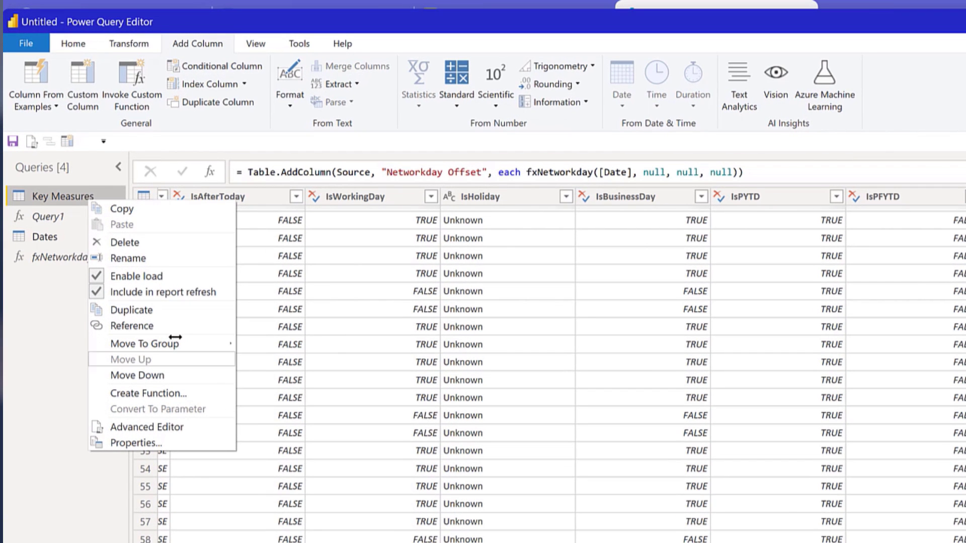
{"action": "mouse_move", "coordinate": [144, 344]}
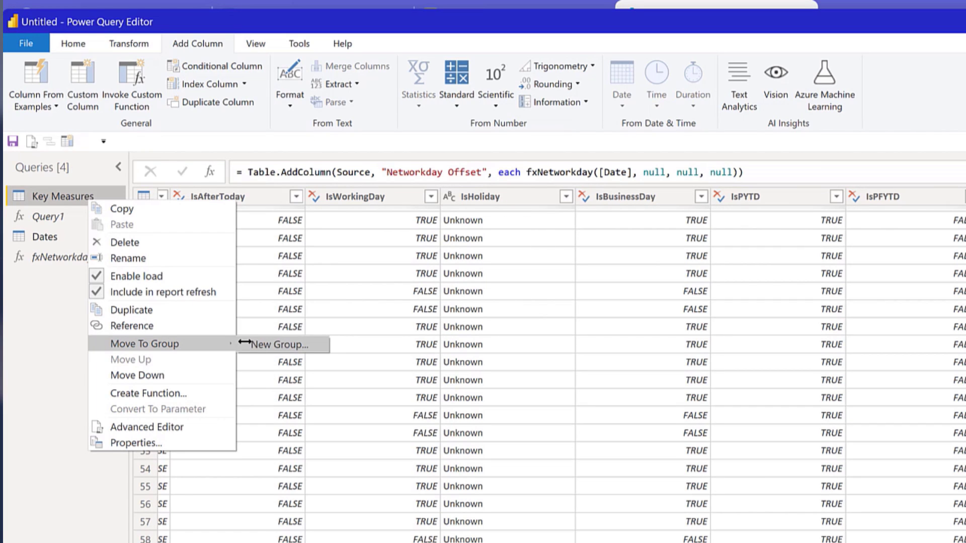
{"action": "left_click", "coordinate": [276, 345]}
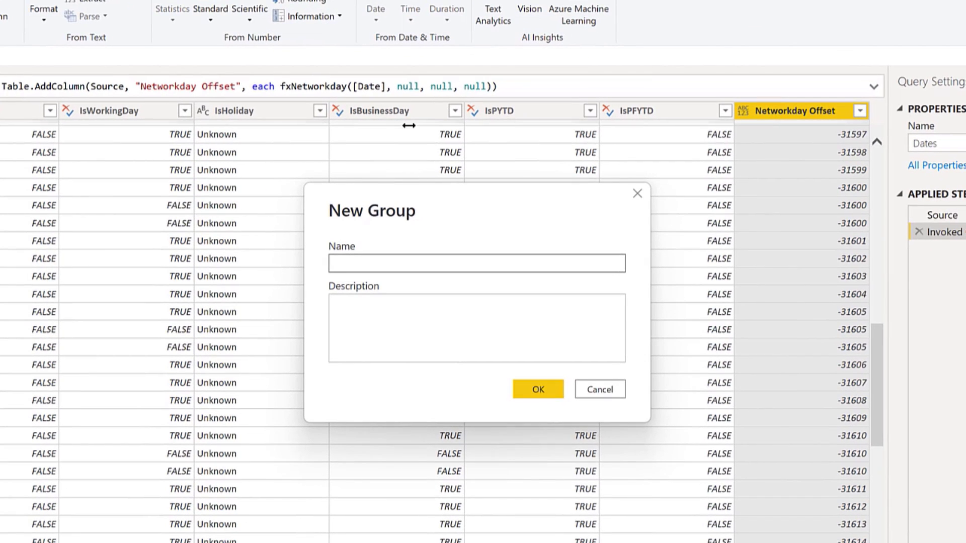
{"action": "type", "text": "Data"}
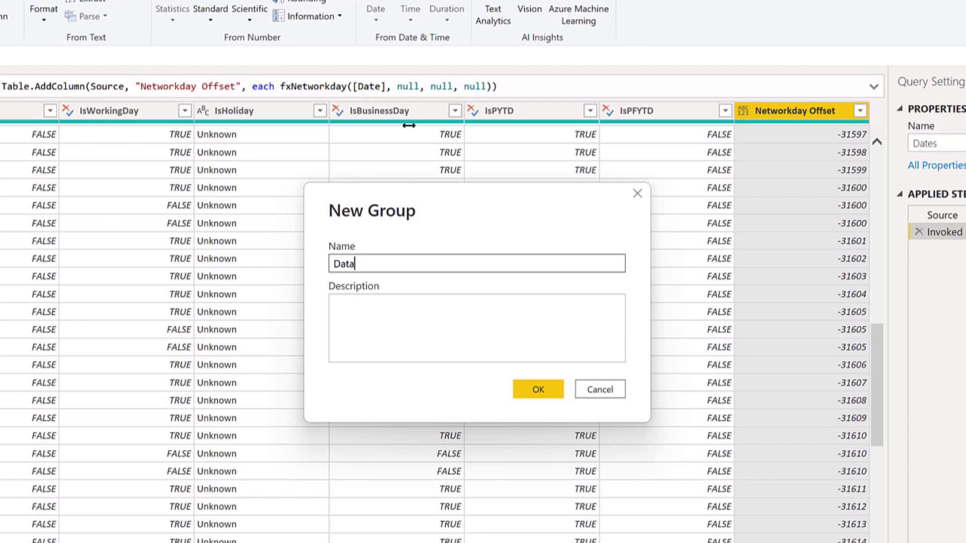
{"action": "type", "text": "Mode"}
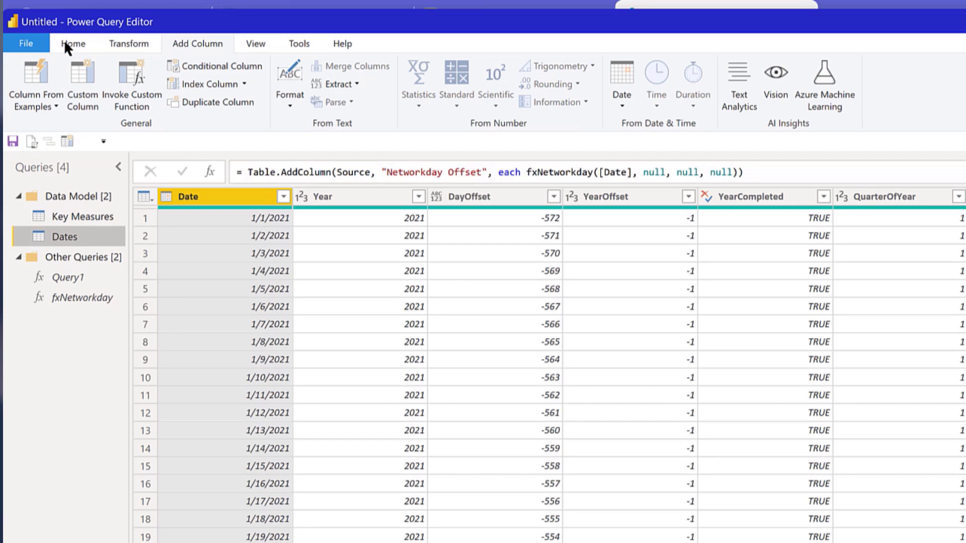
{"action": "left_click", "coordinate": [73, 44]}
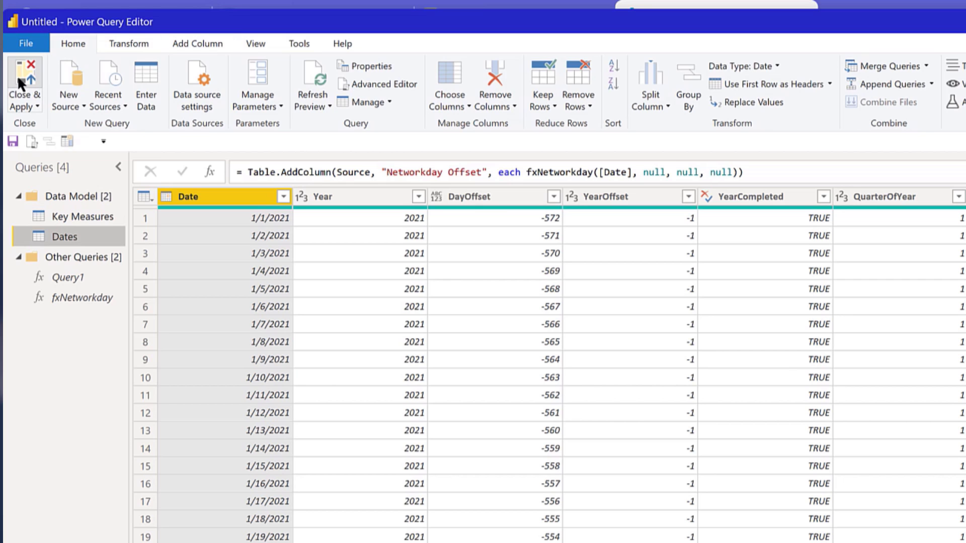
- Close & Apply to load Dates and Key Measures into the report
{"action": "left_click", "coordinate": [24, 85]}
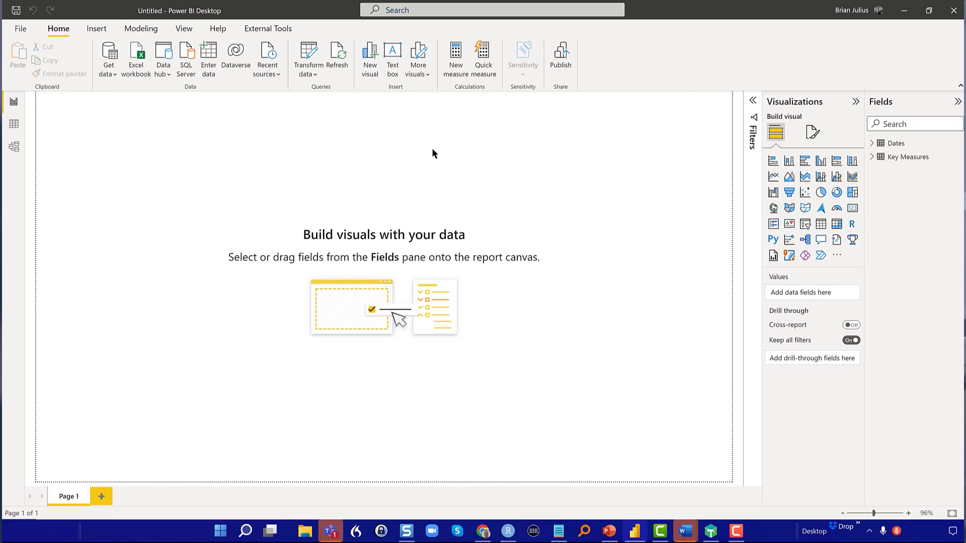
{"action": "mouse_move", "coordinate": [628, 151]}
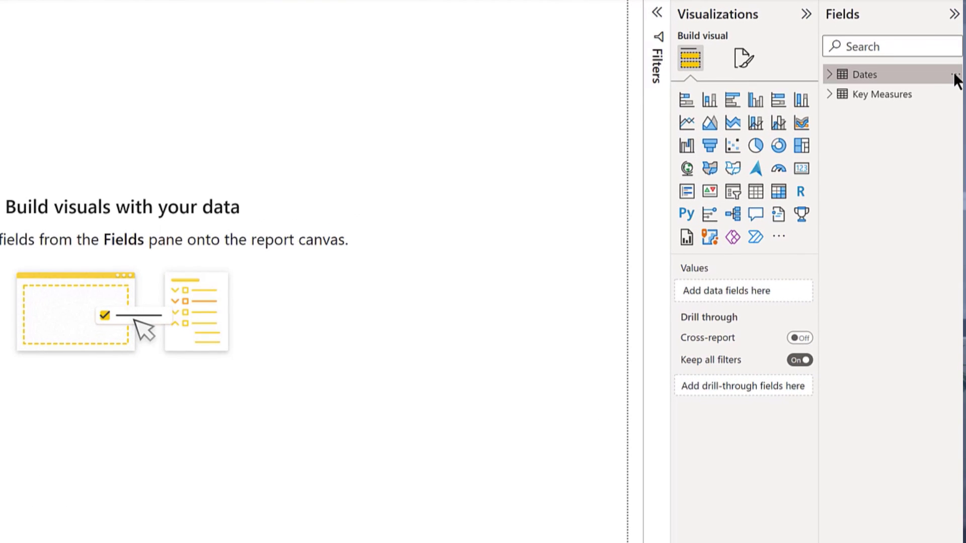
- Mark Dates as the date table keyed on its Date column
{"action": "left_click", "coordinate": [954, 74]}
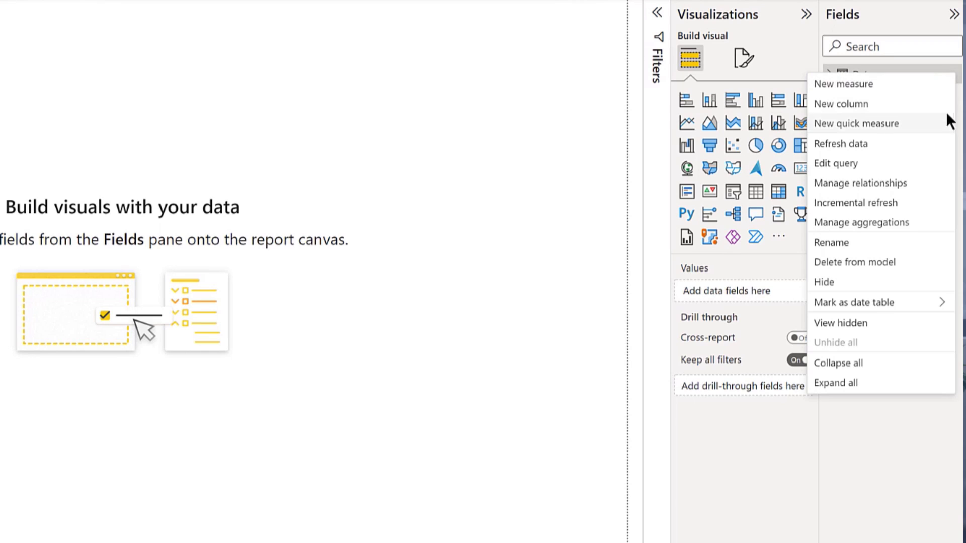
{"action": "mouse_move", "coordinate": [885, 302]}
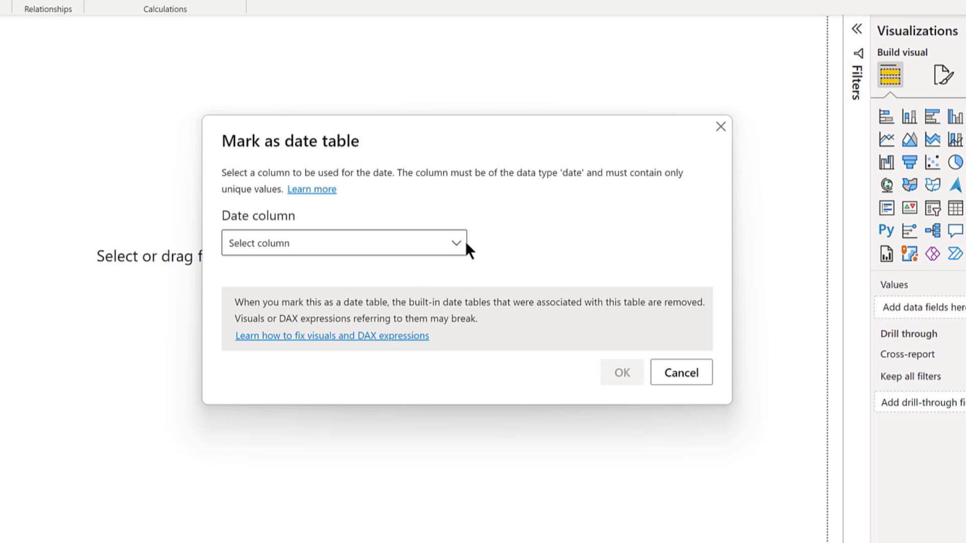
{"action": "left_click", "coordinate": [343, 243]}
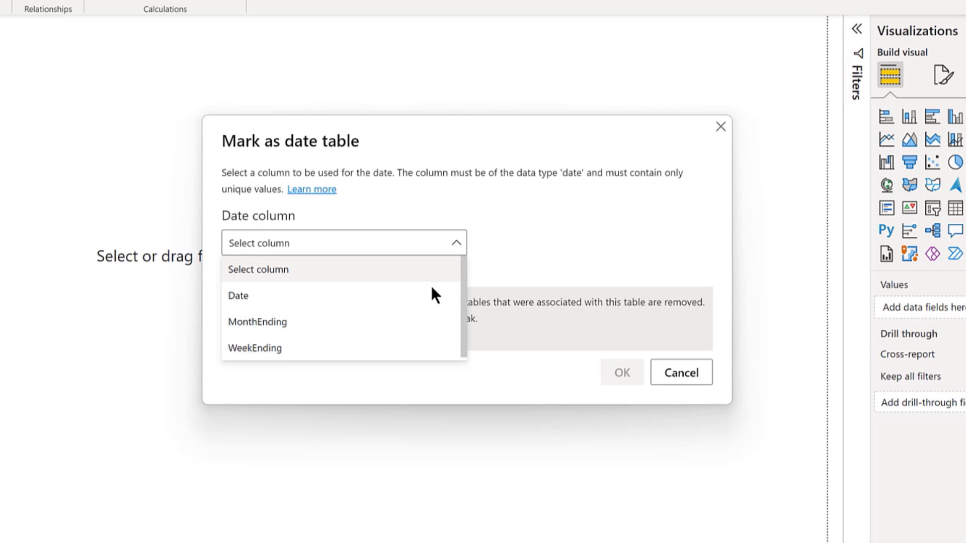
{"action": "left_click", "coordinate": [238, 294]}
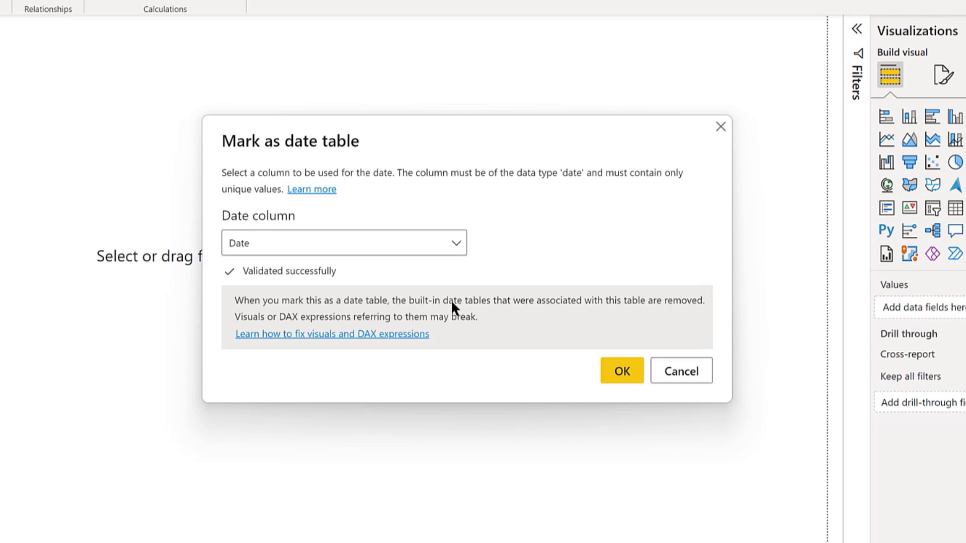
{"action": "left_click", "coordinate": [621, 370]}
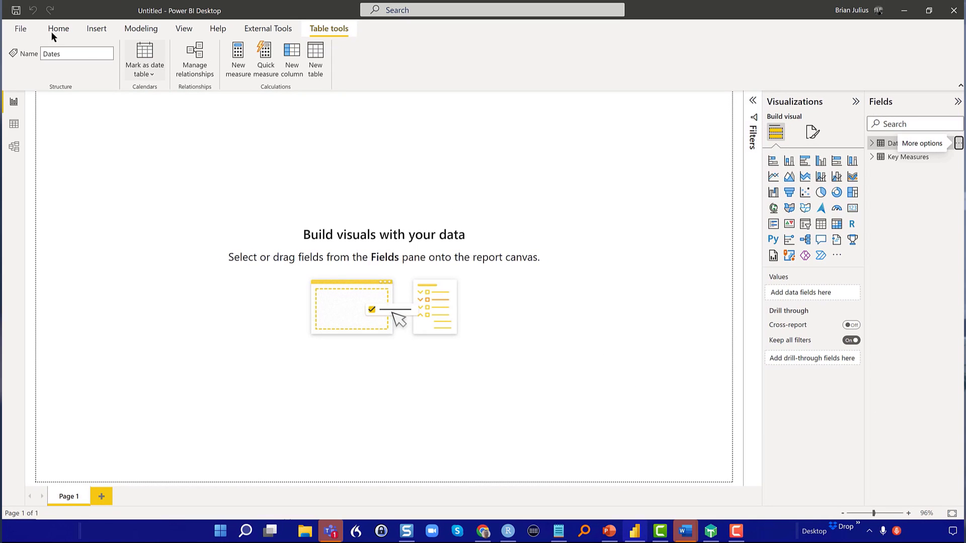
{"action": "left_click", "coordinate": [20, 29]}
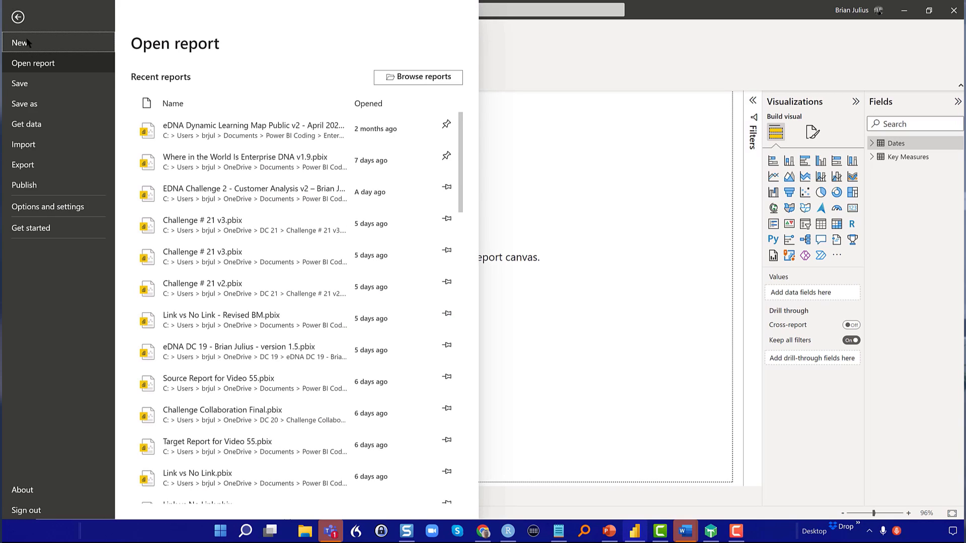
- In Current File data load options, turn off relationship import and autodetection
{"action": "left_click", "coordinate": [48, 206]}
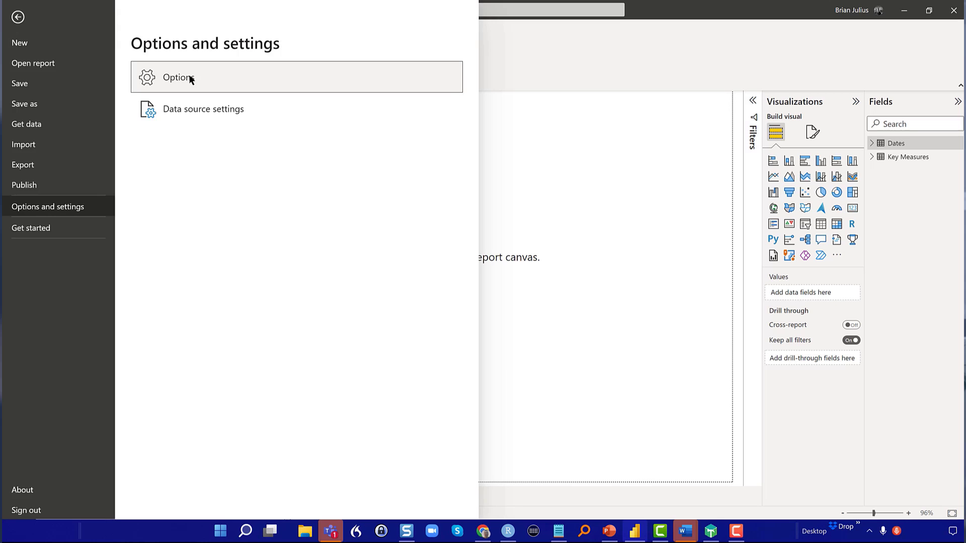
{"action": "left_click", "coordinate": [17, 17]}
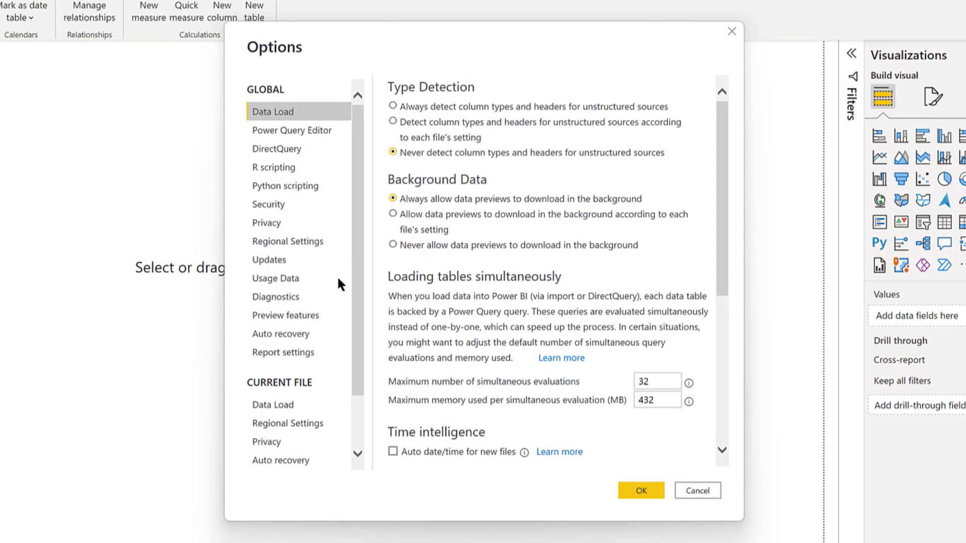
{"action": "left_click", "coordinate": [273, 405]}
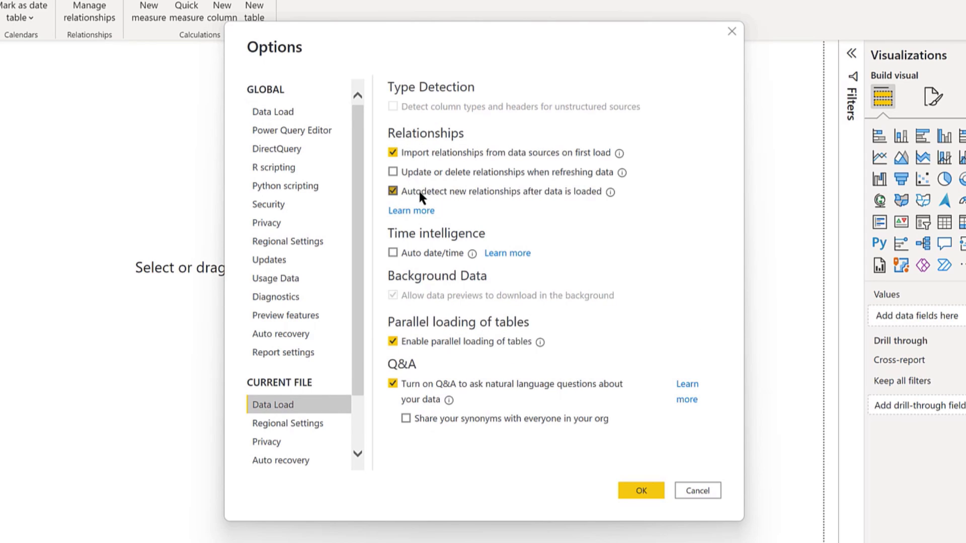
{"action": "left_click", "coordinate": [392, 191]}
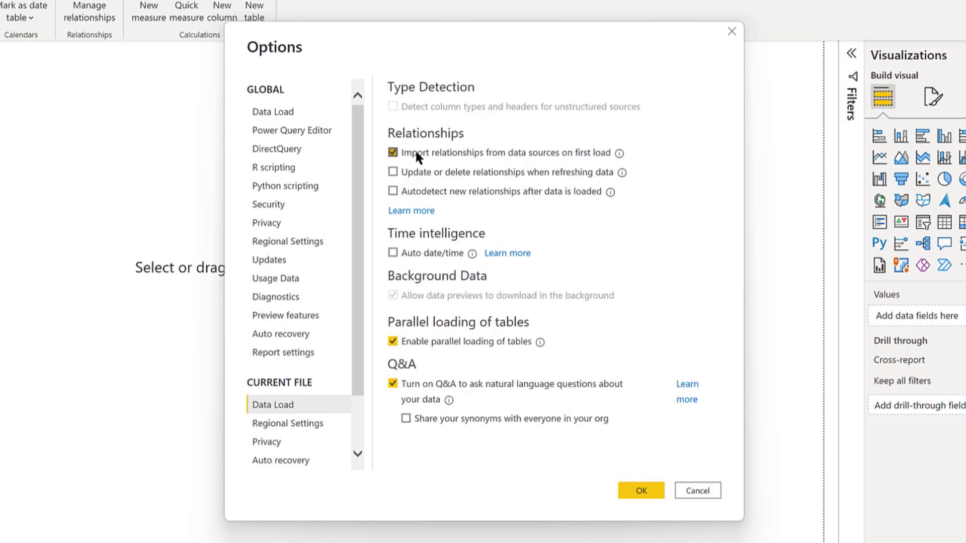
{"action": "left_click", "coordinate": [392, 153]}
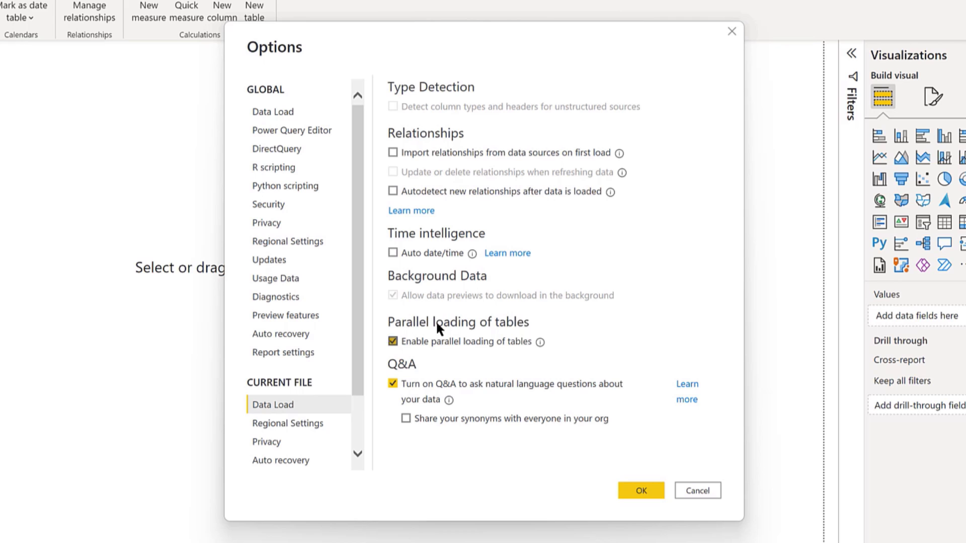
{"action": "scroll", "scroll_direction": "down", "scroll_amount": 3}
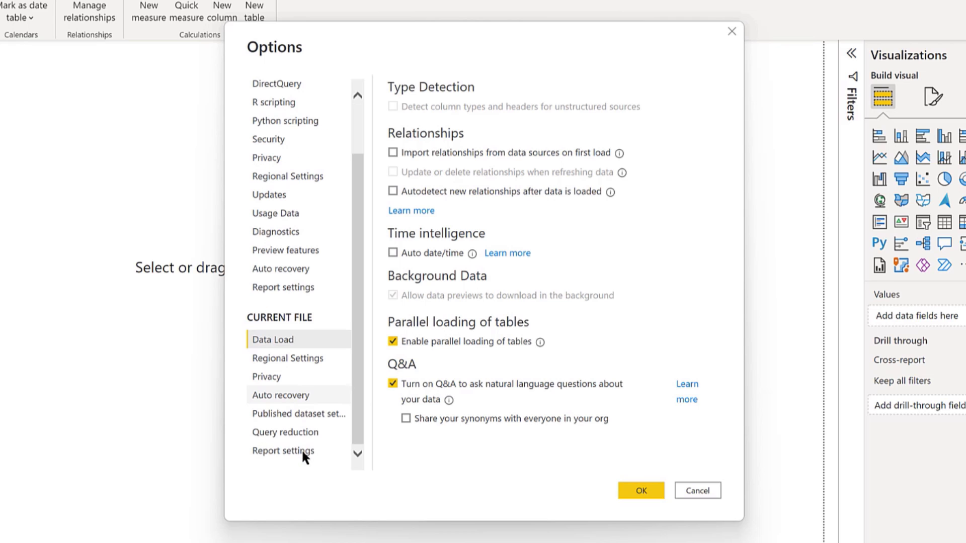
- In Report settings, make cross-filtering the default interaction and enable modern visual tooltips
{"action": "left_click", "coordinate": [283, 451]}
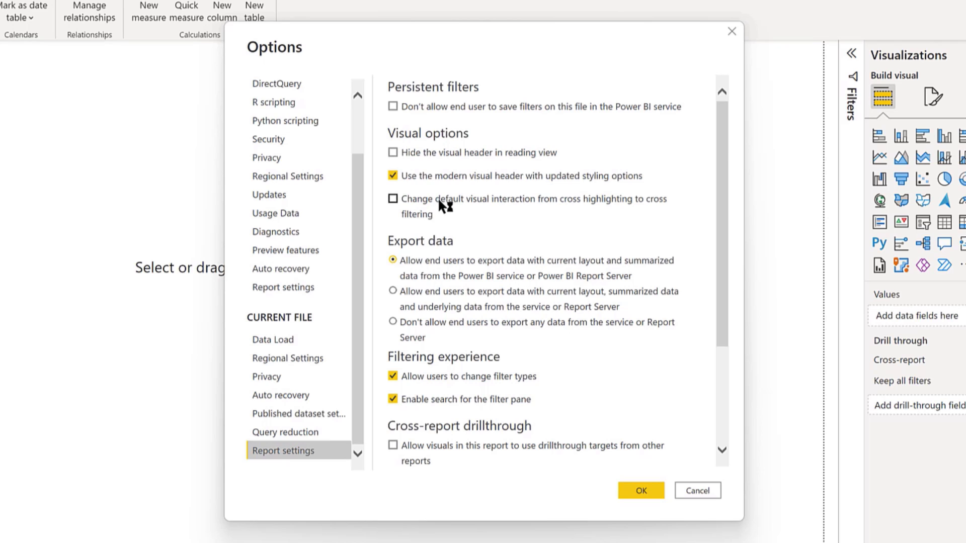
{"action": "left_click", "coordinate": [392, 198]}
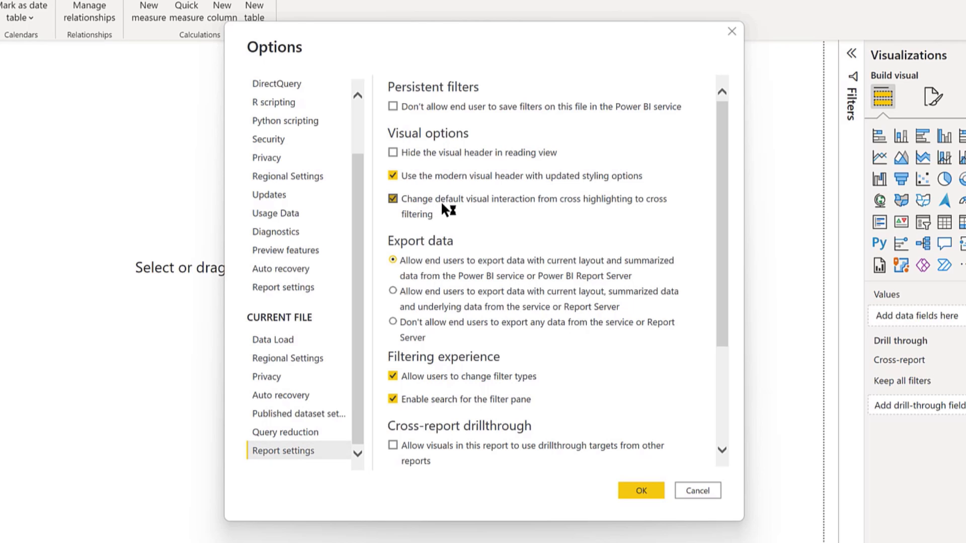
{"action": "left_click", "coordinate": [393, 198]}
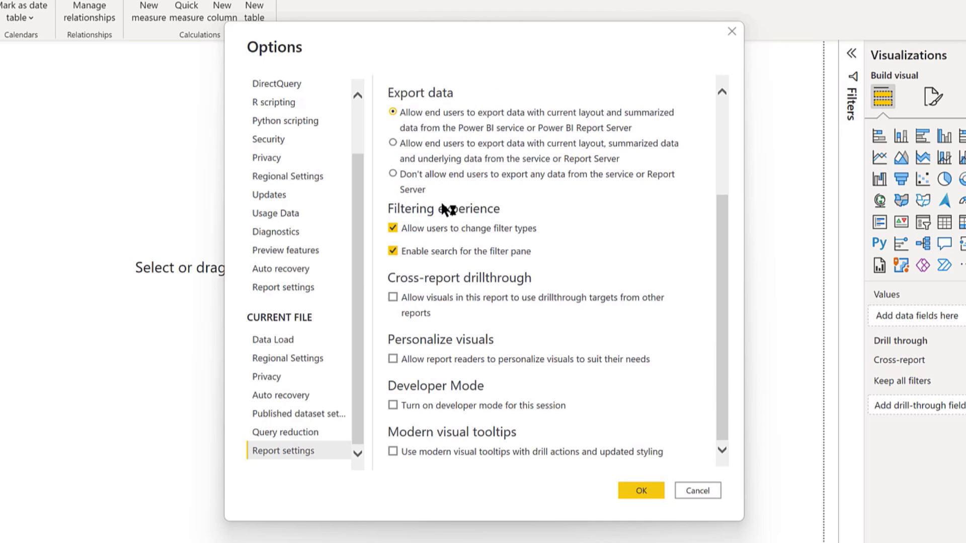
{"action": "left_click", "coordinate": [394, 451]}
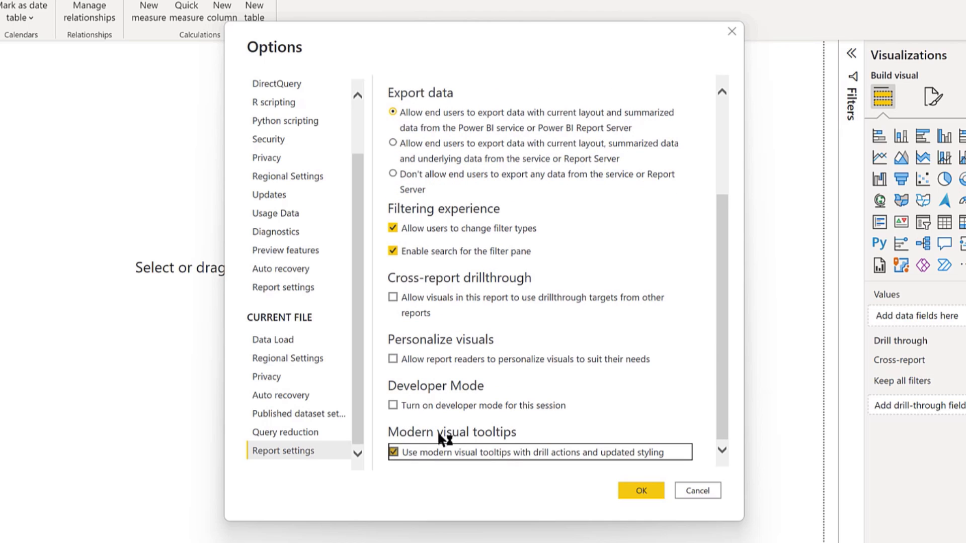
{"action": "left_click", "coordinate": [641, 490]}
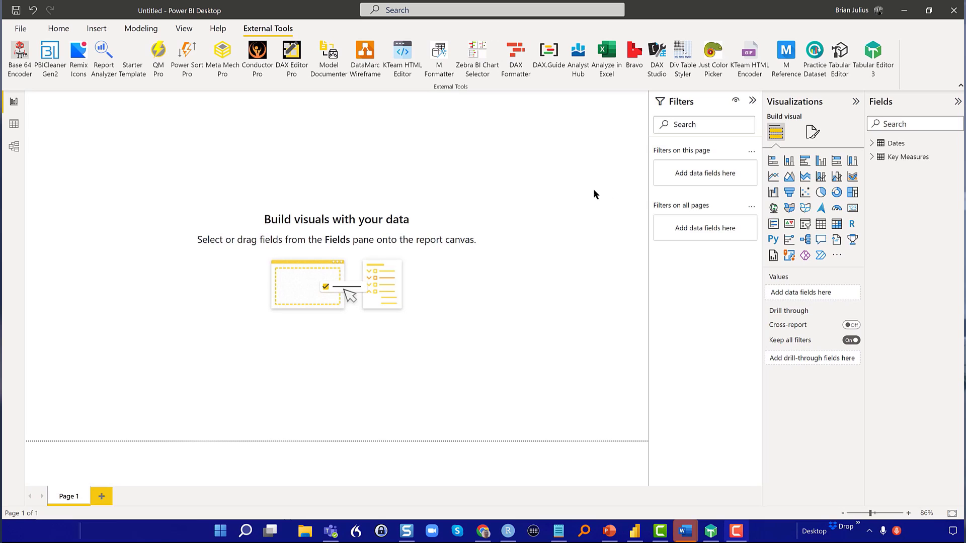
{"action": "mouse_move", "coordinate": [523, 179]}
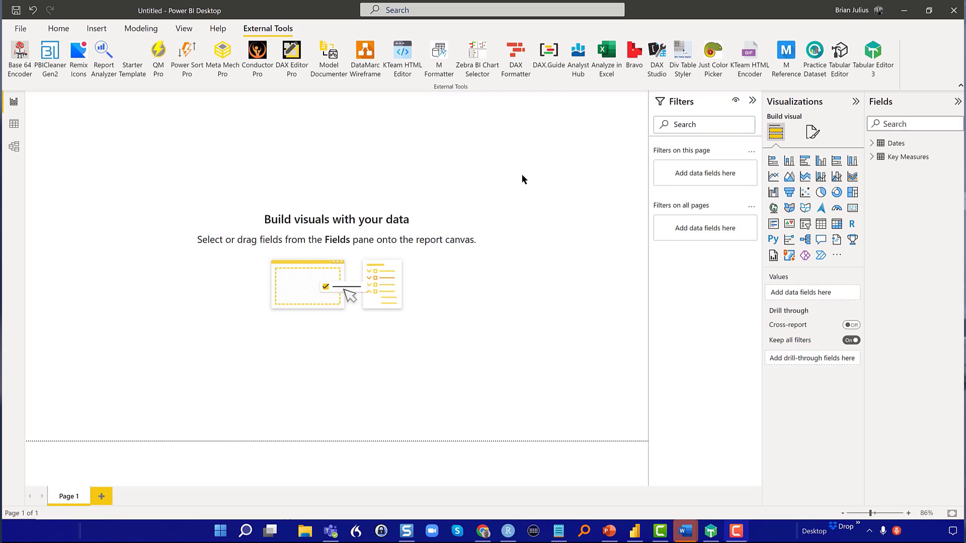
{"action": "mouse_move", "coordinate": [430, 152]}
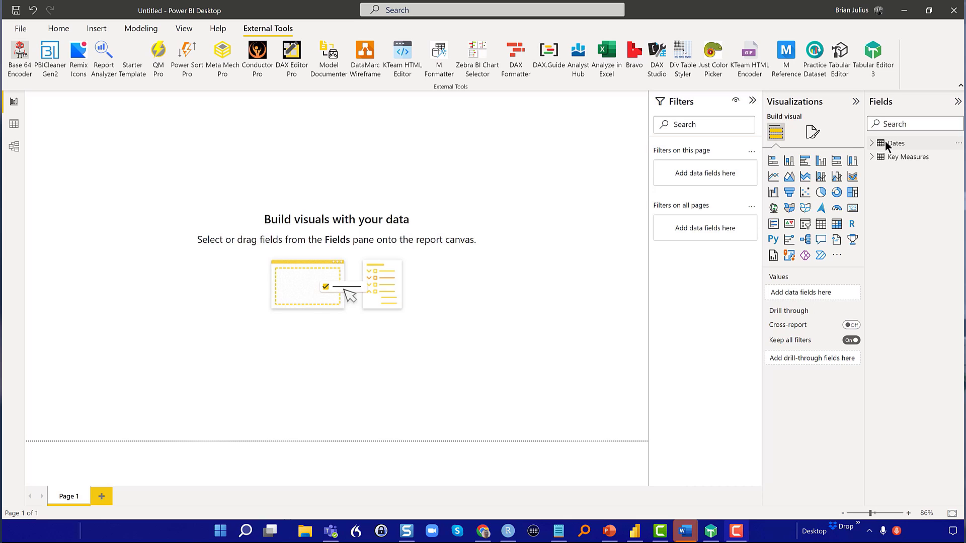
- Run Power Sort Pro to find and set sort-by columns on Dates, such as MonthOfYear for Month Name
{"action": "left_click", "coordinate": [896, 143]}
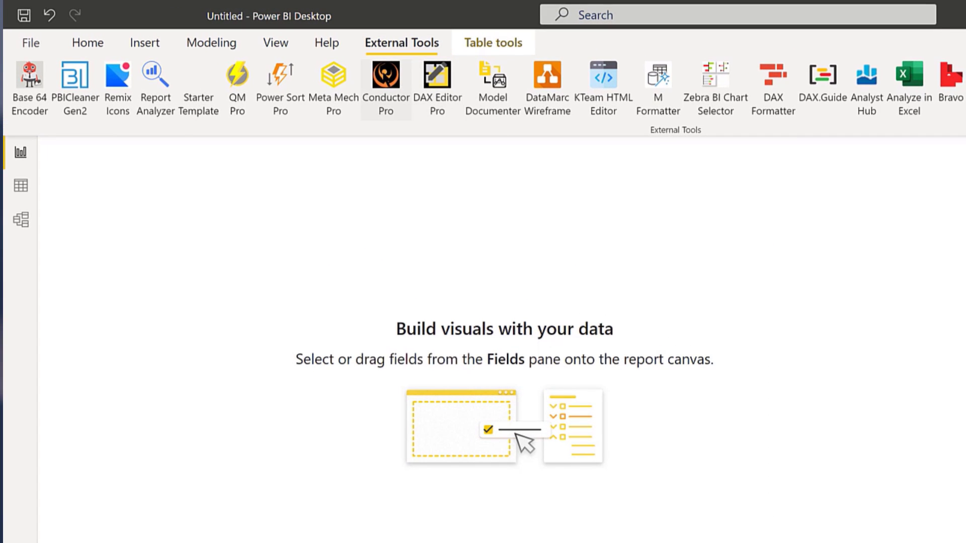
{"action": "mouse_move", "coordinate": [281, 84]}
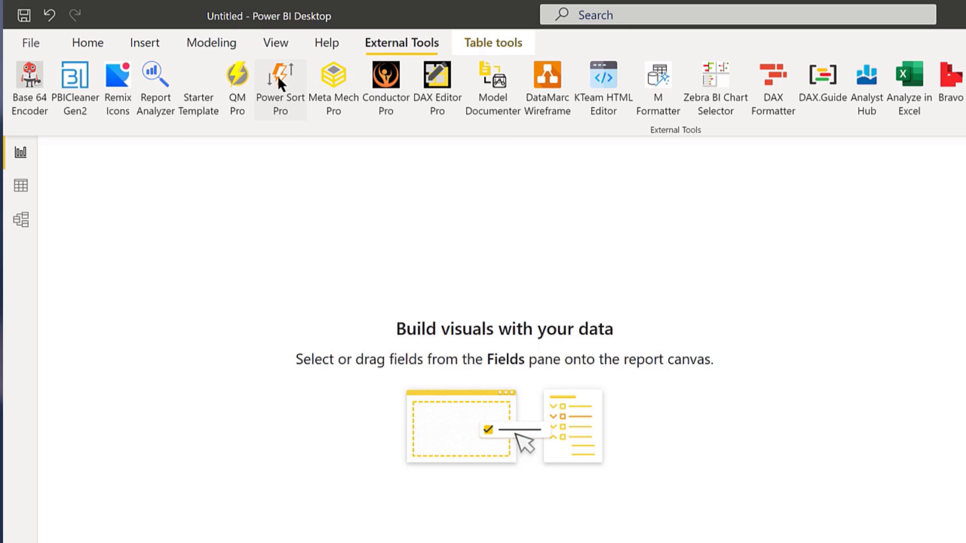
{"action": "left_click", "coordinate": [281, 81]}
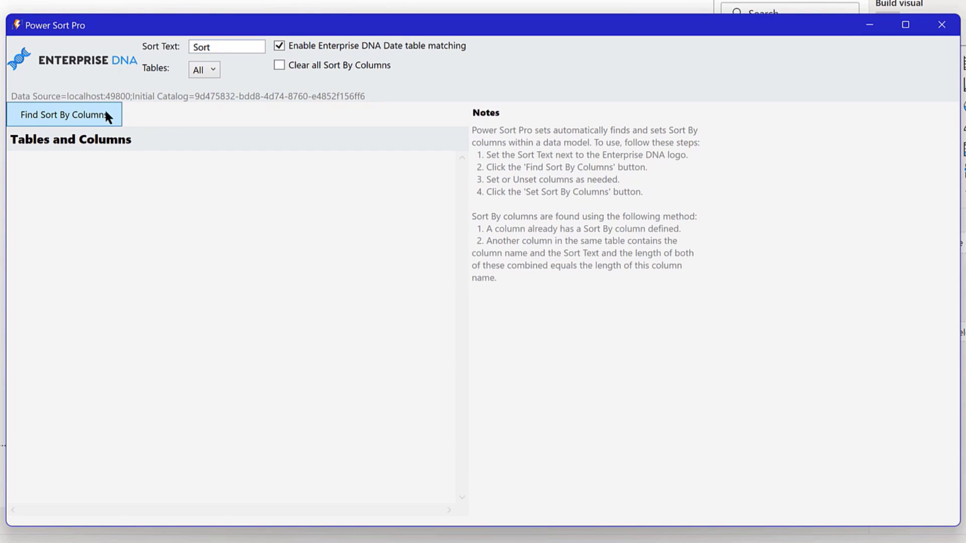
{"action": "left_click", "coordinate": [64, 115]}
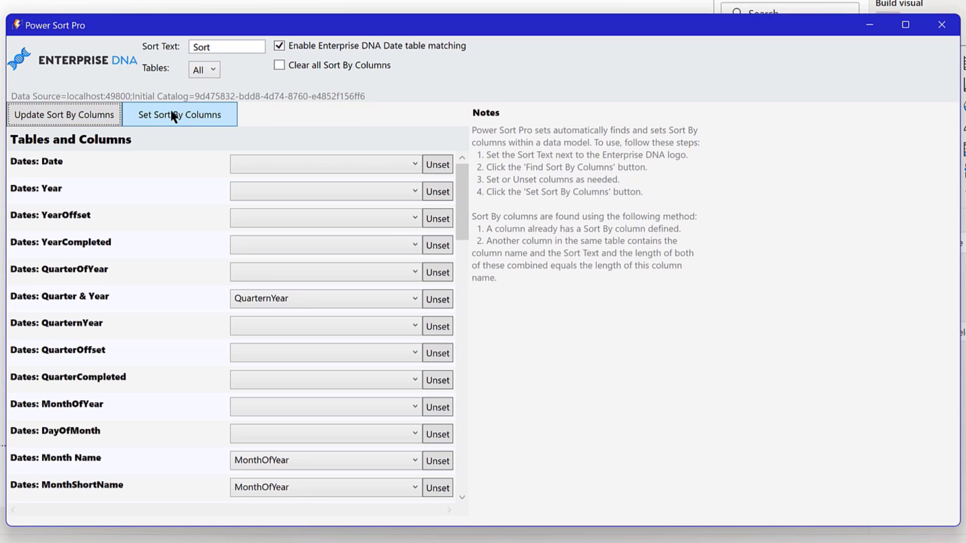
{"action": "left_click", "coordinate": [179, 115]}
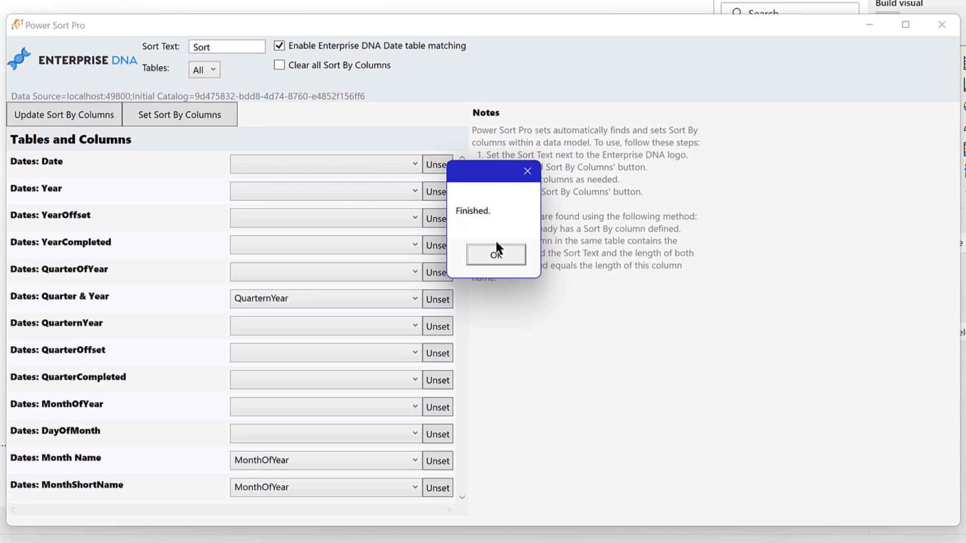
{"action": "left_click", "coordinate": [495, 253]}
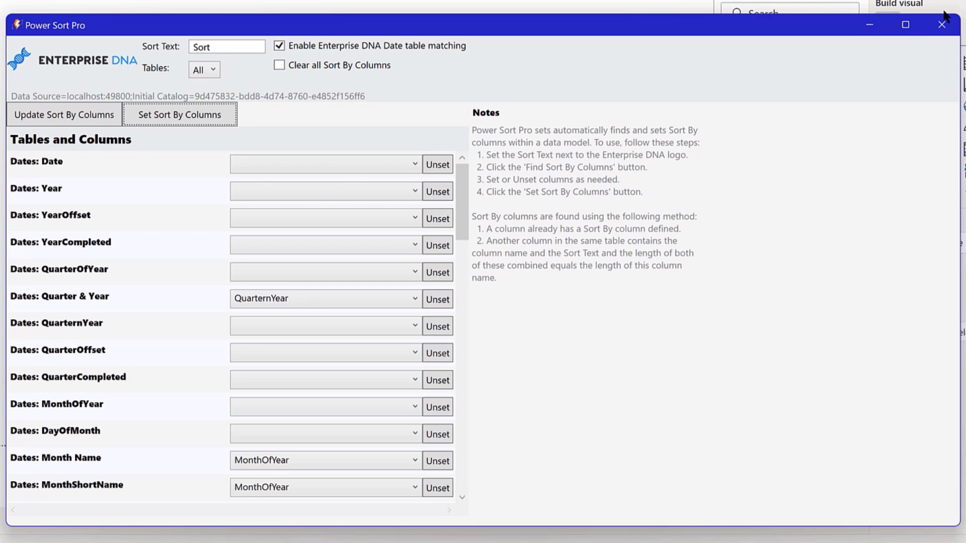
{"action": "left_click", "coordinate": [942, 24]}
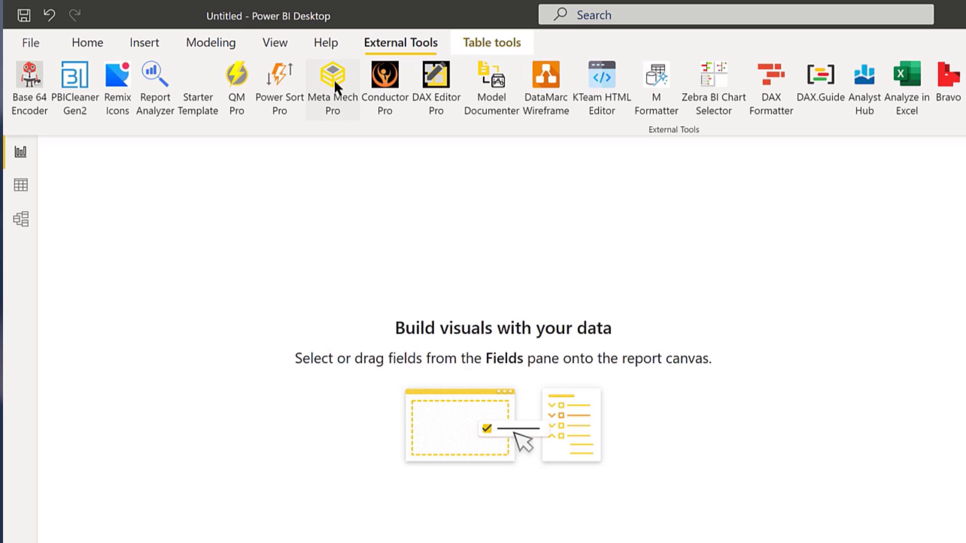
- In Meta Mech Pro, choose Short Date for dates and no aggregation for whole, decimal and fixed numbers
{"action": "left_click", "coordinate": [332, 81]}
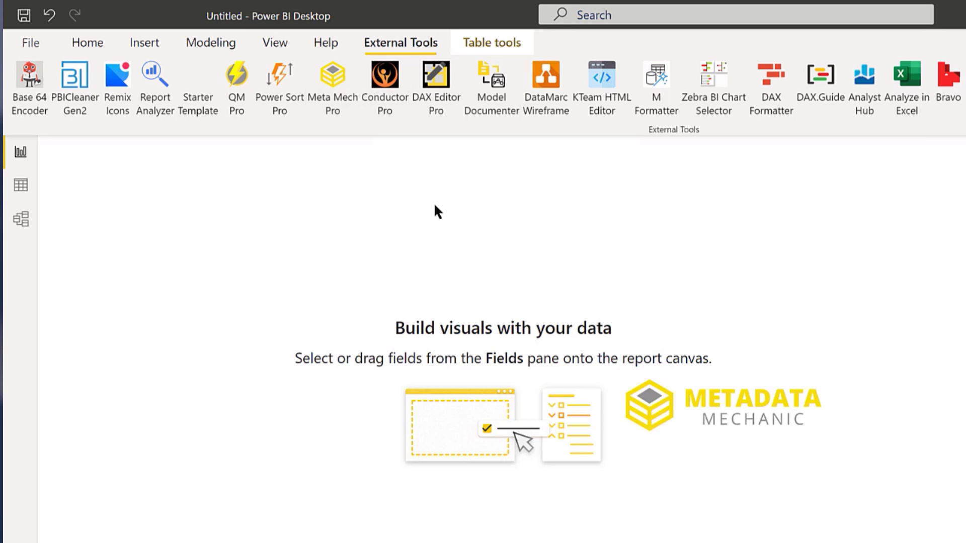
{"action": "left_click", "coordinate": [331, 83]}
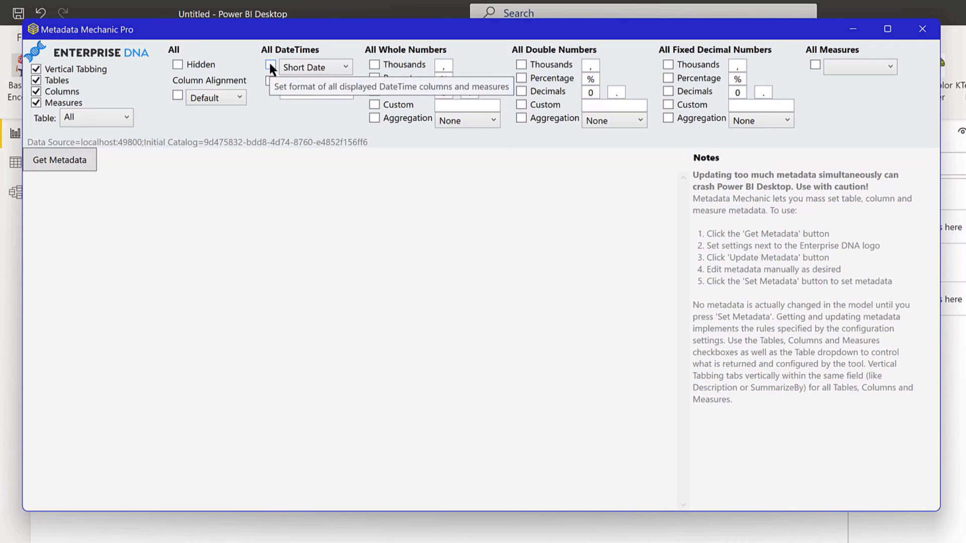
{"action": "left_click", "coordinate": [270, 66]}
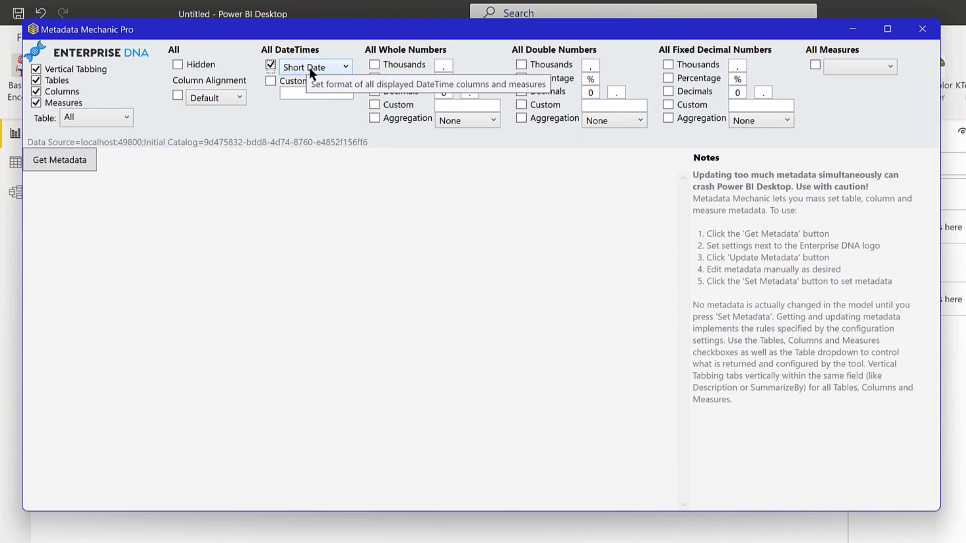
{"action": "mouse_move", "coordinate": [376, 119]}
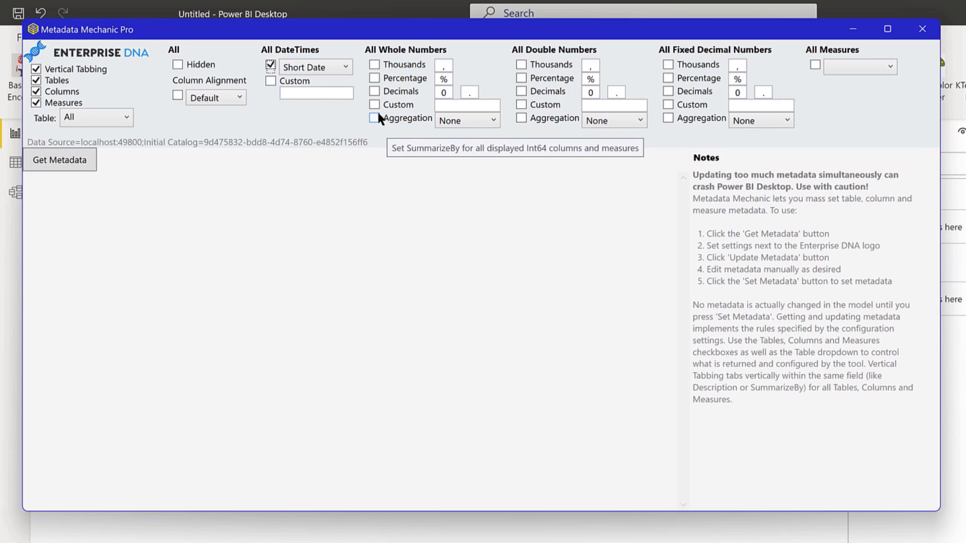
{"action": "left_click", "coordinate": [374, 119]}
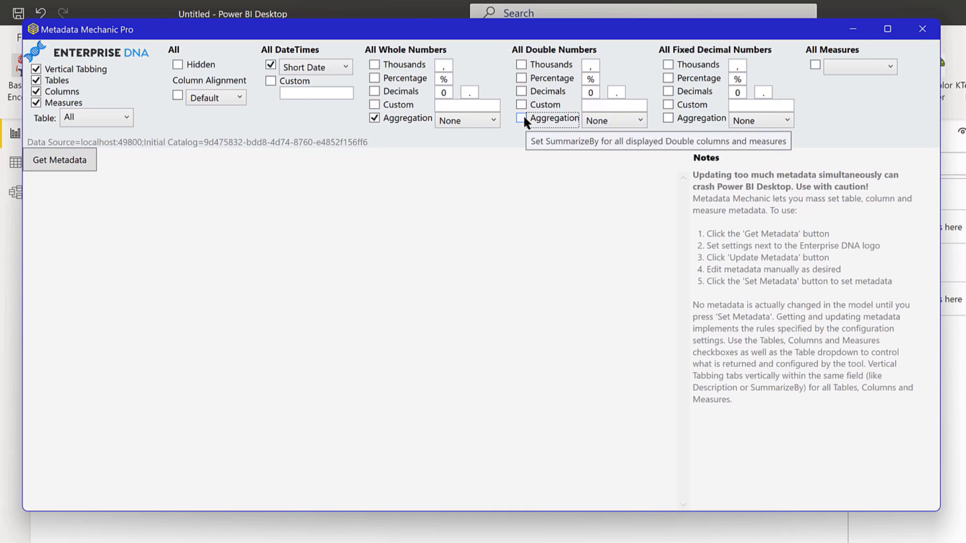
{"action": "left_click", "coordinate": [521, 119]}
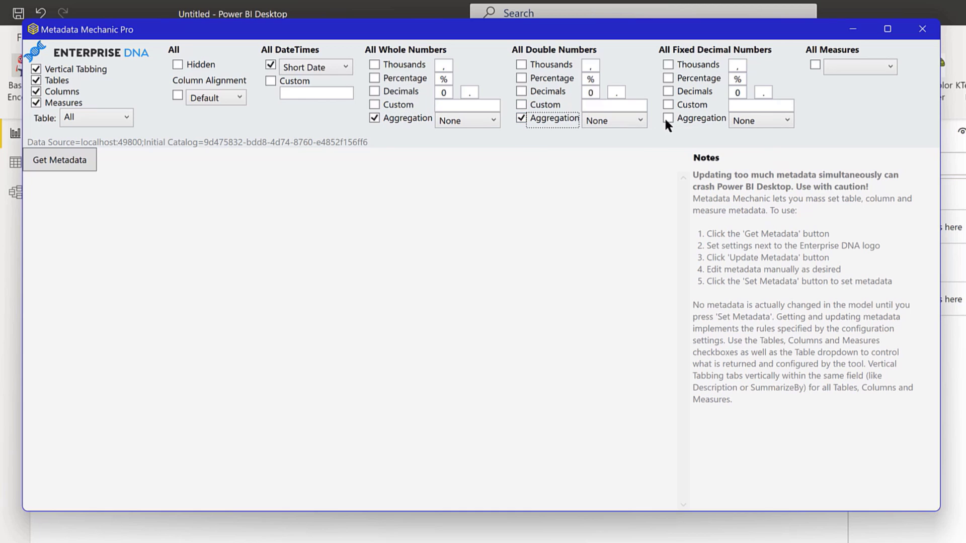
{"action": "left_click", "coordinate": [668, 118]}
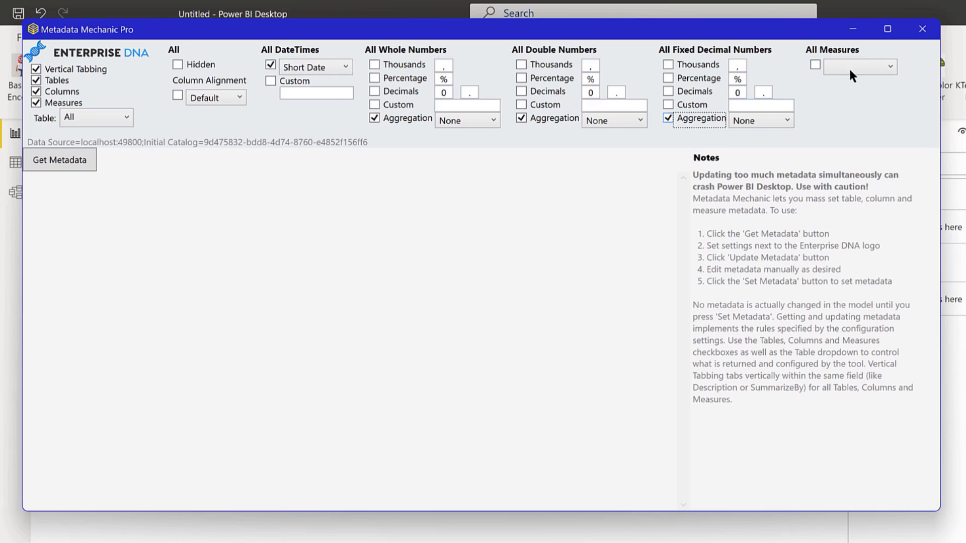
- Home all measures in Key Measures, then Get and Set Metadata on the model
{"action": "left_click", "coordinate": [887, 67]}
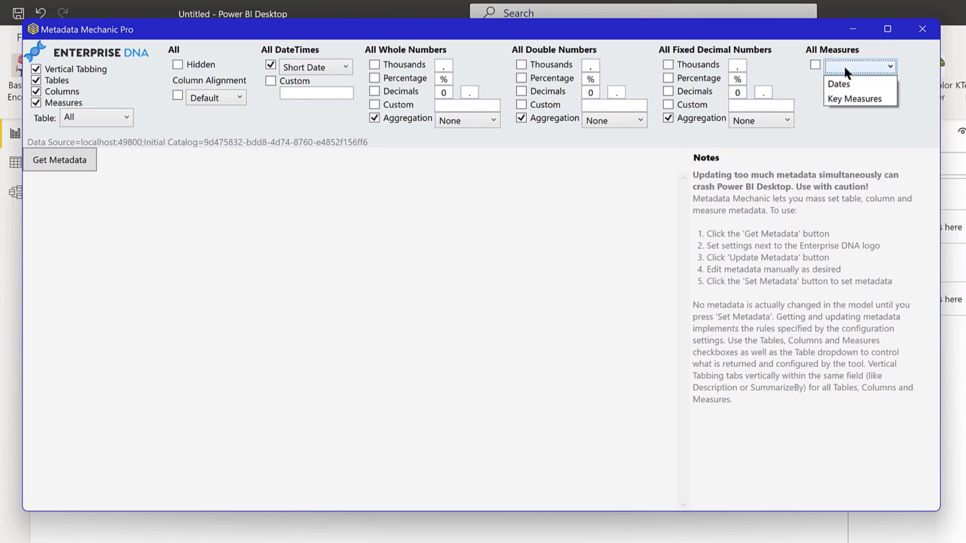
{"action": "left_click", "coordinate": [857, 99]}
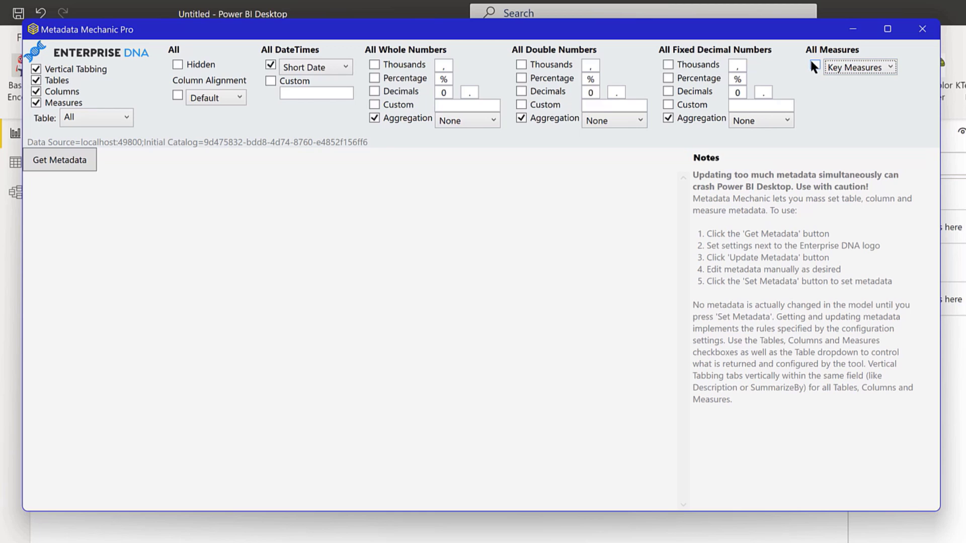
{"action": "left_click", "coordinate": [814, 66]}
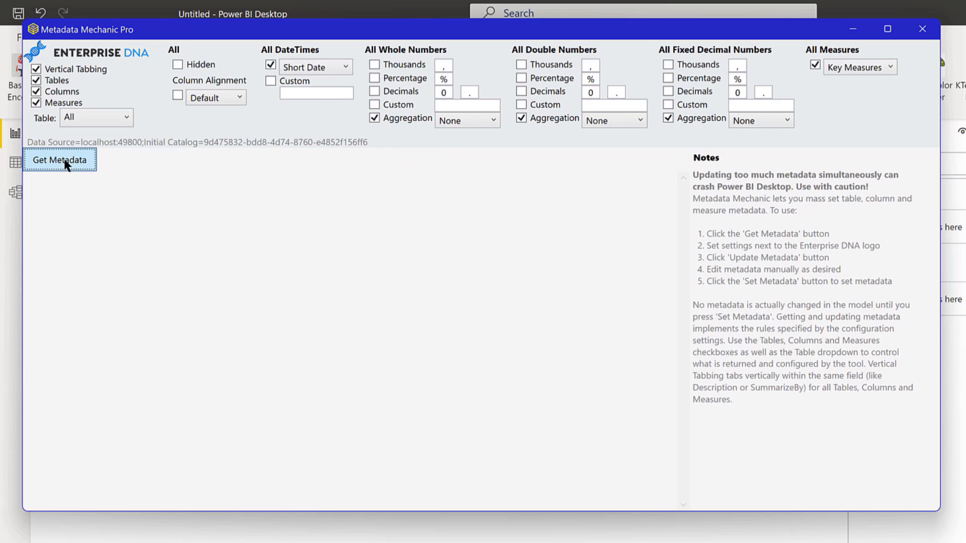
{"action": "left_click", "coordinate": [60, 160]}
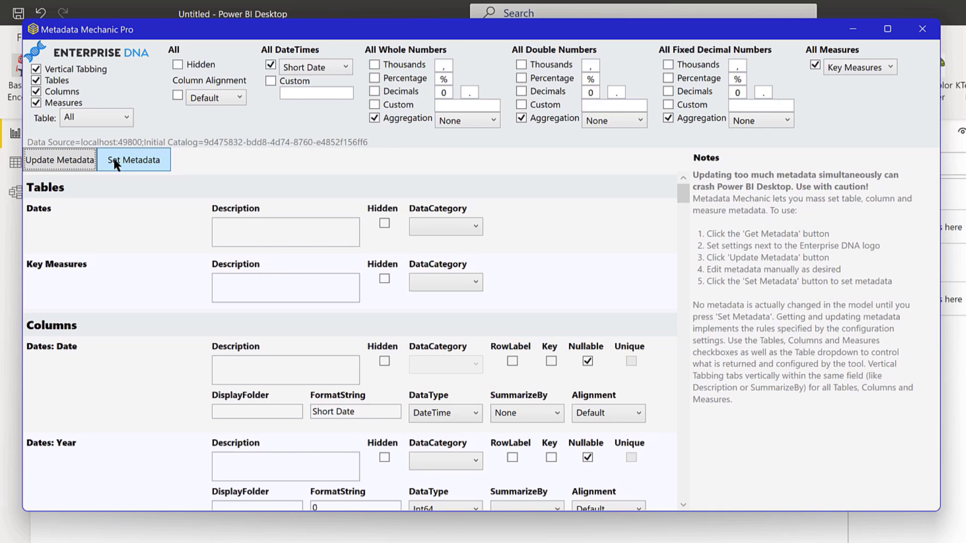
{"action": "left_click", "coordinate": [133, 160]}
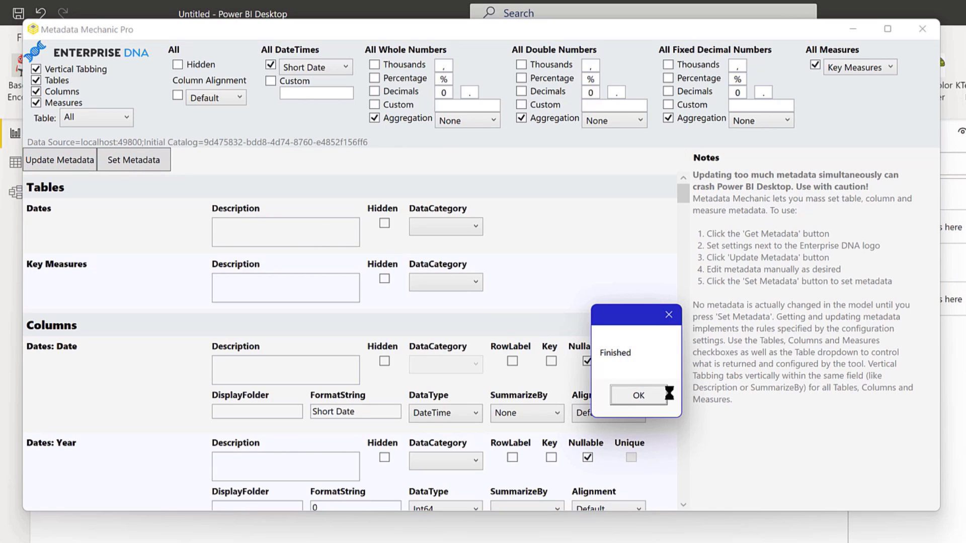
{"action": "left_click", "coordinate": [637, 394]}
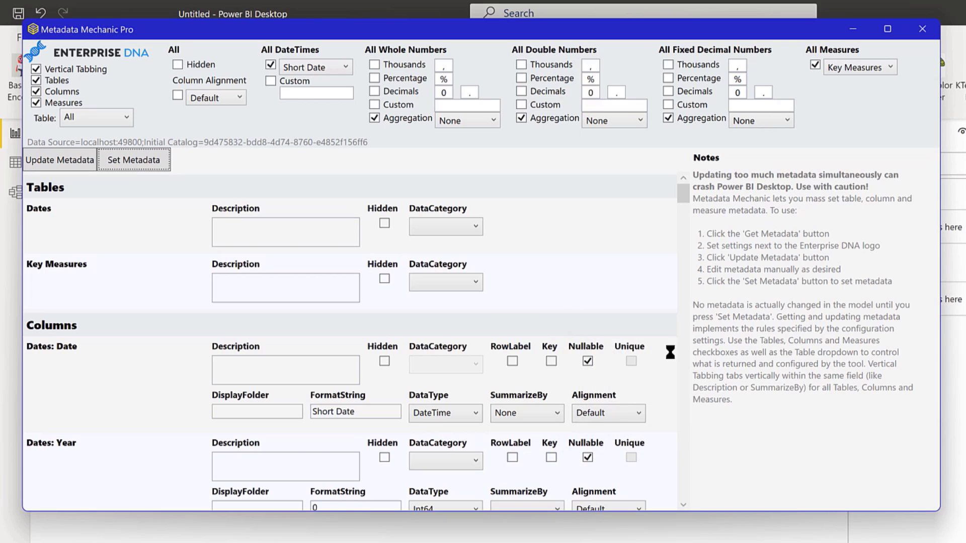
{"action": "mouse_move", "coordinate": [922, 28]}
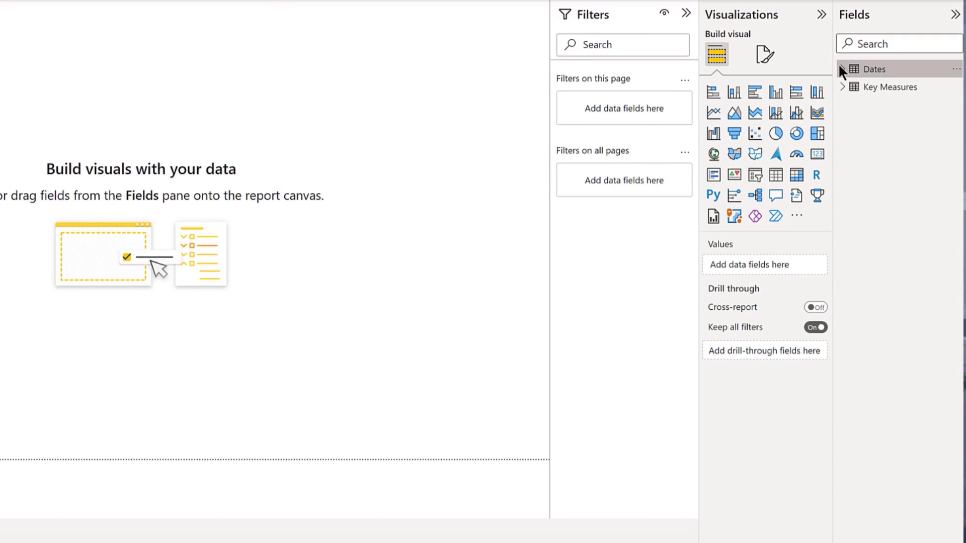
- Expand the Dates table in the Fields pane to list its columns
{"action": "left_click", "coordinate": [843, 68]}
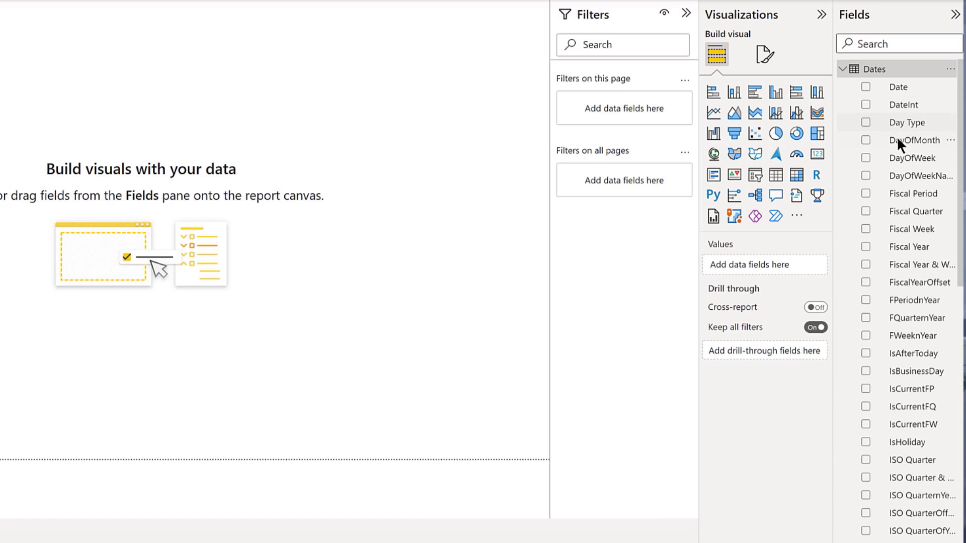
{"action": "scroll", "scroll_direction": "down", "scroll_amount": 3}
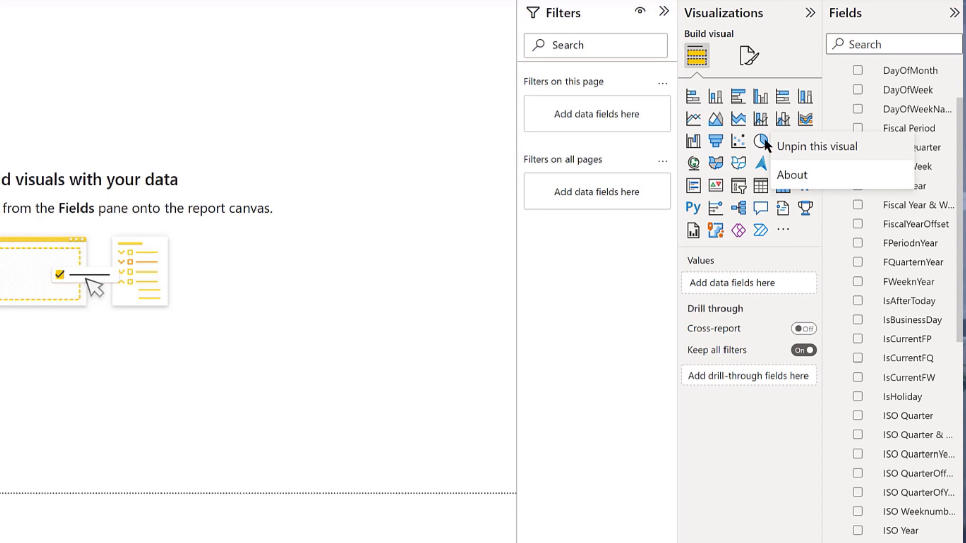
{"action": "mouse_move", "coordinate": [791, 147]}
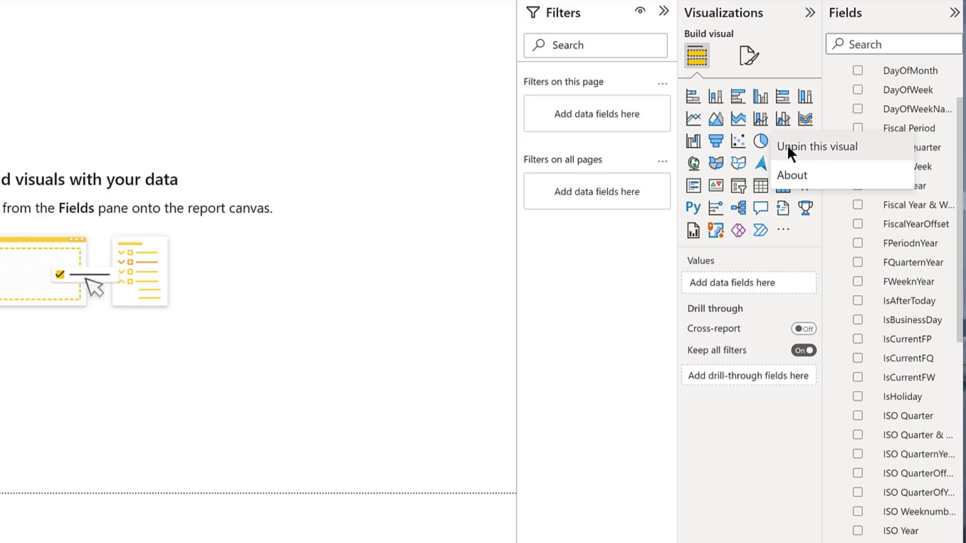
- Unpin the pie chart and the Azure map from the default visuals gallery
{"action": "left_click", "coordinate": [817, 146]}
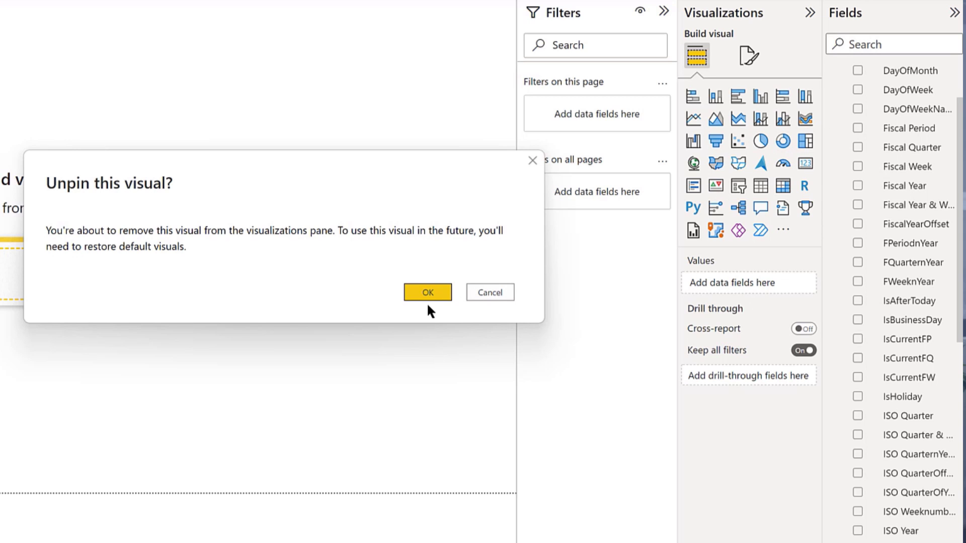
{"action": "left_click", "coordinate": [427, 292]}
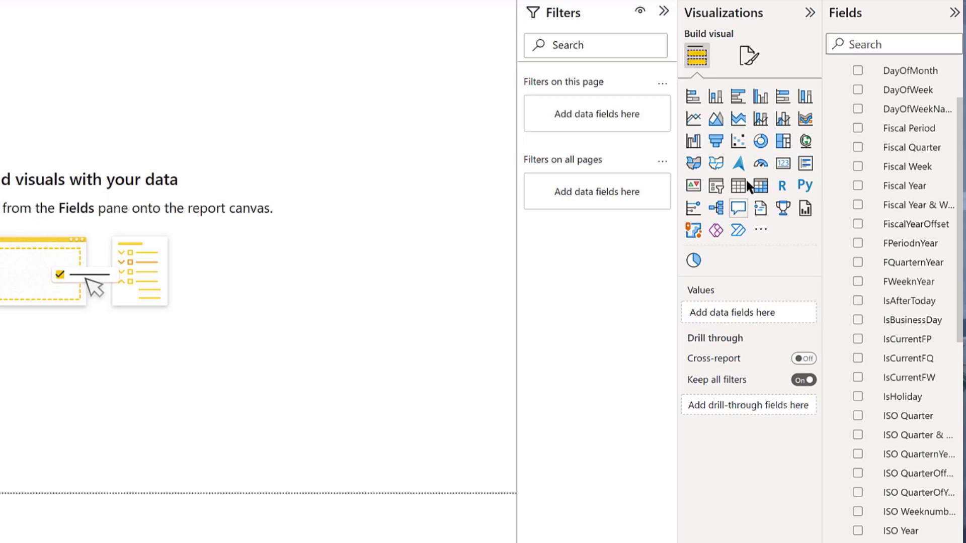
{"action": "mouse_move", "coordinate": [738, 185]}
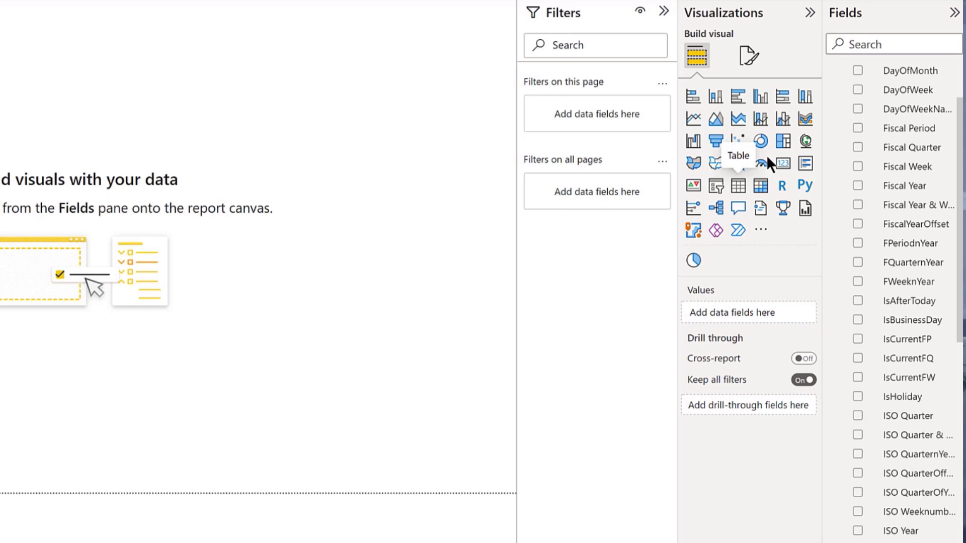
{"action": "mouse_move", "coordinate": [737, 163]}
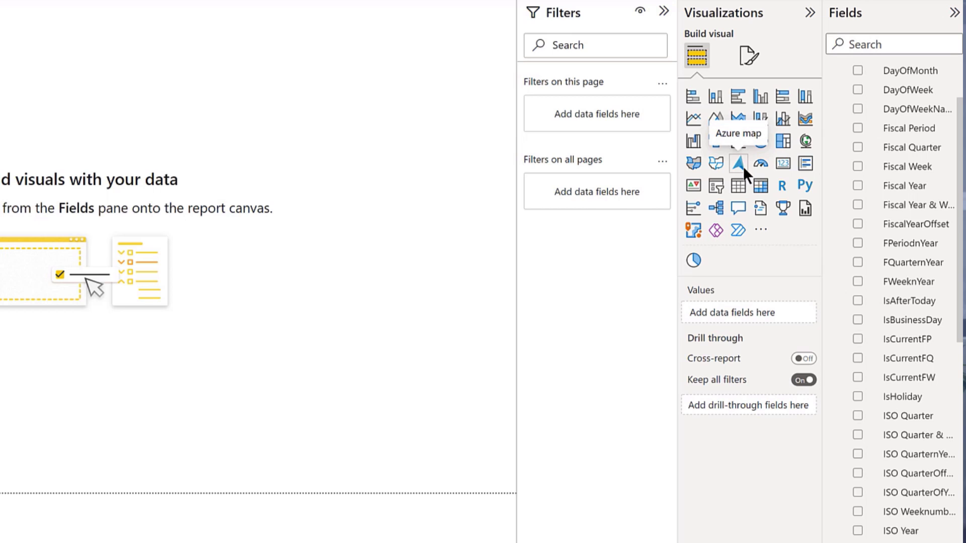
{"action": "right_click", "coordinate": [737, 163]}
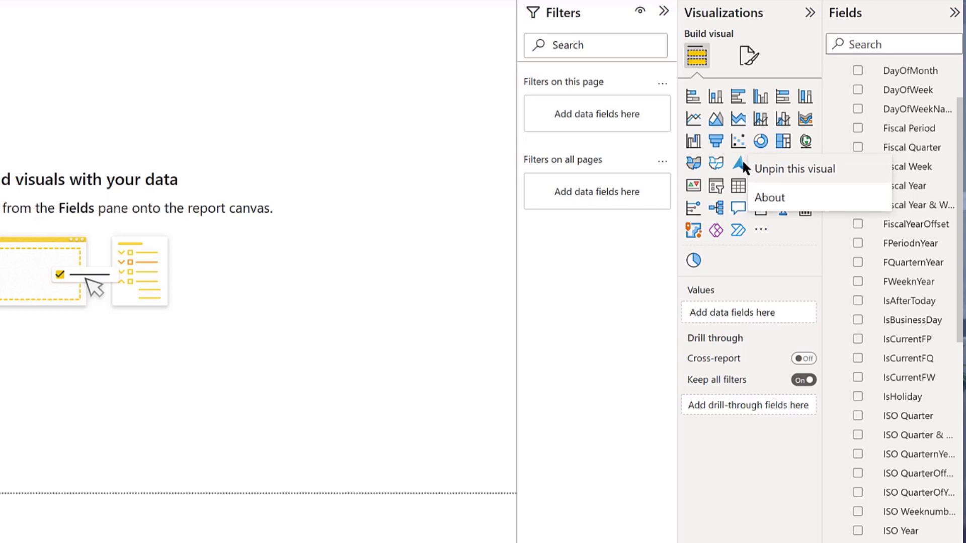
{"action": "left_click", "coordinate": [795, 168]}
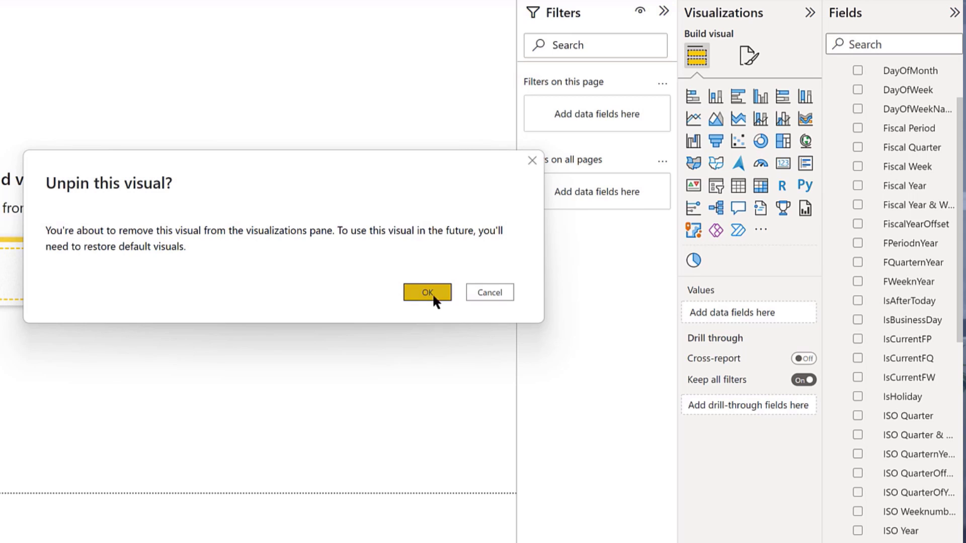
{"action": "left_click", "coordinate": [426, 291]}
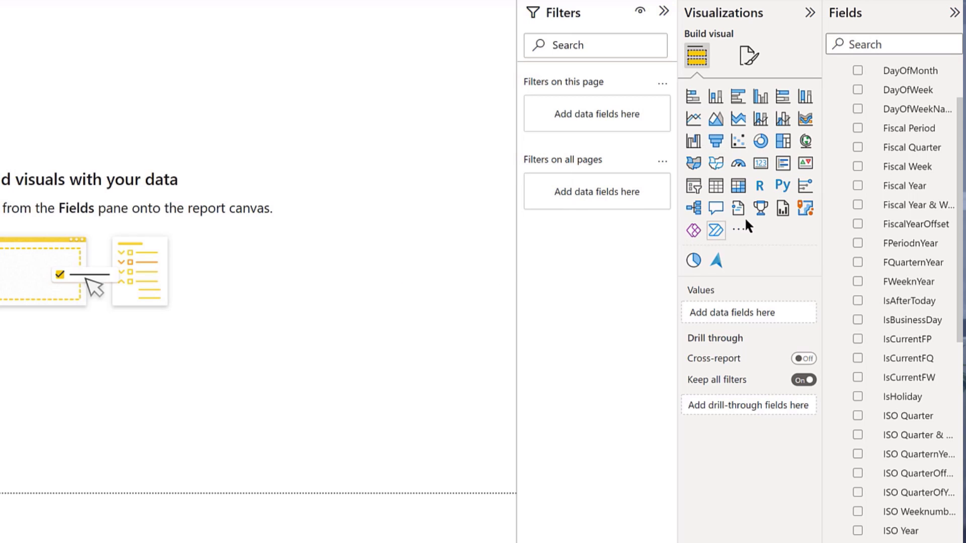
- Search AppSource for 'icon' and import the Icon Map visual into the report
{"action": "left_click", "coordinate": [740, 229]}
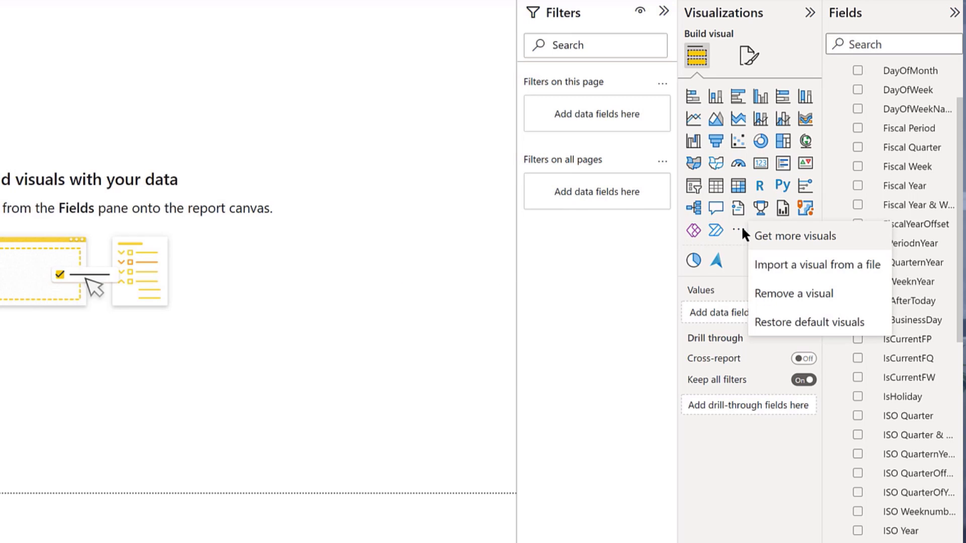
{"action": "mouse_move", "coordinate": [770, 249]}
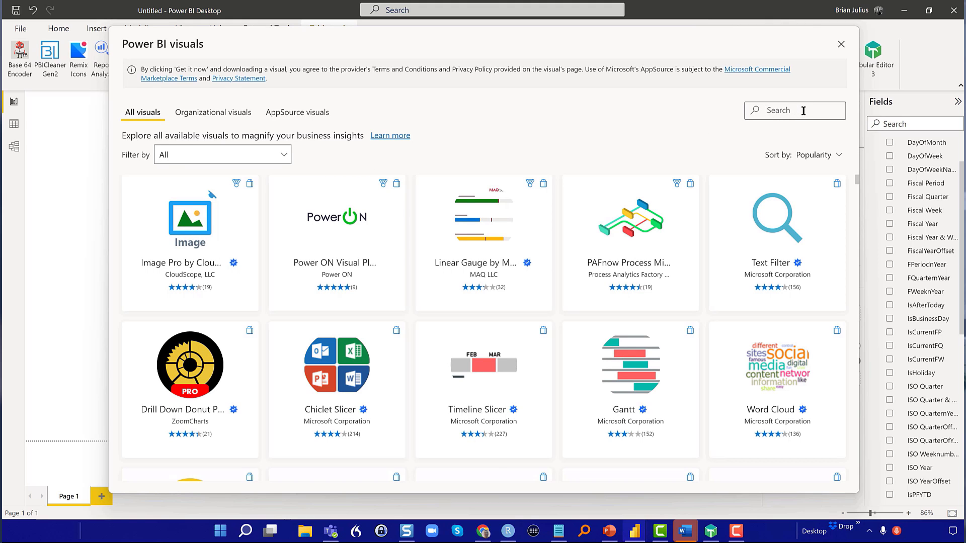
{"action": "type", "text": "id"}
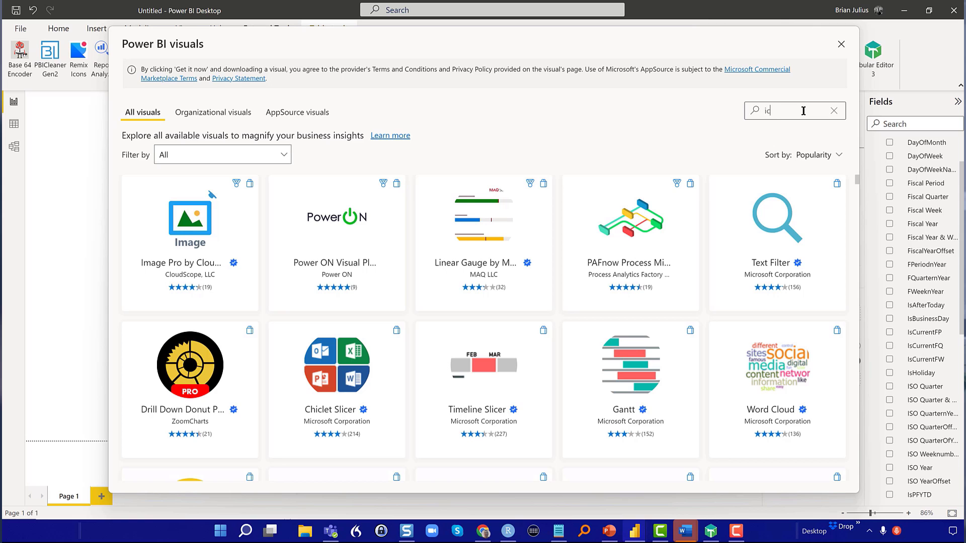
{"action": "type", "text": "con"}
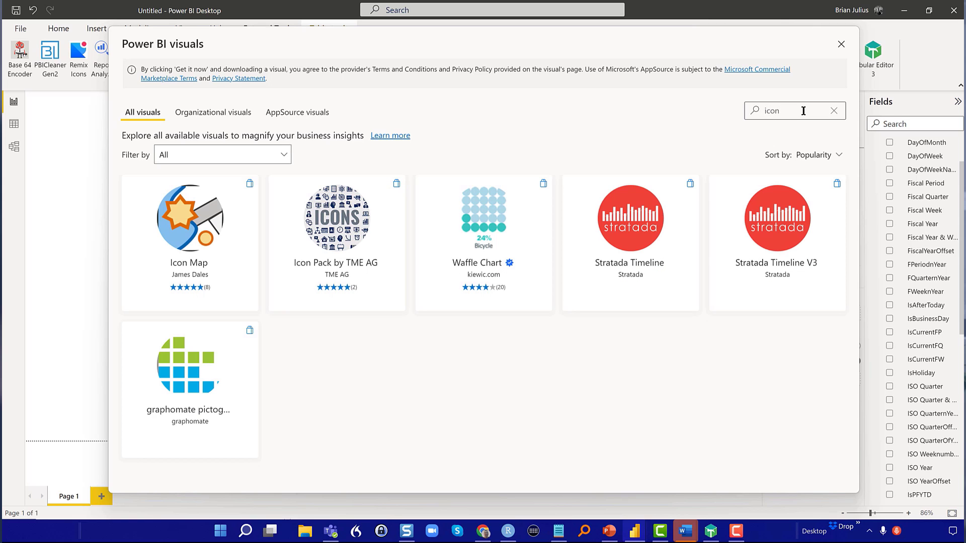
{"action": "mouse_move", "coordinate": [209, 207]}
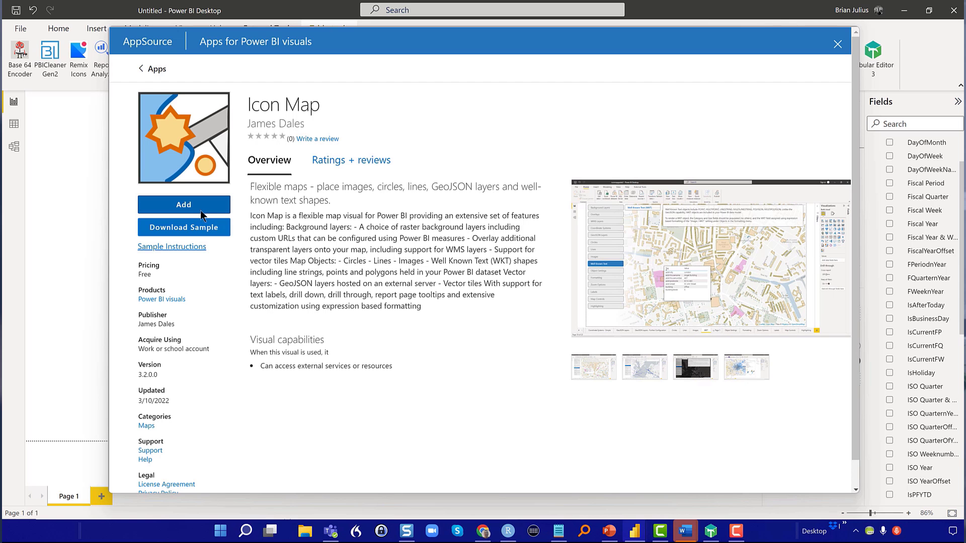
{"action": "left_click", "coordinate": [837, 43]}
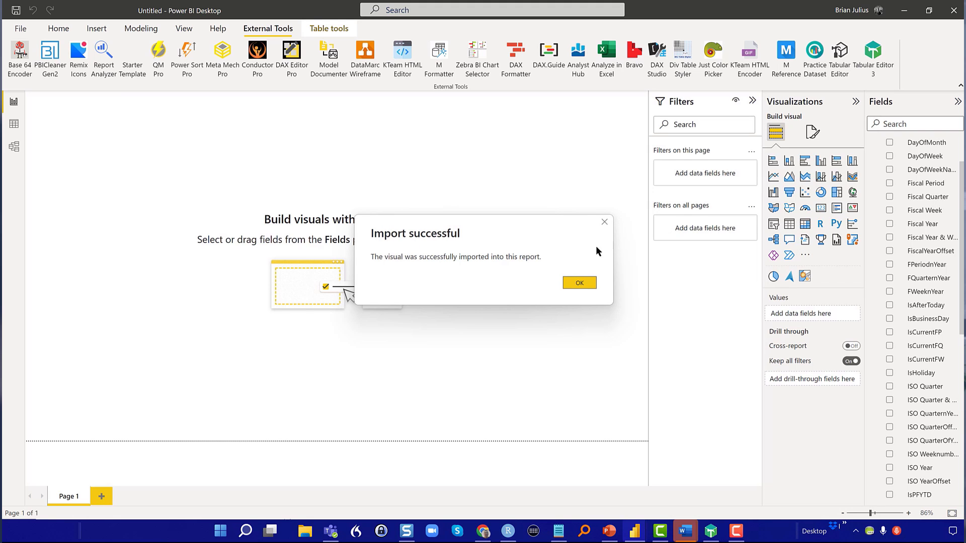
{"action": "left_click", "coordinate": [578, 282]}
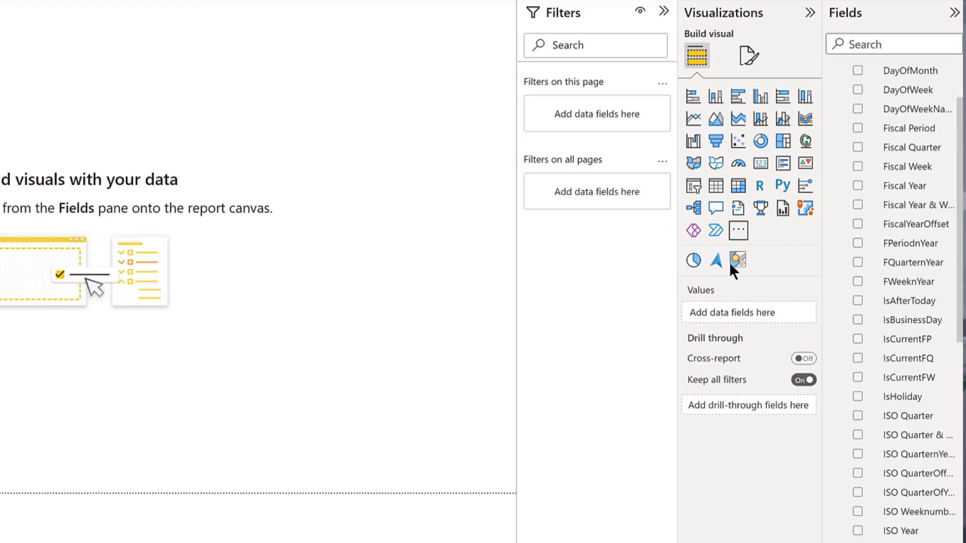
{"action": "mouse_move", "coordinate": [738, 260]}
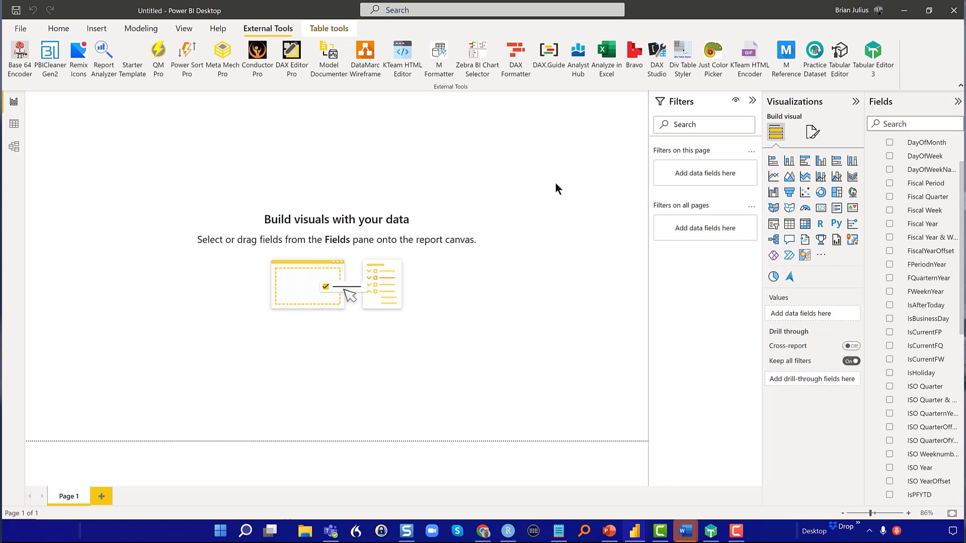
{"action": "mouse_move", "coordinate": [555, 189]}
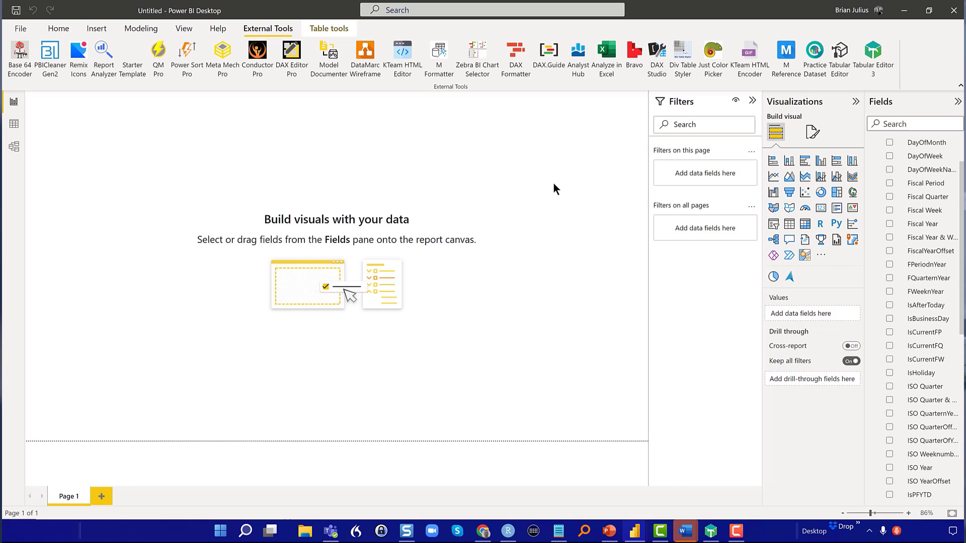
{"action": "mouse_move", "coordinate": [487, 143]}
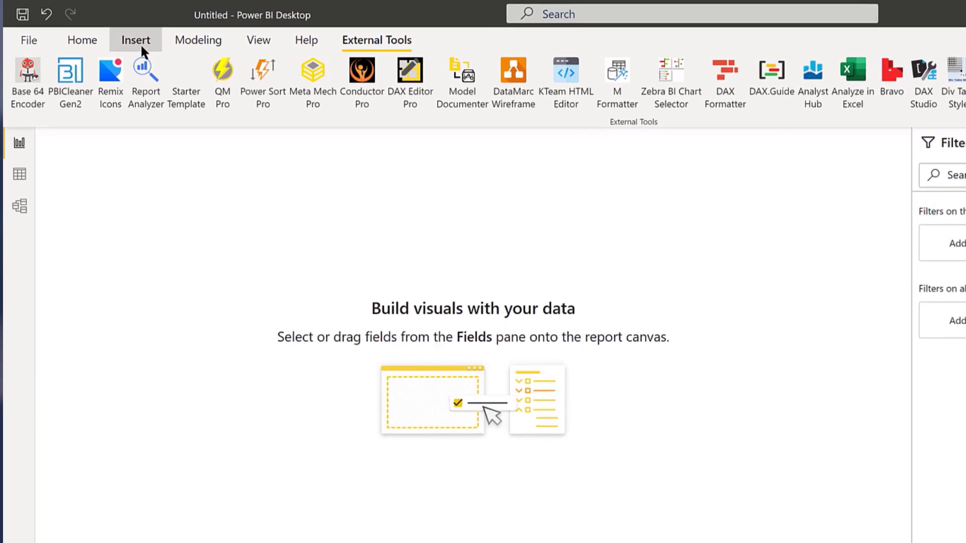
- Insert a blank button on the page
{"action": "left_click", "coordinate": [135, 40]}
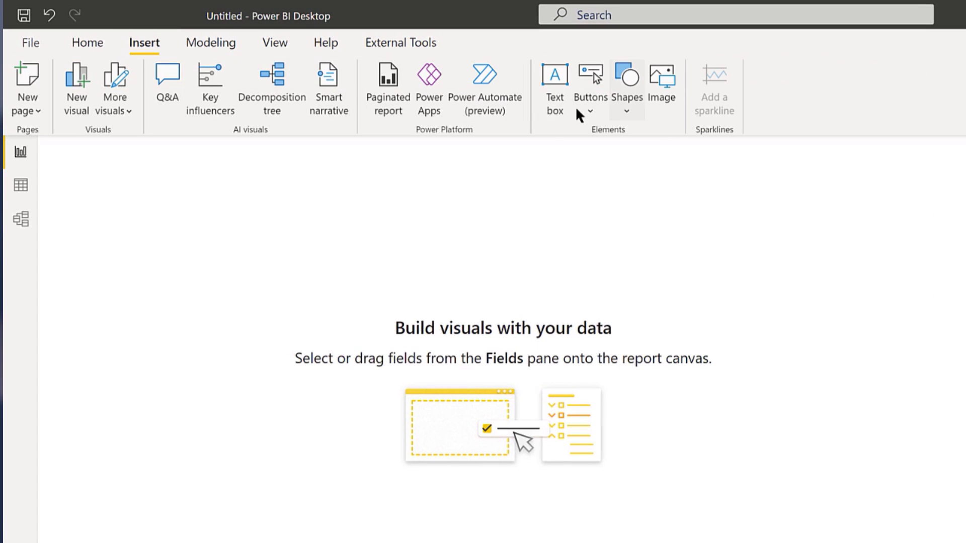
{"action": "left_click", "coordinate": [589, 95]}
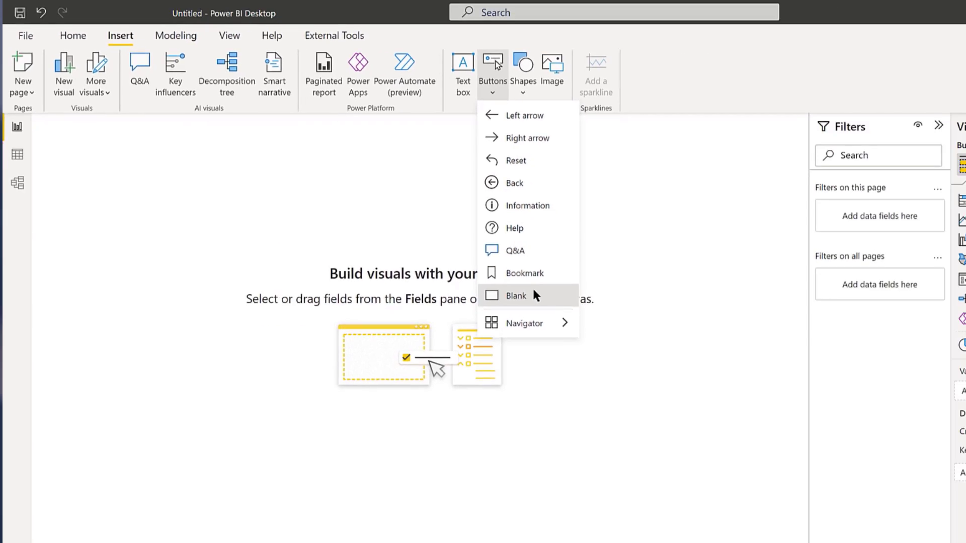
{"action": "left_click", "coordinate": [516, 295]}
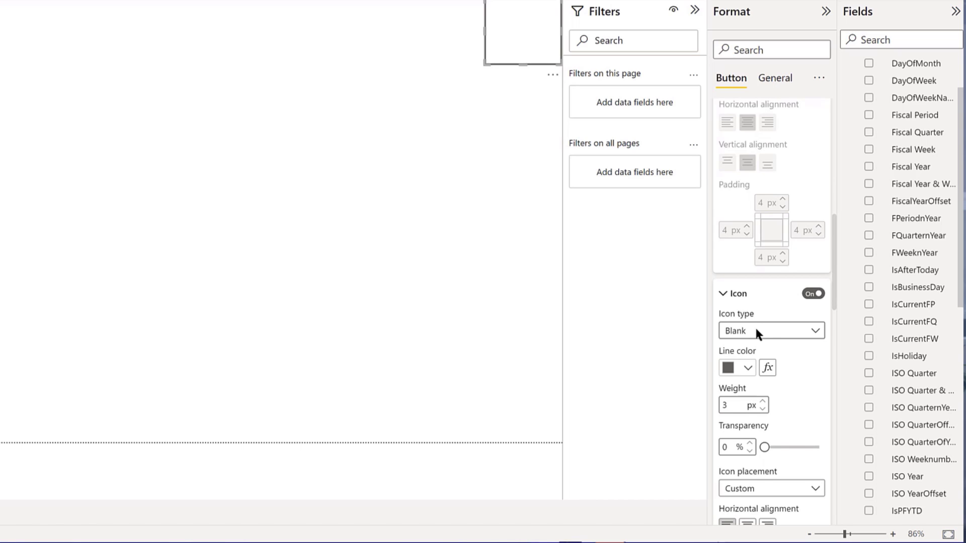
- Give the button a custom icon from Sample-3-(Light).png, the eDNA badge
{"action": "left_click", "coordinate": [771, 330]}
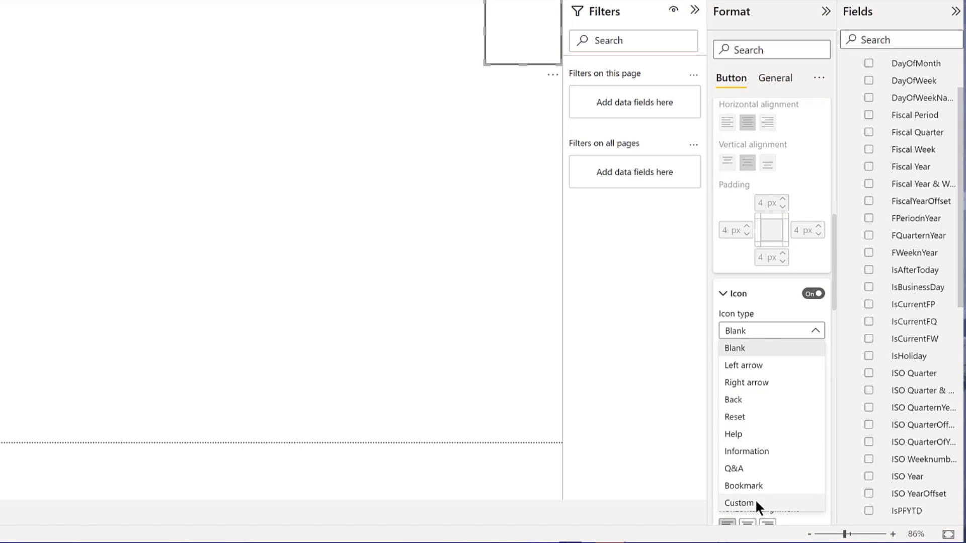
{"action": "left_click", "coordinate": [738, 503]}
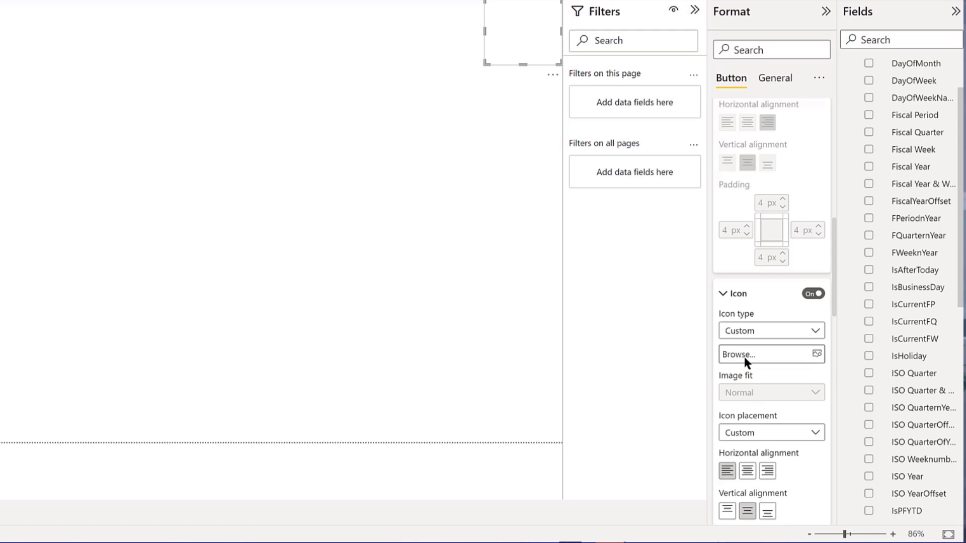
{"action": "left_click", "coordinate": [746, 354]}
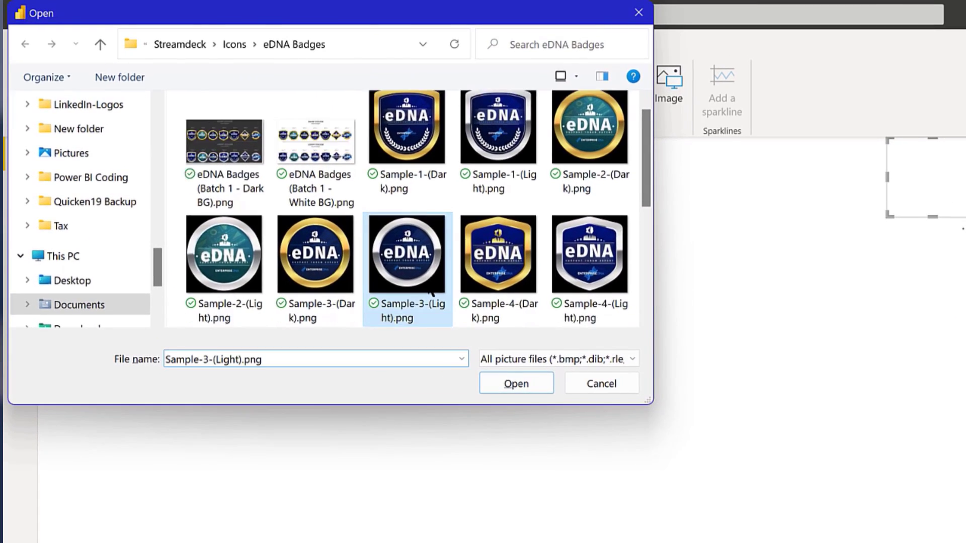
{"action": "left_click", "coordinate": [516, 383]}
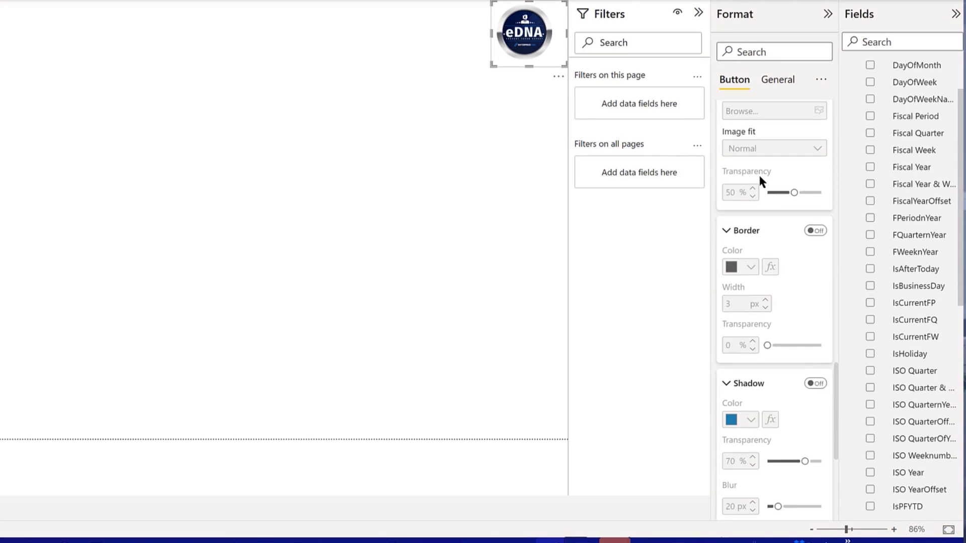
- Give the eDNA badge button a Web URL action pointing to the Enterprise DNA web address
{"action": "scroll", "scroll_direction": "down", "scroll_amount": 3}
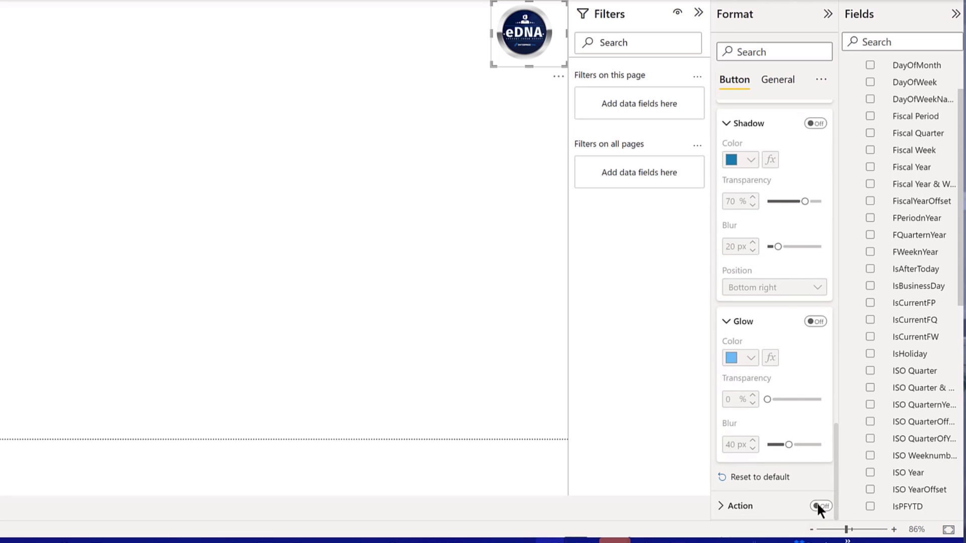
{"action": "left_click", "coordinate": [820, 506]}
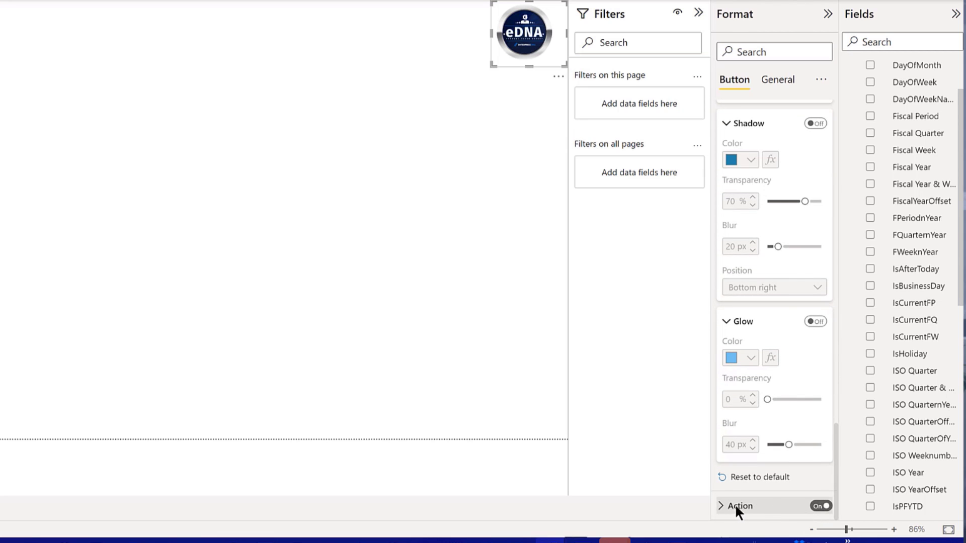
{"action": "left_click", "coordinate": [720, 506]}
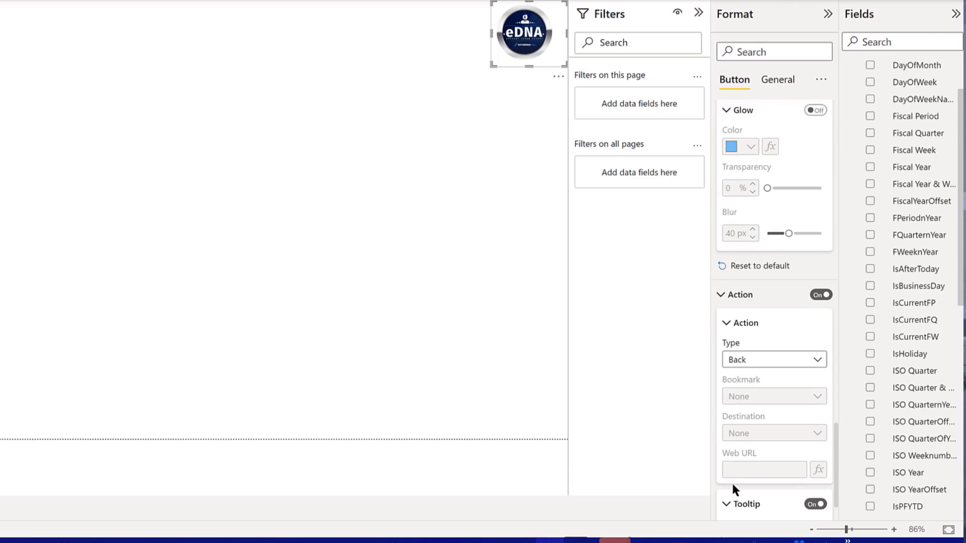
{"action": "mouse_move", "coordinate": [737, 487]}
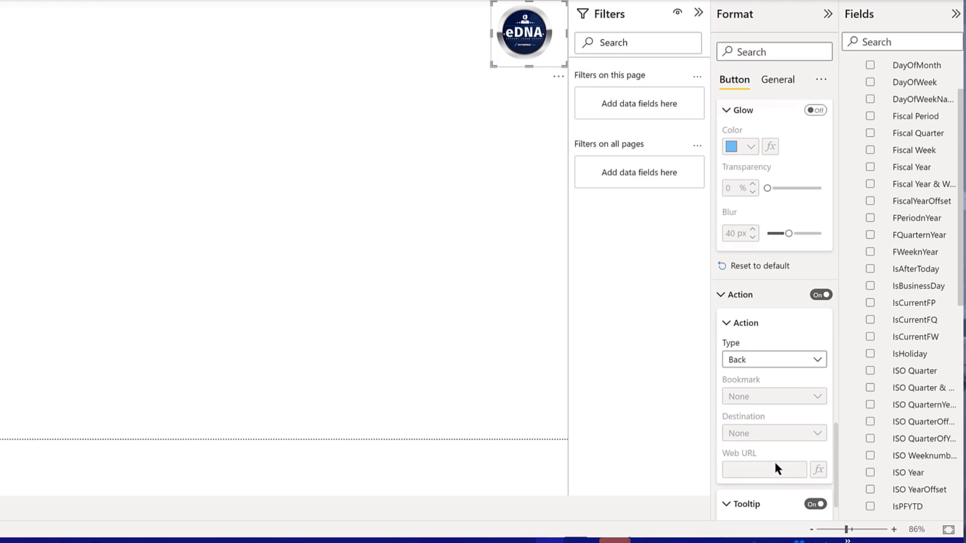
{"action": "left_click", "coordinate": [774, 360]}
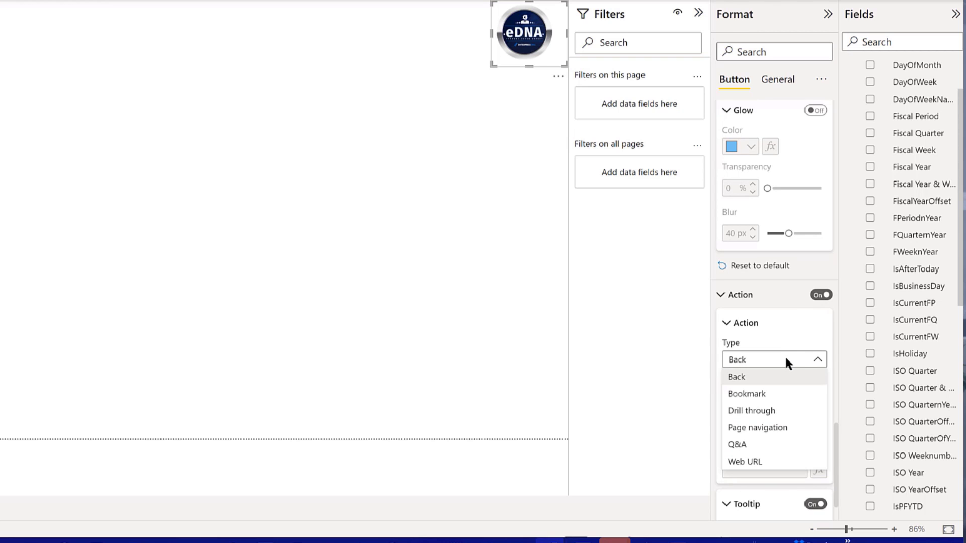
{"action": "left_click", "coordinate": [745, 461]}
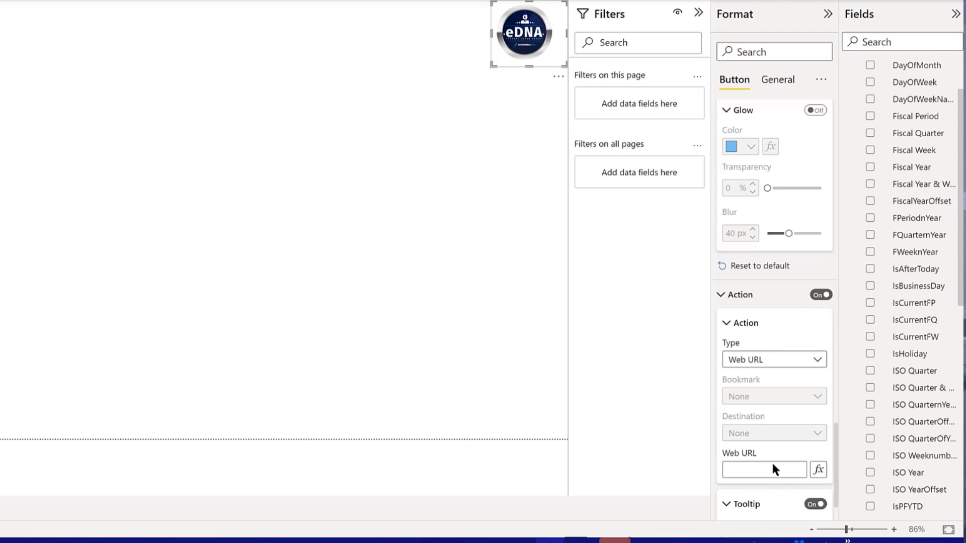
{"action": "left_click", "coordinate": [763, 469]}
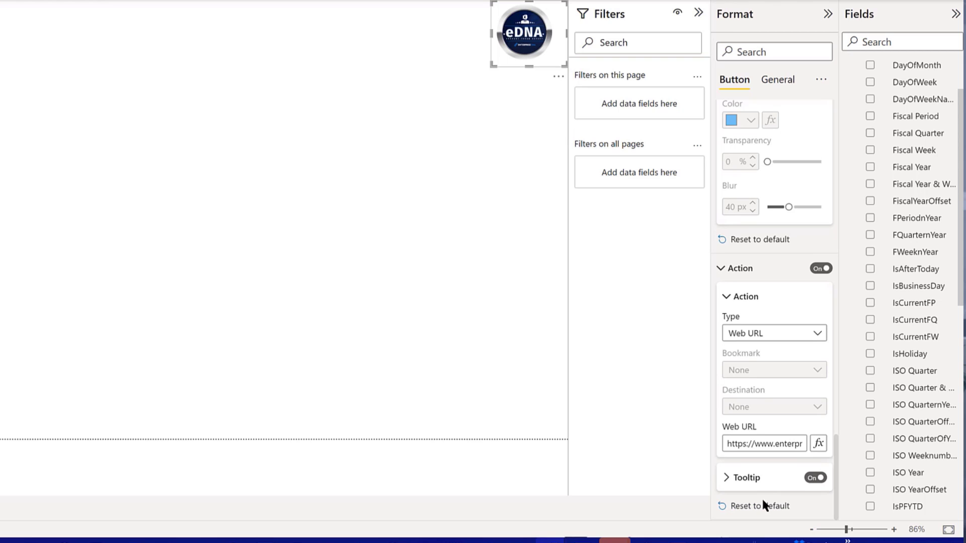
- Add a tooltip to the badge button starting with 'Clic' for its web link
{"action": "left_click", "coordinate": [744, 477]}
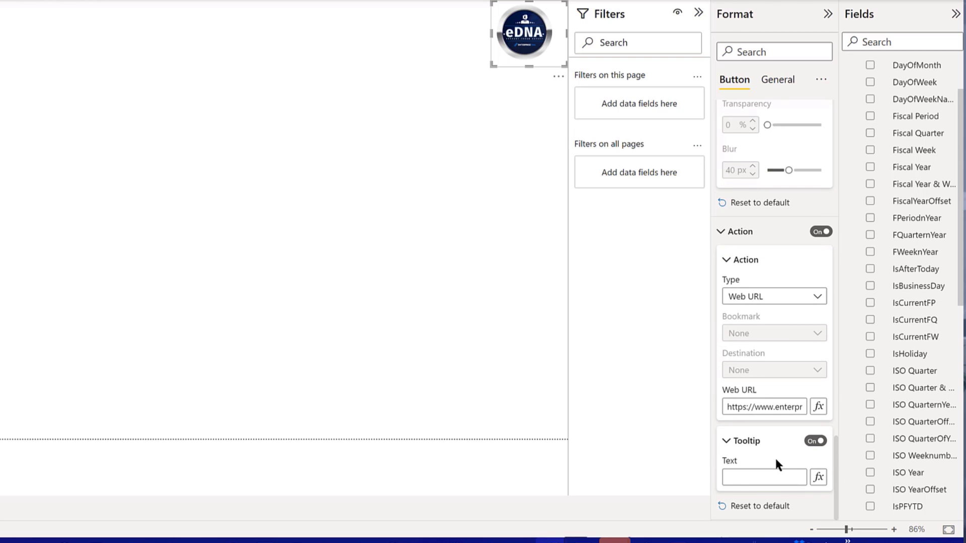
{"action": "type", "text": "Clic"}
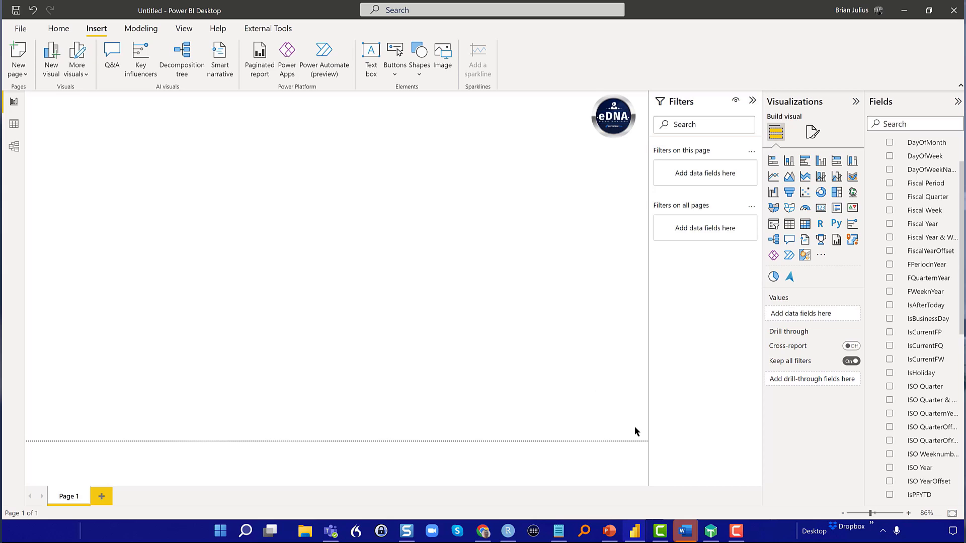
{"action": "mouse_move", "coordinate": [633, 430]}
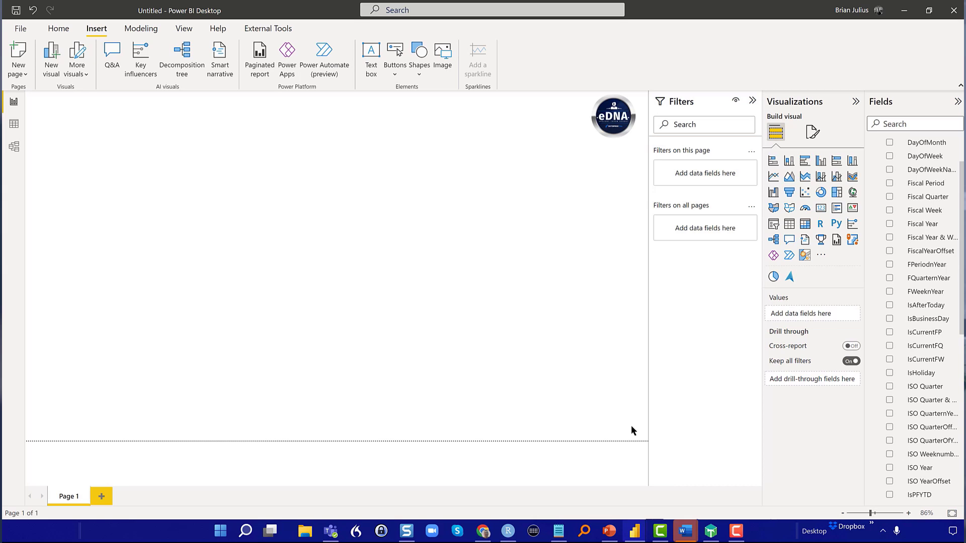
{"action": "mouse_move", "coordinate": [617, 424]}
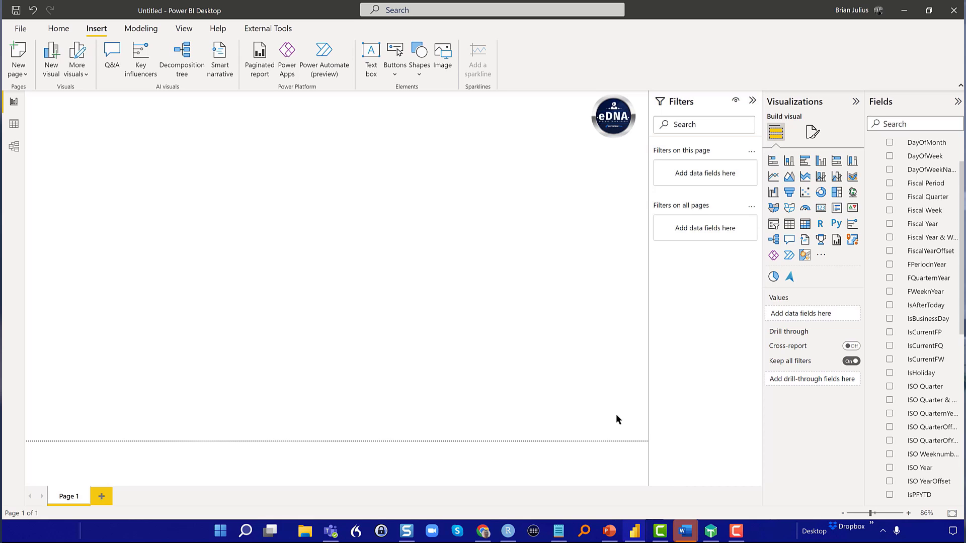
{"action": "left_click", "coordinate": [613, 117]}
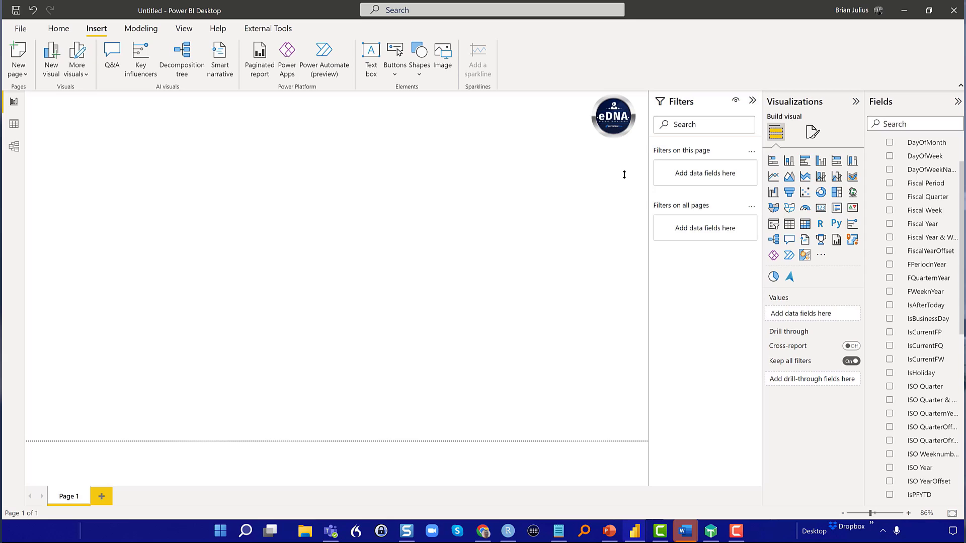
{"action": "mouse_move", "coordinate": [496, 170]}
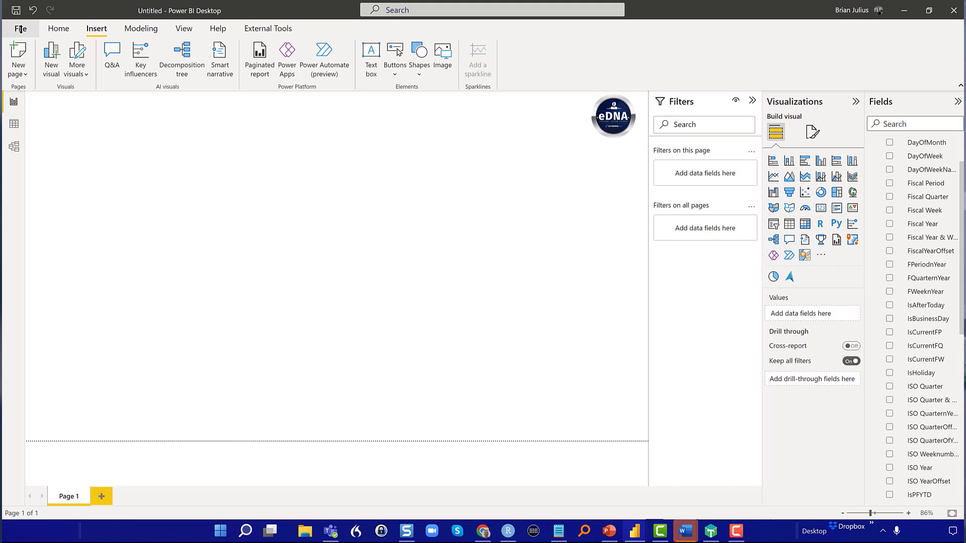
- Start Save As and choose Enterprise DNA Files as the destination folder
{"action": "left_click", "coordinate": [20, 28]}
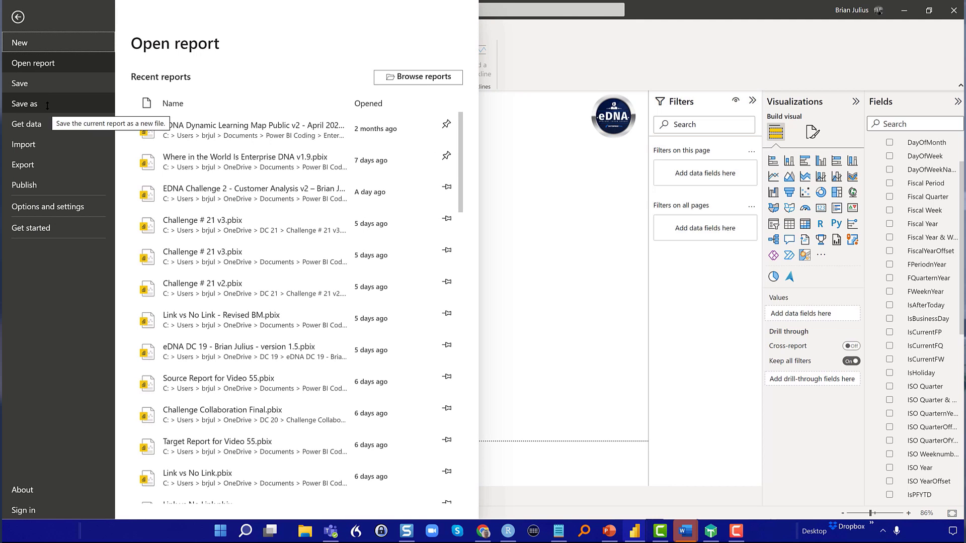
{"action": "left_click", "coordinate": [25, 104]}
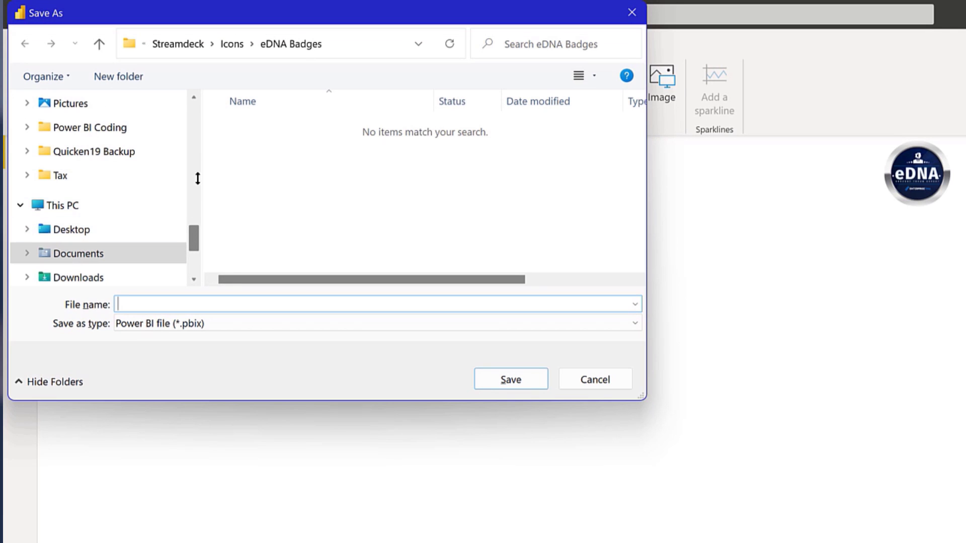
{"action": "scroll", "scroll_direction": "down", "scroll_amount": 3}
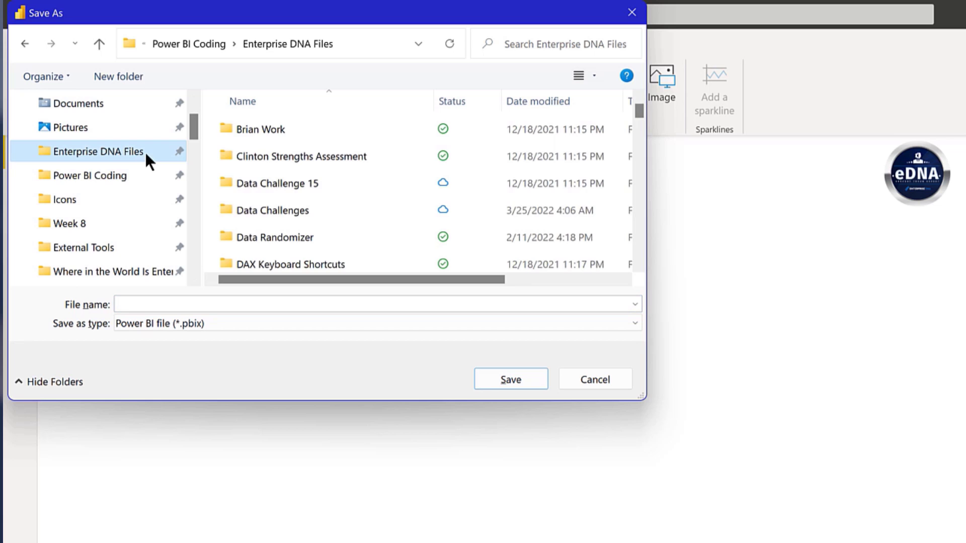
{"action": "left_click", "coordinate": [375, 303]}
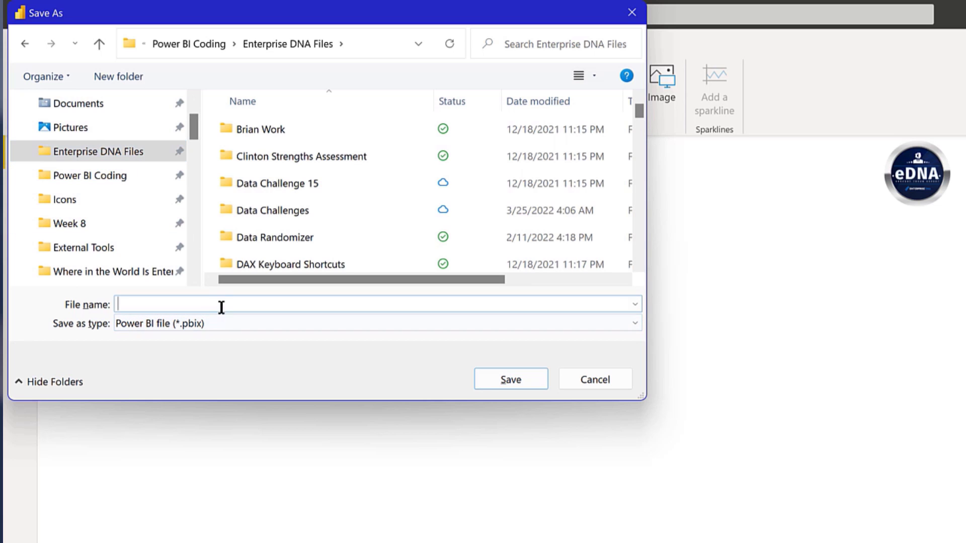
{"action": "mouse_move", "coordinate": [401, 356]}
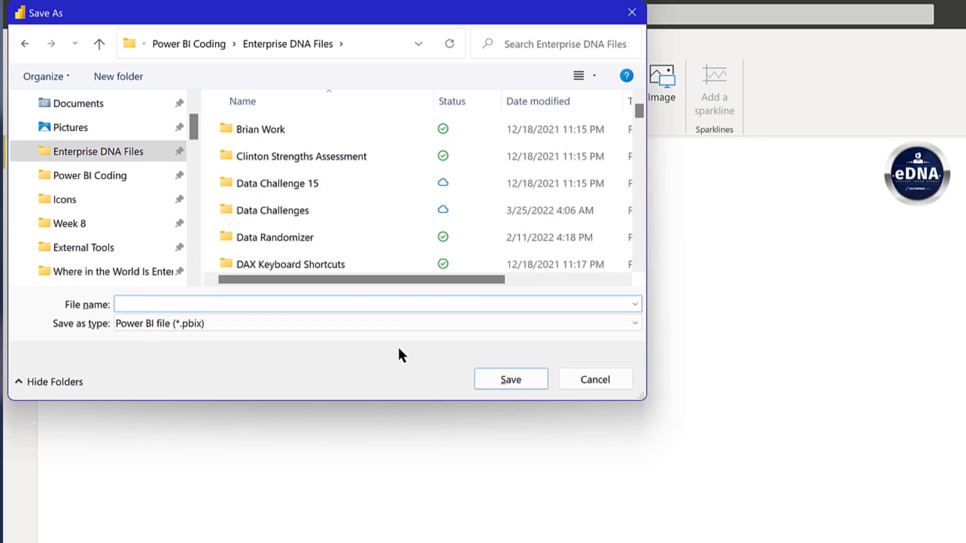
- Save as Brian Power BI Startup Template.pbit, described as a basic EDNA theme starter report
{"action": "type", "text": "Brian S"}
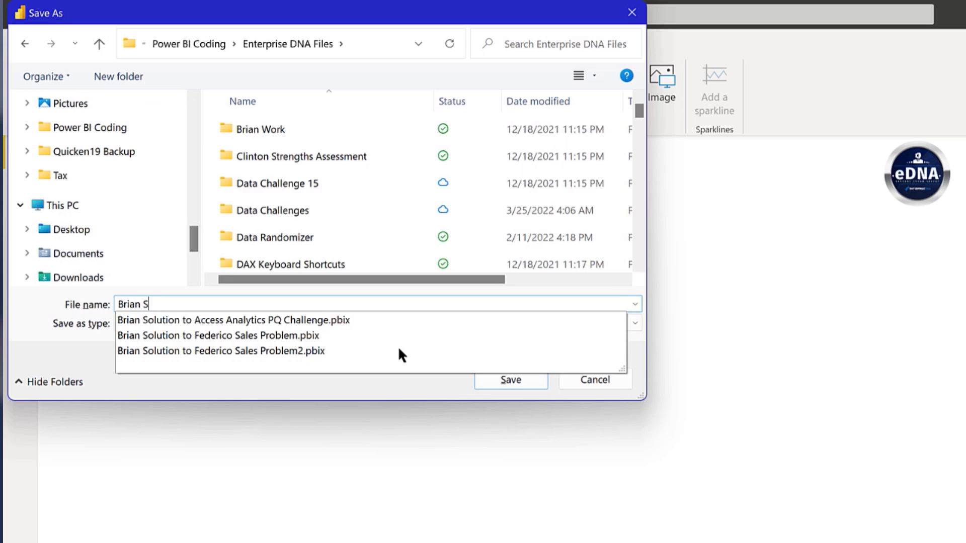
{"action": "key", "text": "Backspace"}
{"action": "type", "text": "Power BI"}
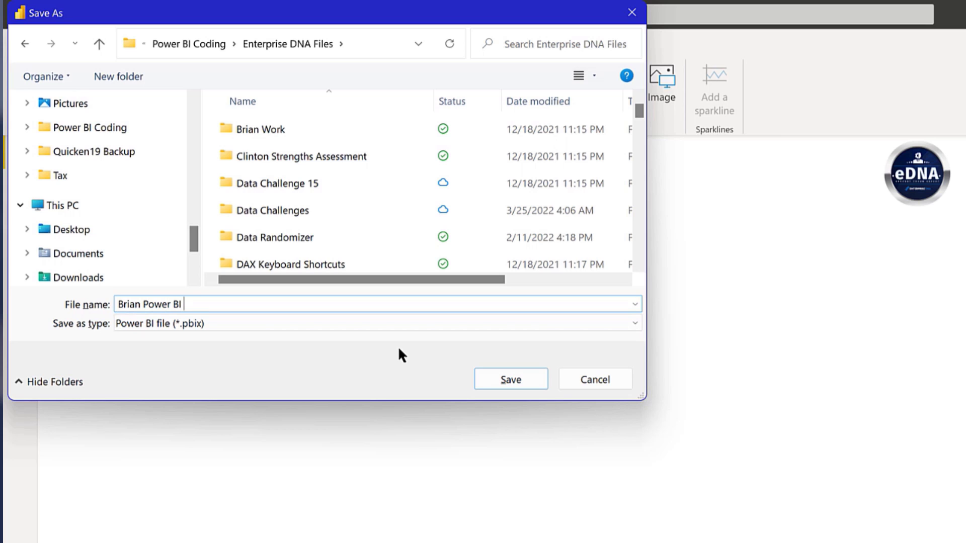
{"action": "type", "text": "Startui"}
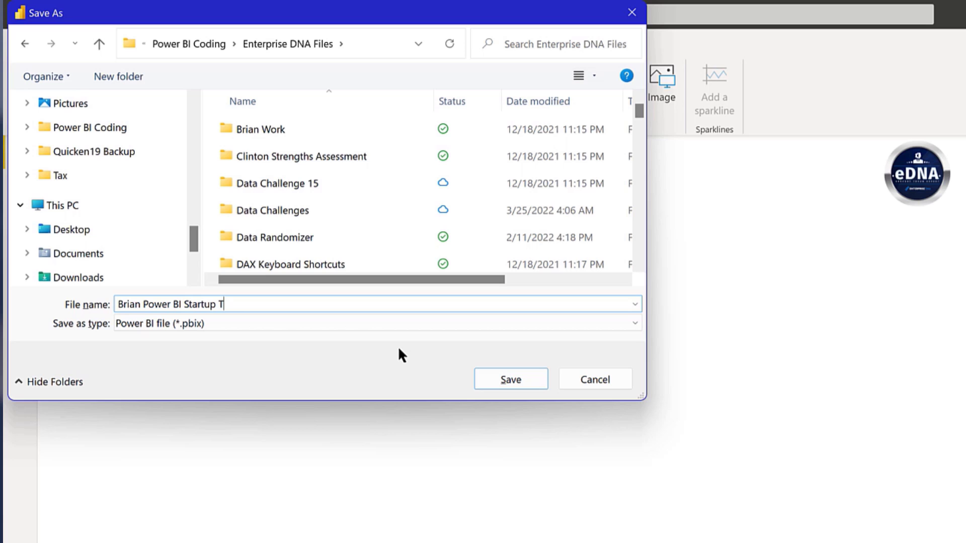
{"action": "type", "text": "emplate"}
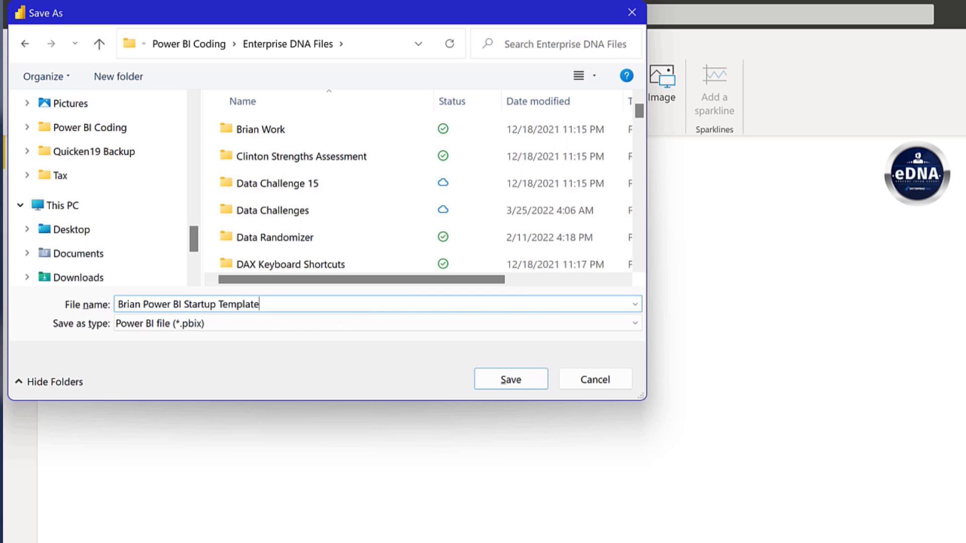
{"action": "left_click", "coordinate": [377, 323]}
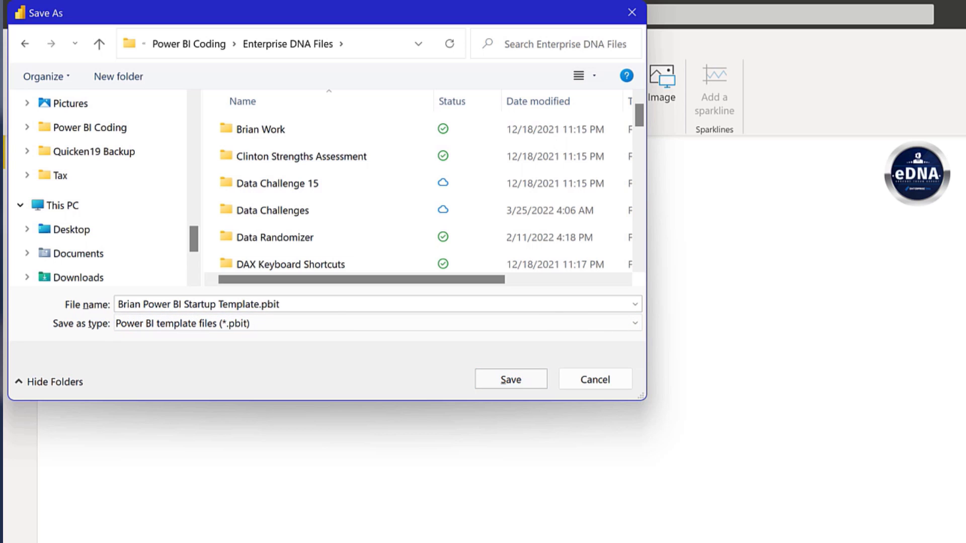
{"action": "left_click", "coordinate": [510, 379]}
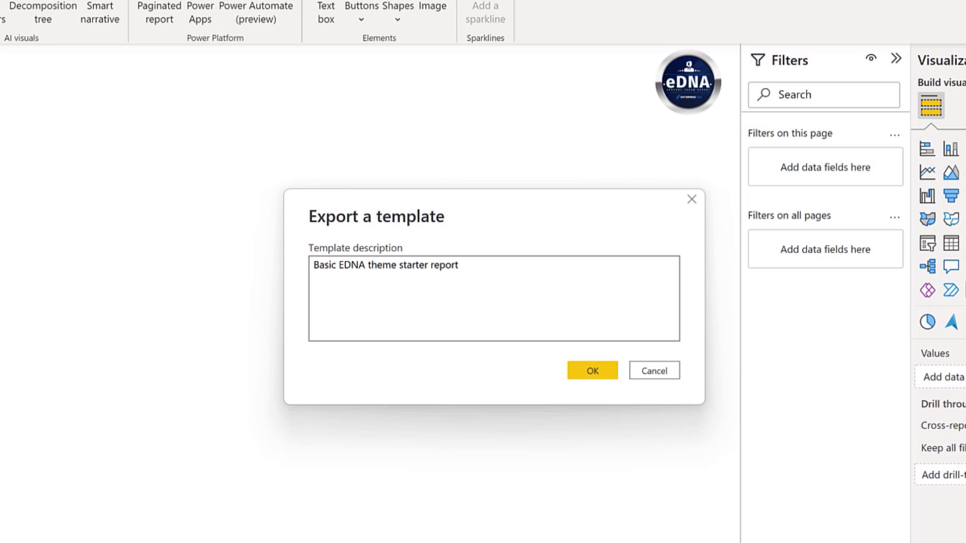
{"action": "left_click", "coordinate": [591, 371]}
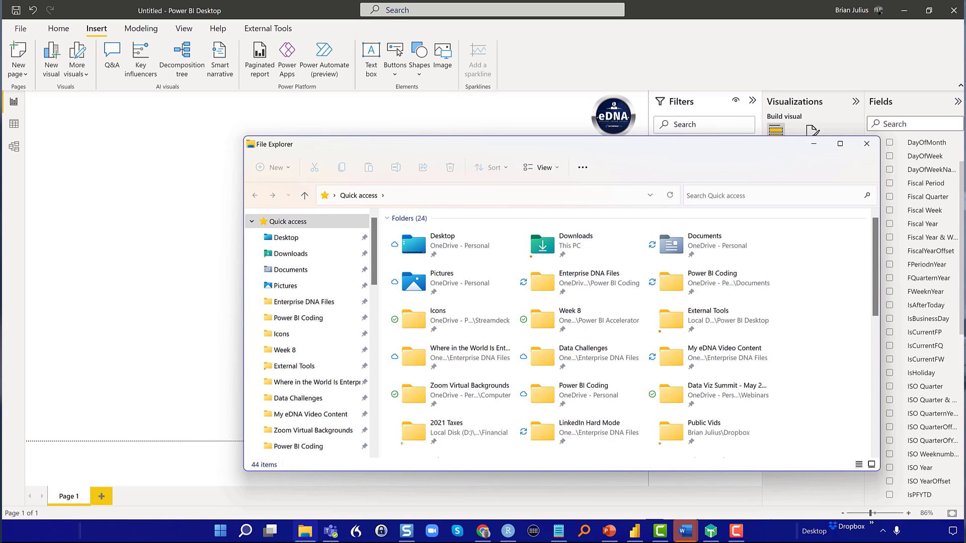
- Locate Brian Power BI Startup Template.pbit in Enterprise DNA Files and bring up its file actions
{"action": "left_click", "coordinate": [305, 302]}
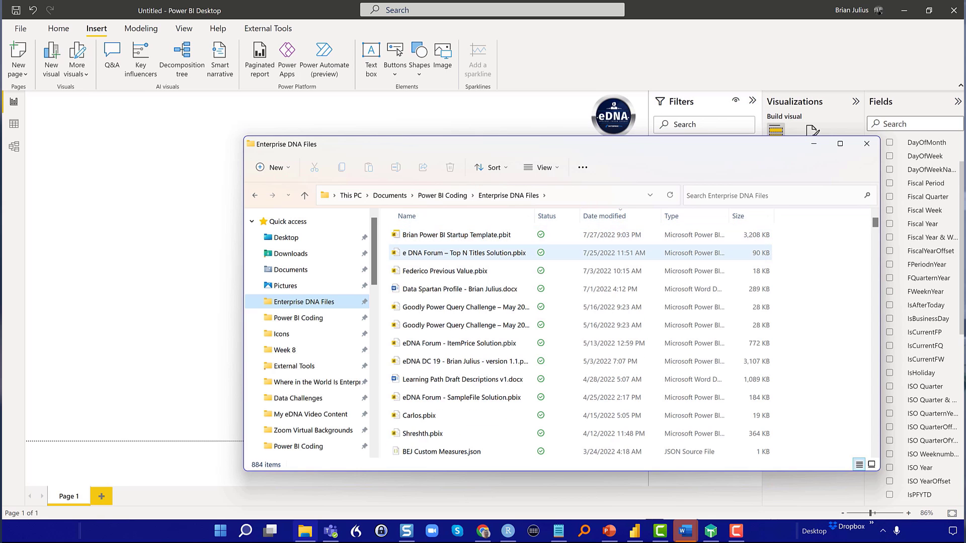
{"action": "mouse_move", "coordinate": [456, 235]}
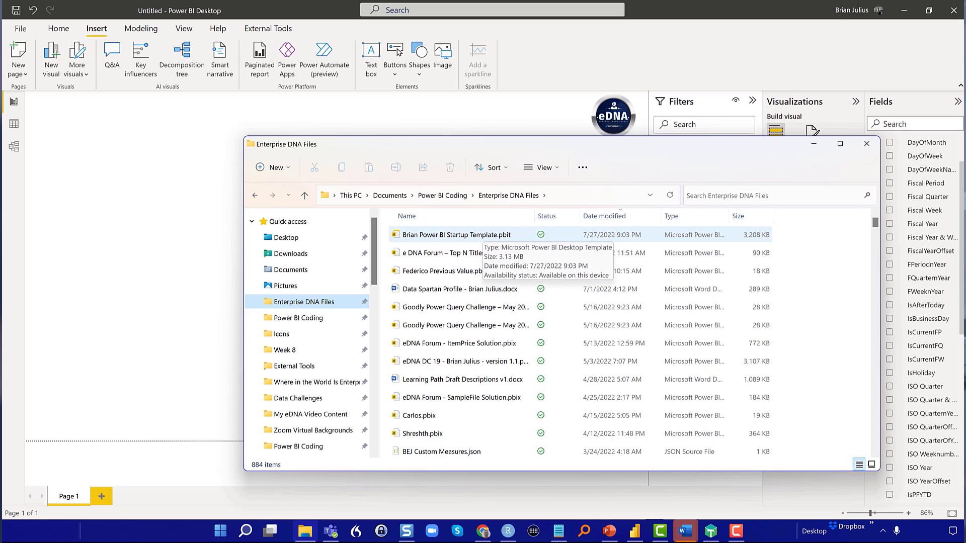
{"action": "right_click", "coordinate": [456, 234]}
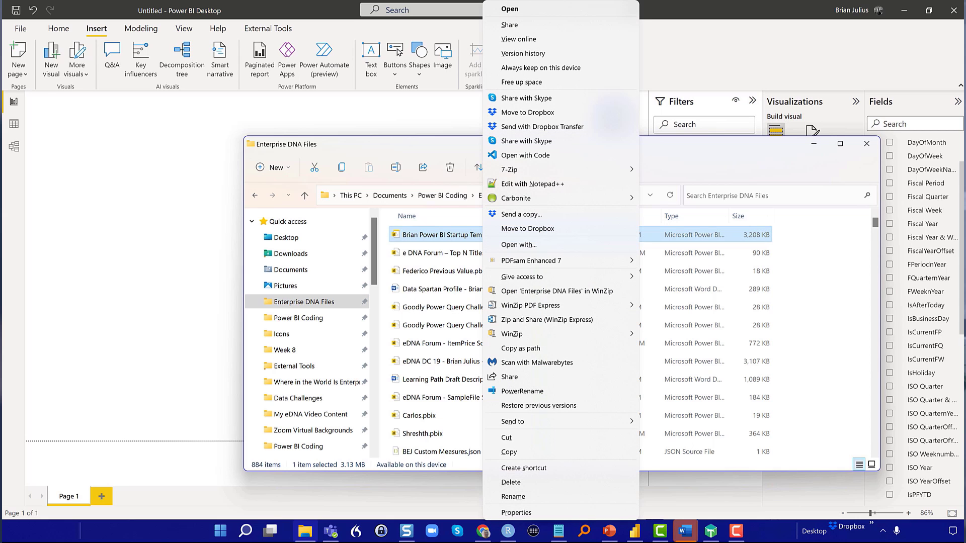
{"action": "mouse_move", "coordinate": [526, 228]}
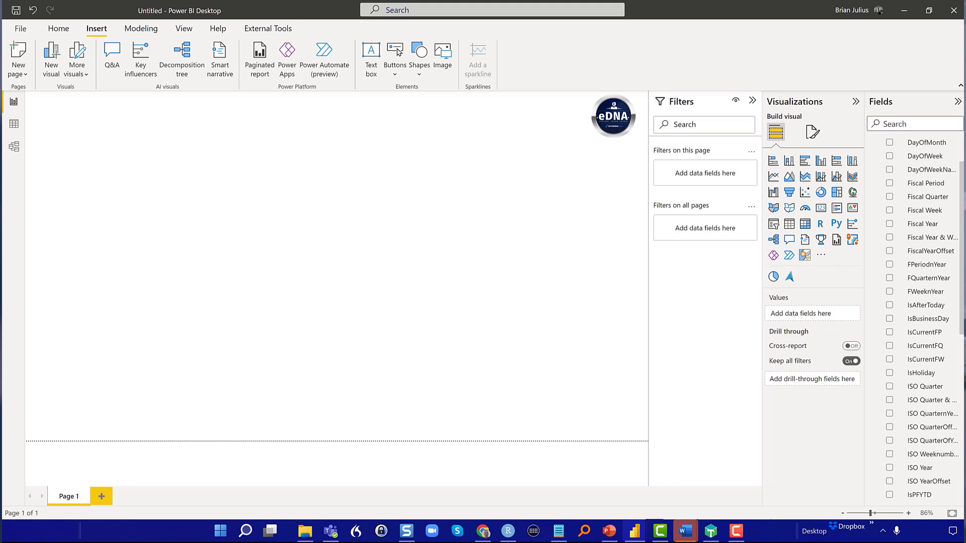
- Launch Conductor Pro from External Tools and edit the Starter Template tool entry
{"action": "left_click", "coordinate": [267, 28]}
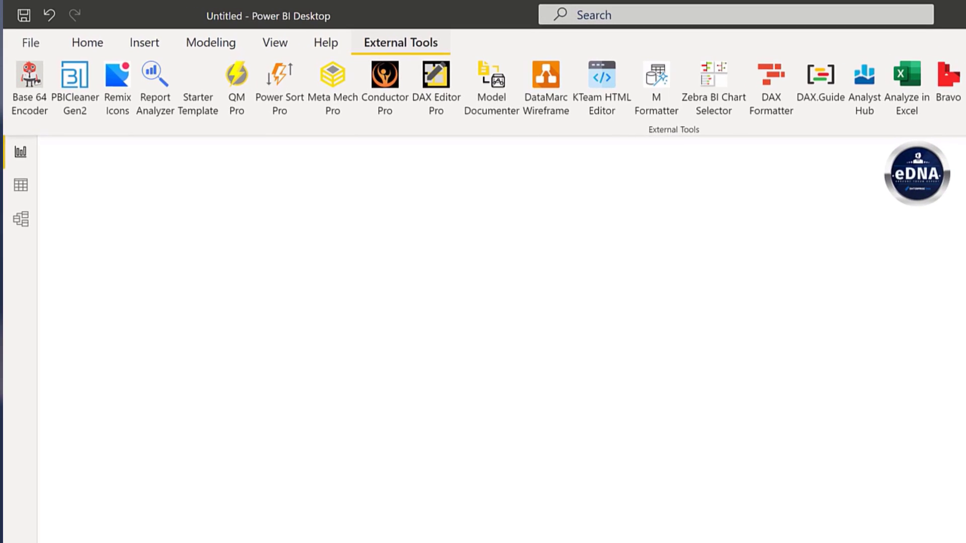
{"action": "left_click", "coordinate": [383, 75]}
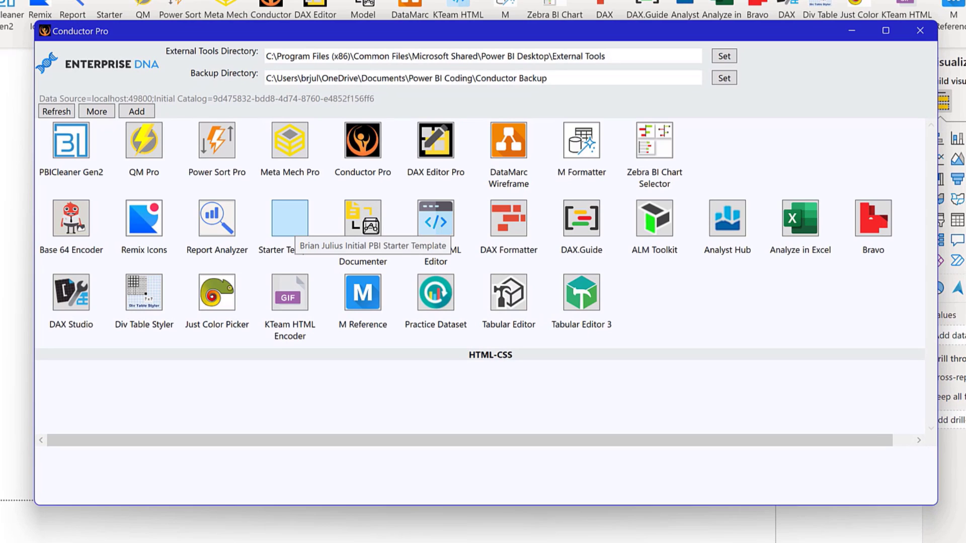
{"action": "right_click", "coordinate": [289, 219]}
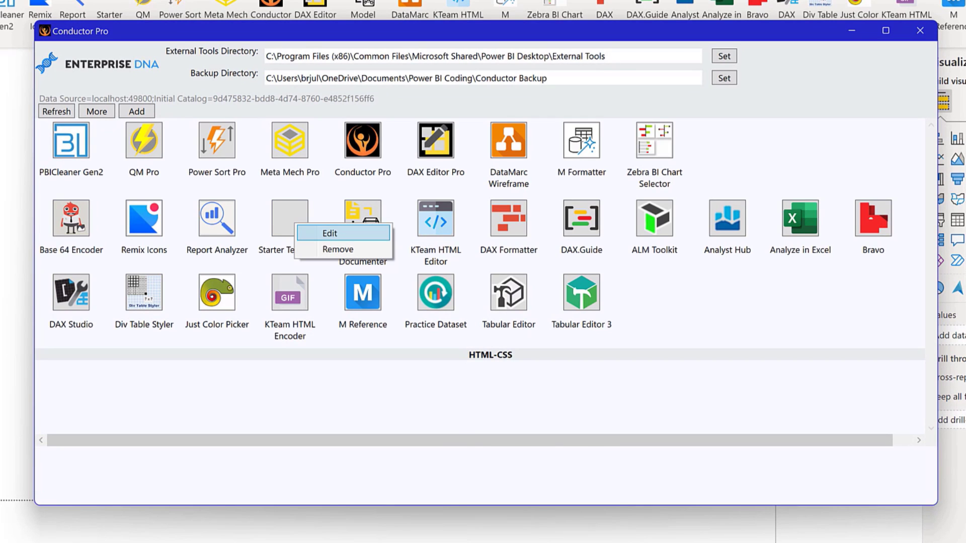
{"action": "left_click", "coordinate": [331, 233]}
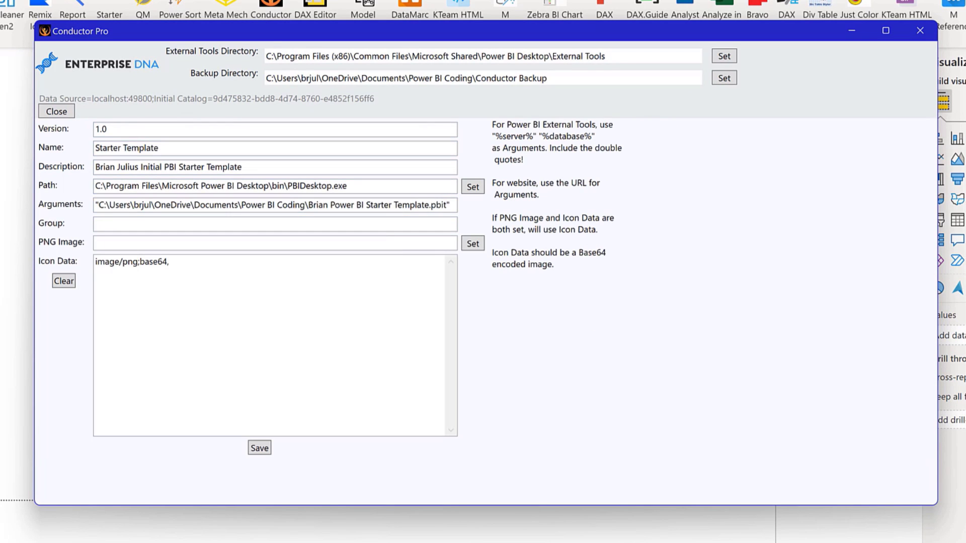
{"action": "left_click", "coordinate": [275, 129]}
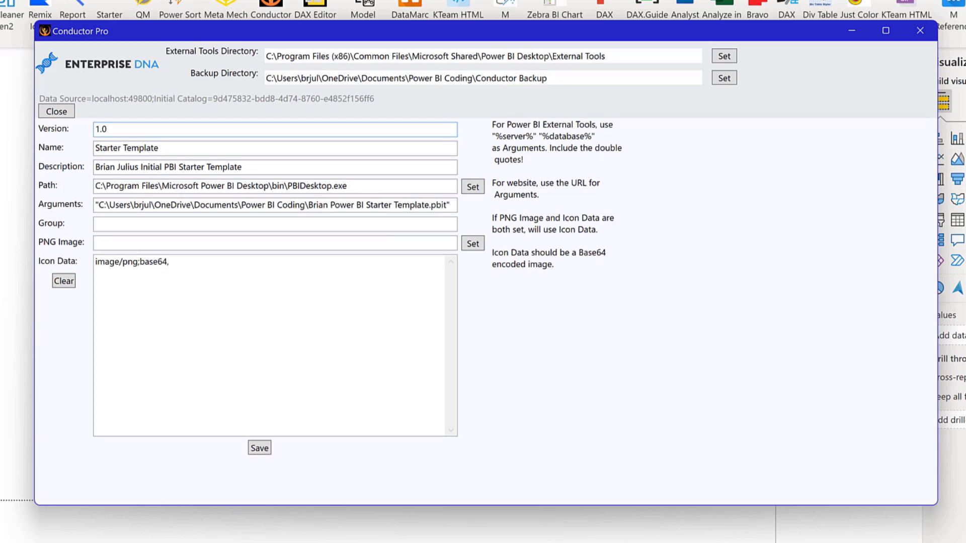
{"action": "left_click", "coordinate": [275, 224]}
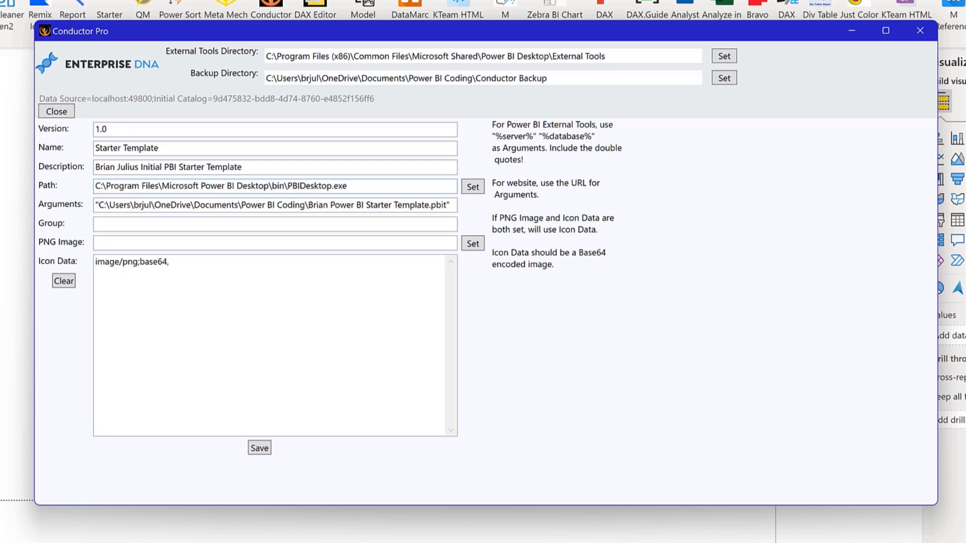
- Insert Enterprise DNA Files into the Arguments template path and select the Icon Data text
{"action": "left_click", "coordinate": [157, 206]}
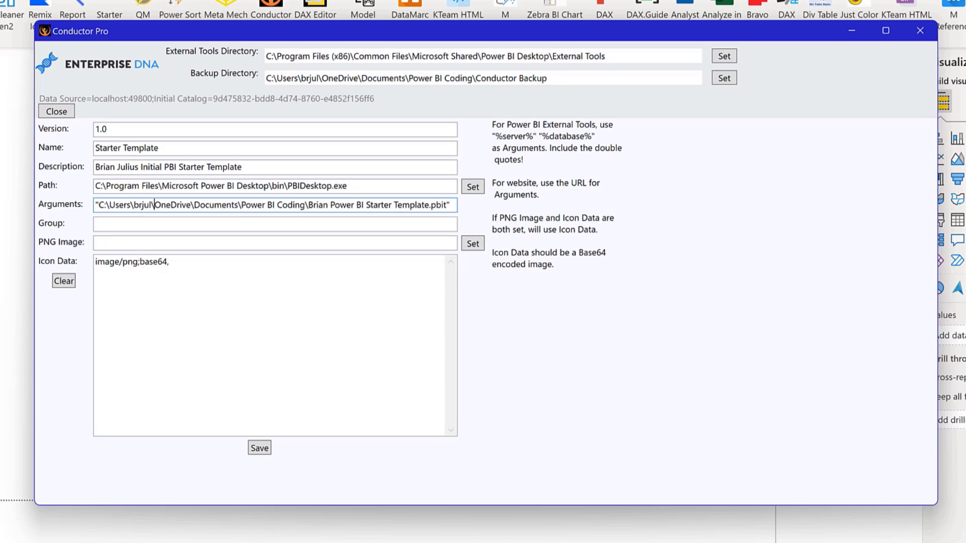
{"action": "double_click", "coordinate": [172, 204]}
{"action": "type", "text": "Enterprise DNA Files\\"}
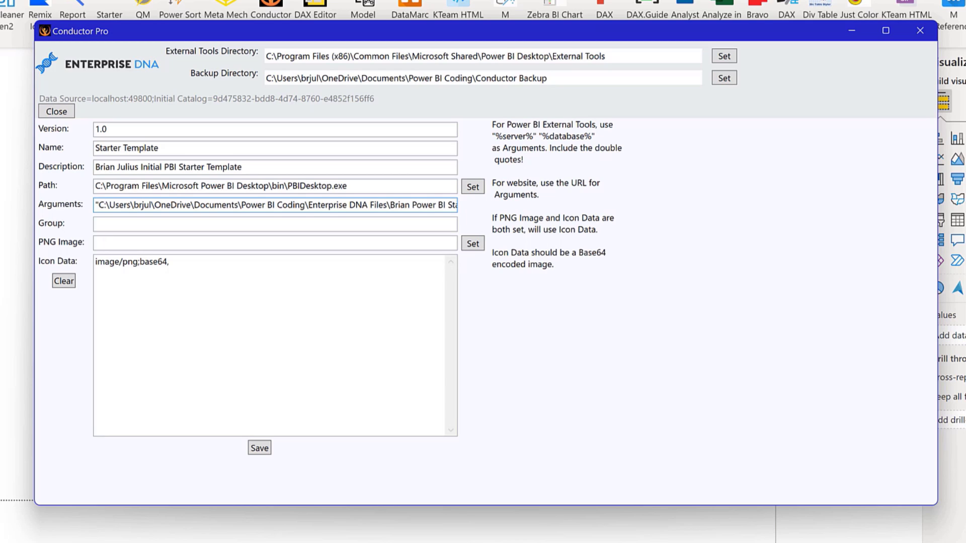
{"action": "left_click", "coordinate": [275, 223]}
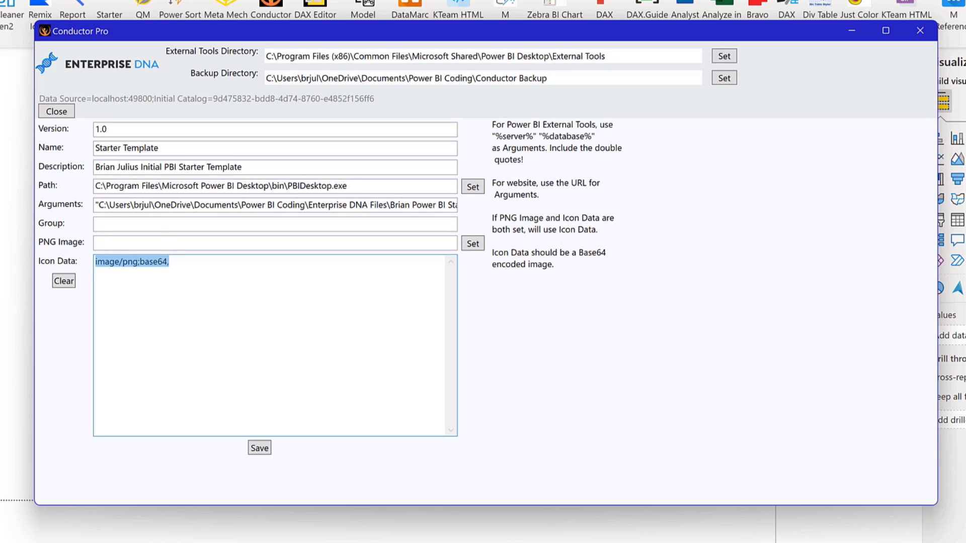
{"action": "left_click", "coordinate": [64, 281]}
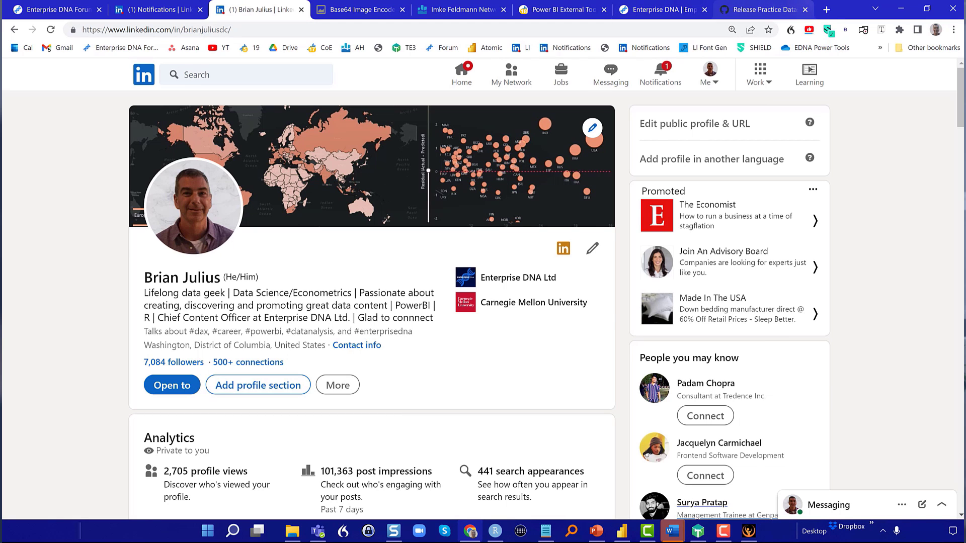
- Search 'base64 encode online' in a new browser tab and open the Base64 Image Encoder site
{"action": "left_click", "coordinate": [827, 9]}
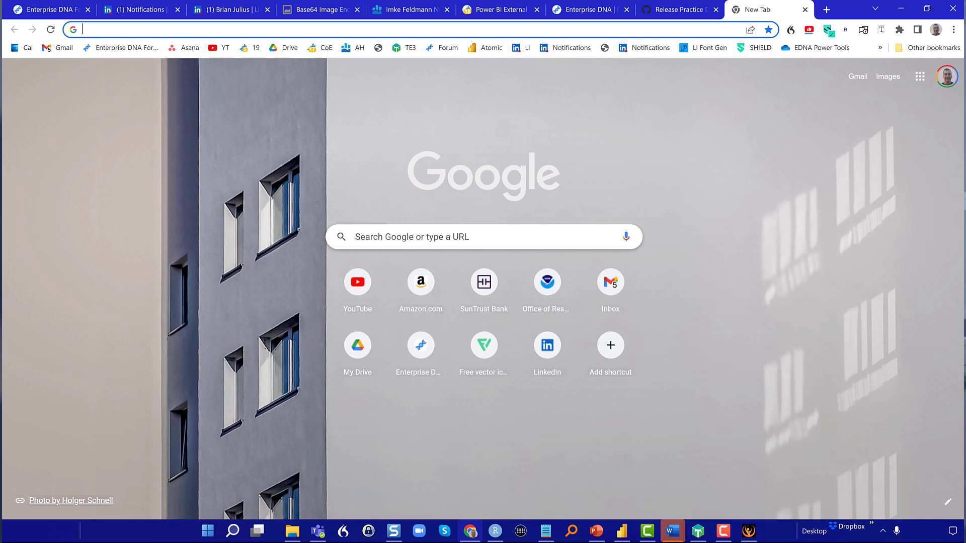
{"action": "type", "text": "base64 encode online de"}
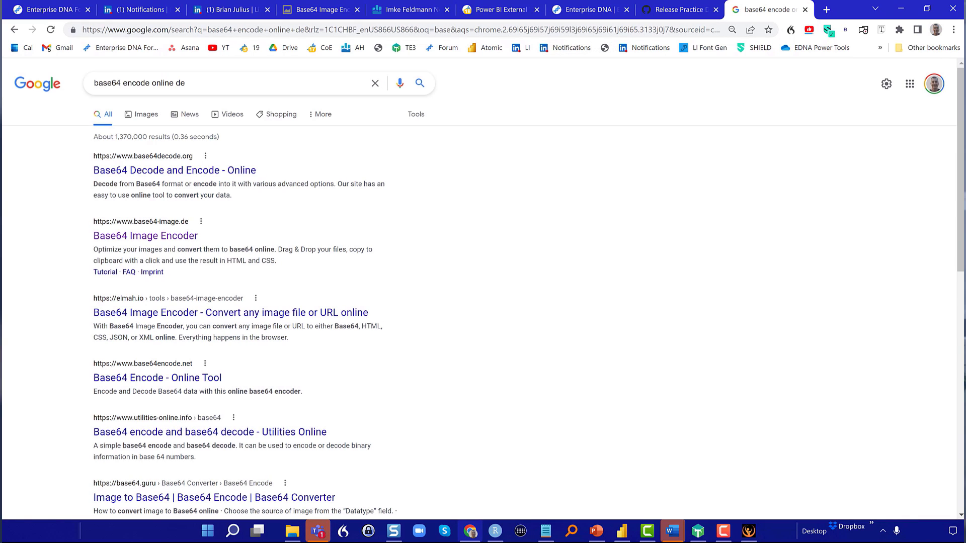
{"action": "mouse_move", "coordinate": [145, 235]}
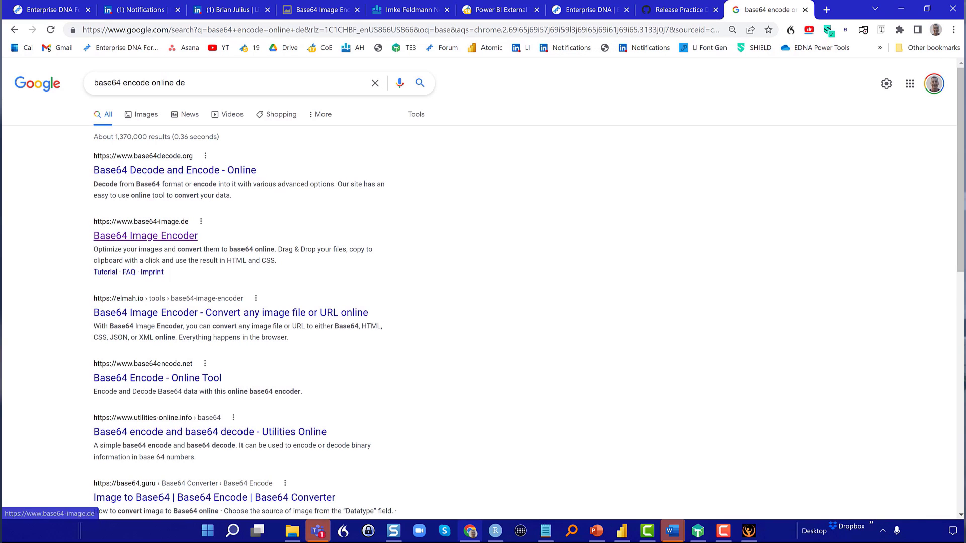
{"action": "left_click", "coordinate": [144, 236]}
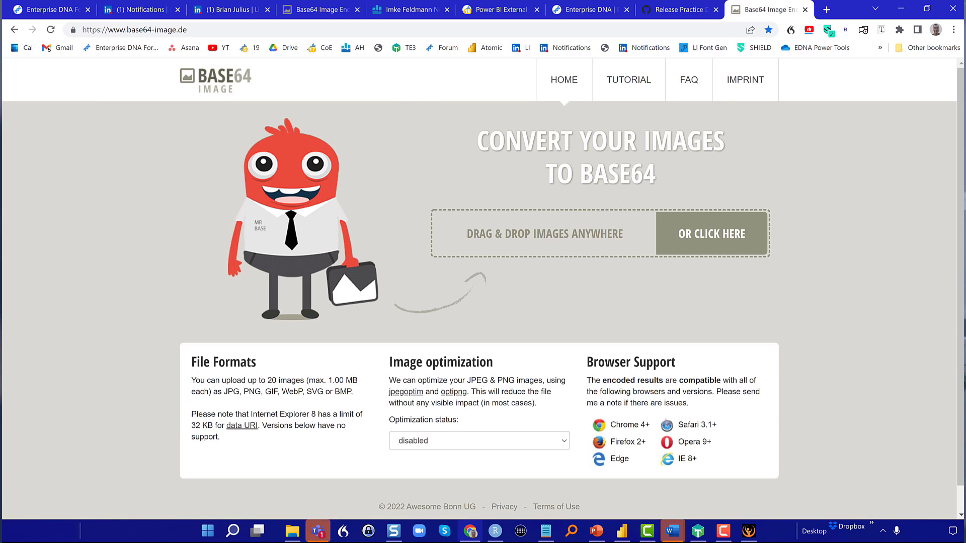
- Enable image optimization and browse to the Icons folder to pick an icon image
{"action": "left_click", "coordinate": [479, 440]}
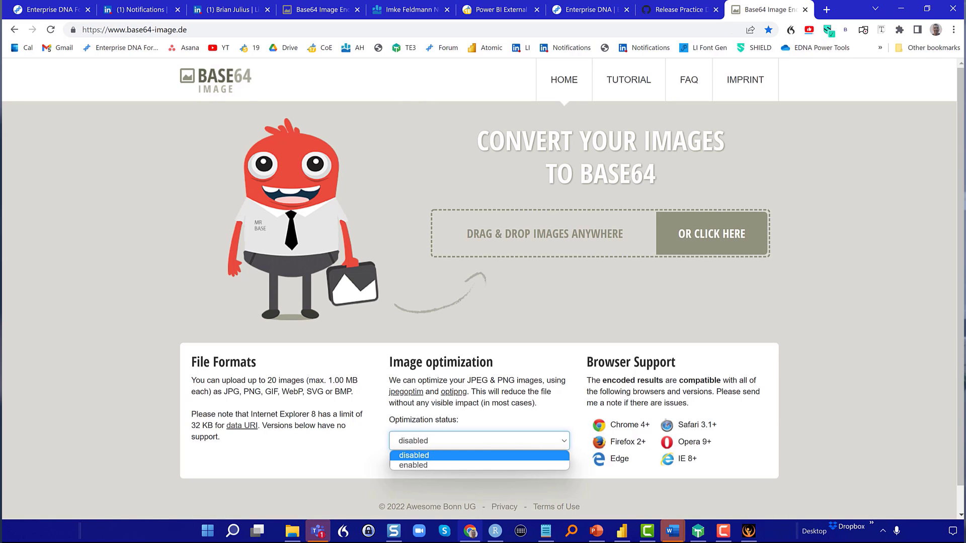
{"action": "left_click", "coordinate": [412, 465]}
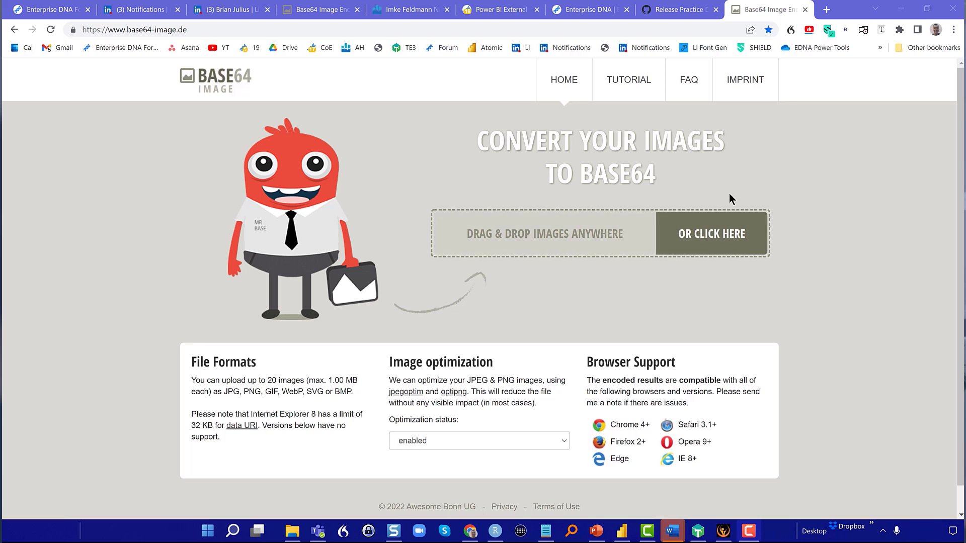
{"action": "mouse_move", "coordinate": [590, 307]}
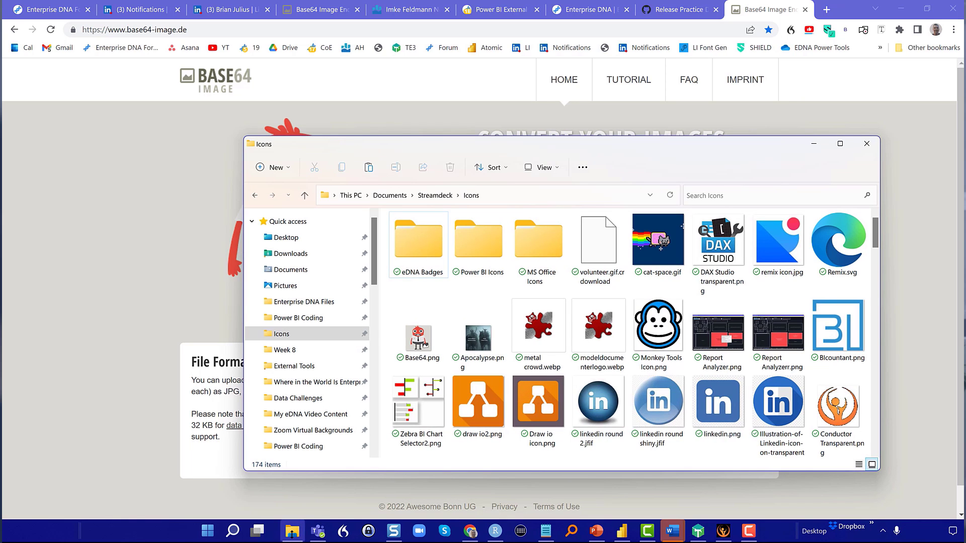
{"action": "left_click", "coordinate": [657, 240]}
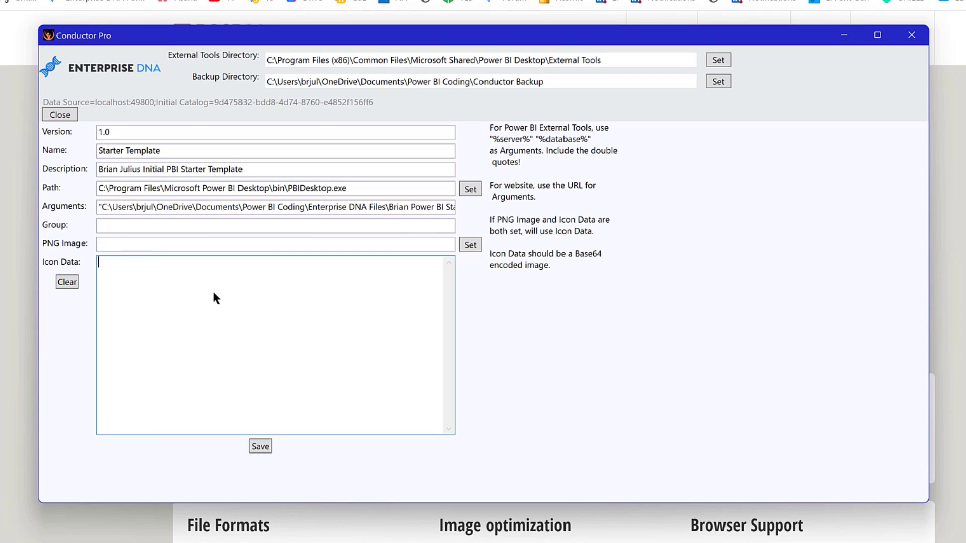
{"action": "mouse_move", "coordinate": [594, 275]}
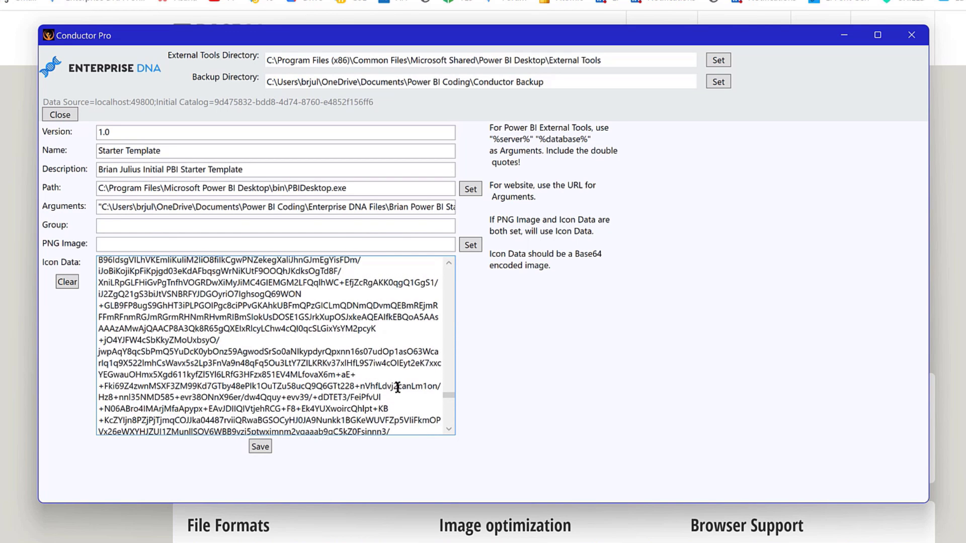
- Paste the Base64 string into Icon Data without the data: prefix and save the Starter Template tool
{"action": "scroll", "scroll_direction": "down", "scroll_amount": 3}
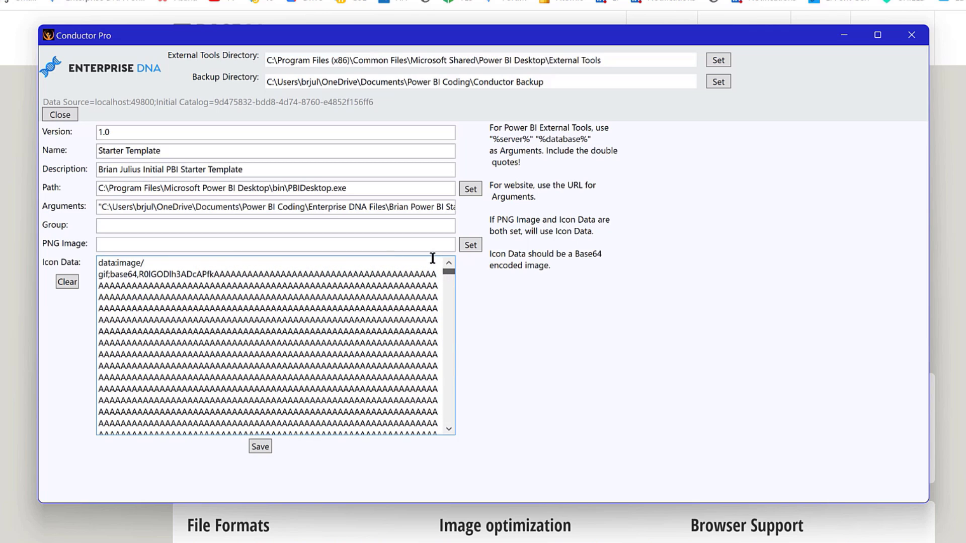
{"action": "left_click", "coordinate": [274, 244]}
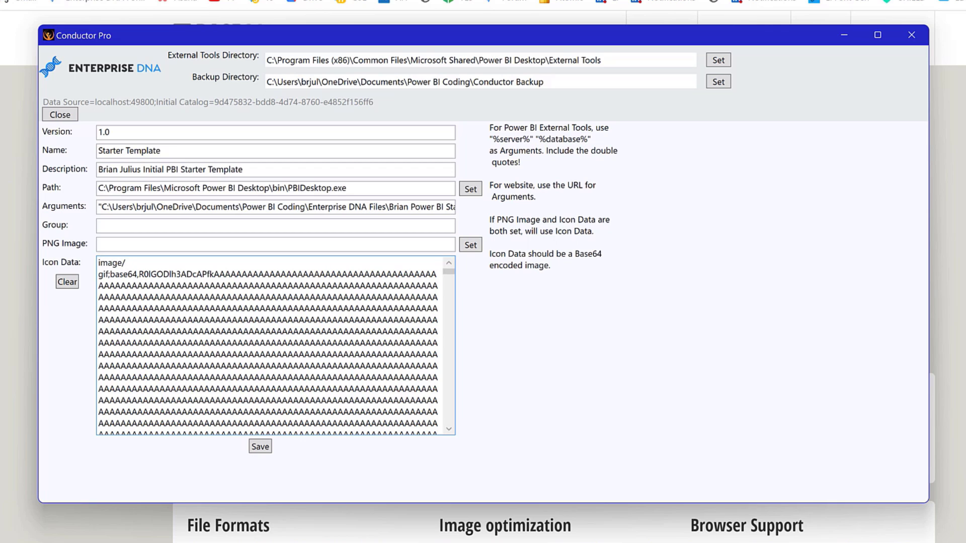
{"action": "left_click", "coordinate": [259, 446]}
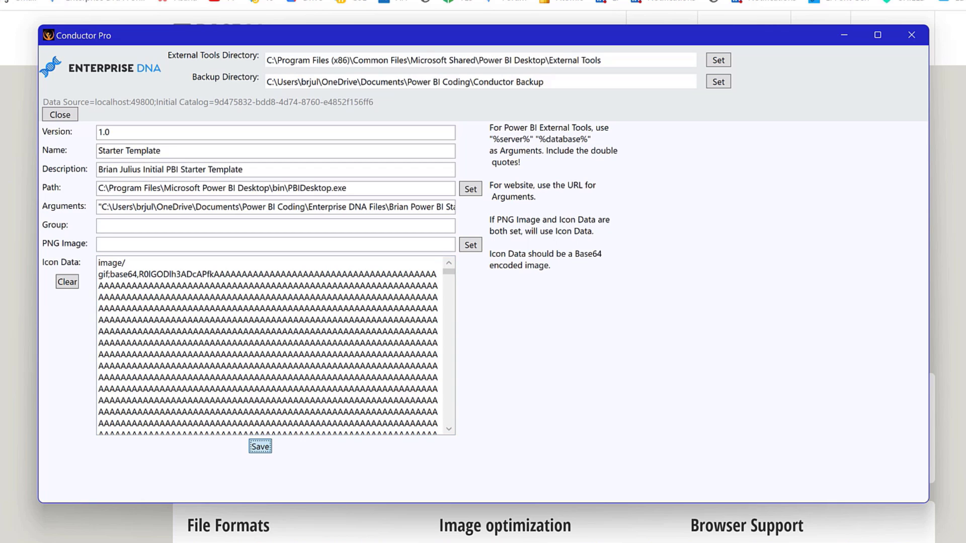
{"action": "left_click", "coordinate": [260, 446]}
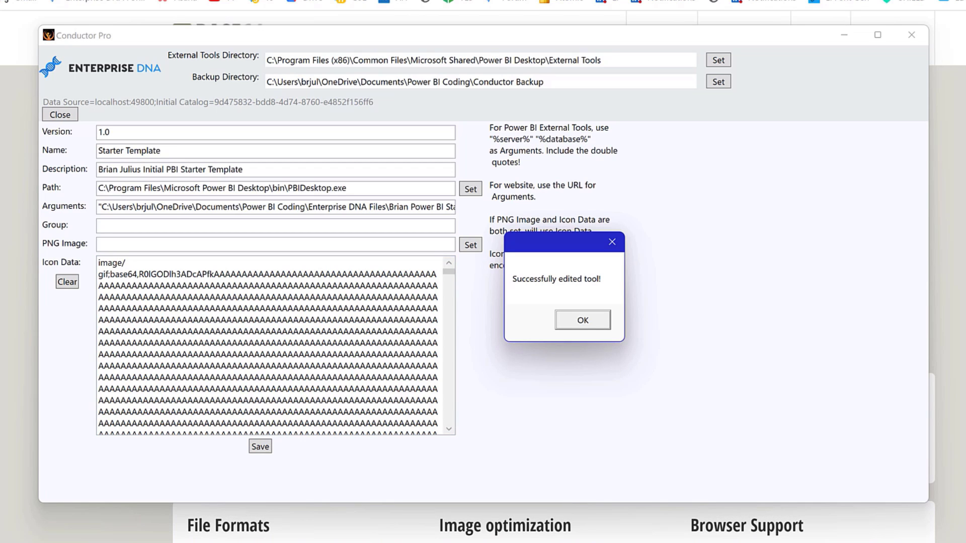
{"action": "left_click", "coordinate": [581, 320]}
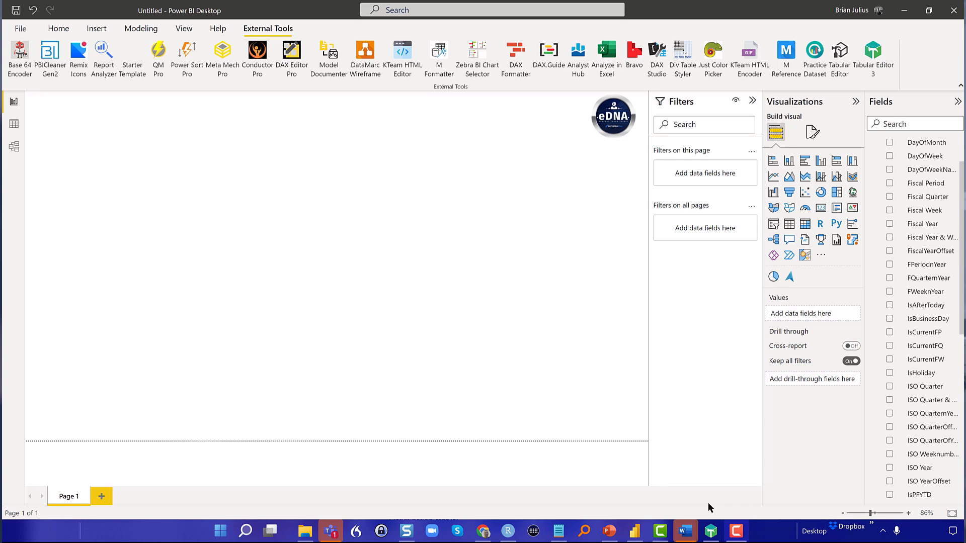
{"action": "mouse_move", "coordinate": [526, 383]}
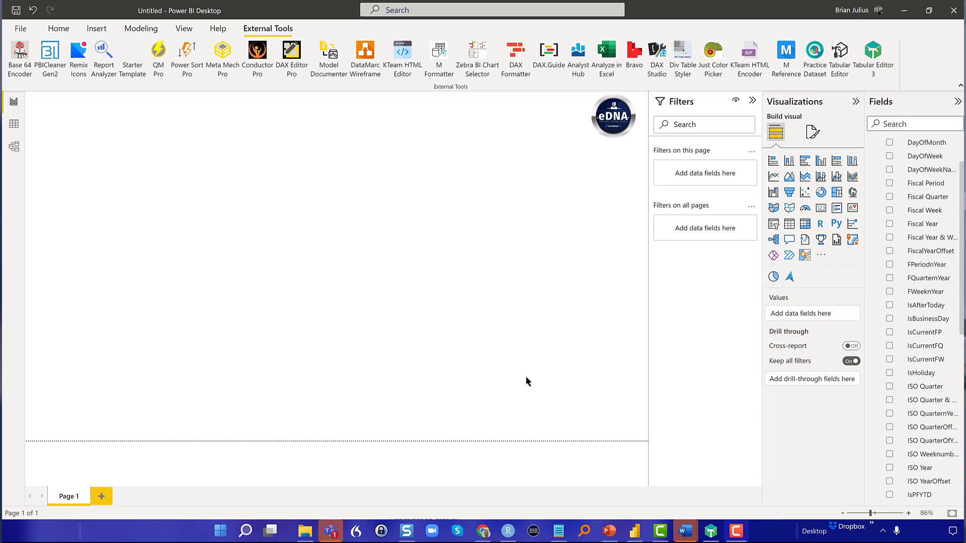
- Start Save As with type Power BI template and reuse the Brian Power BI Startup Template name
{"action": "left_click", "coordinate": [20, 28]}
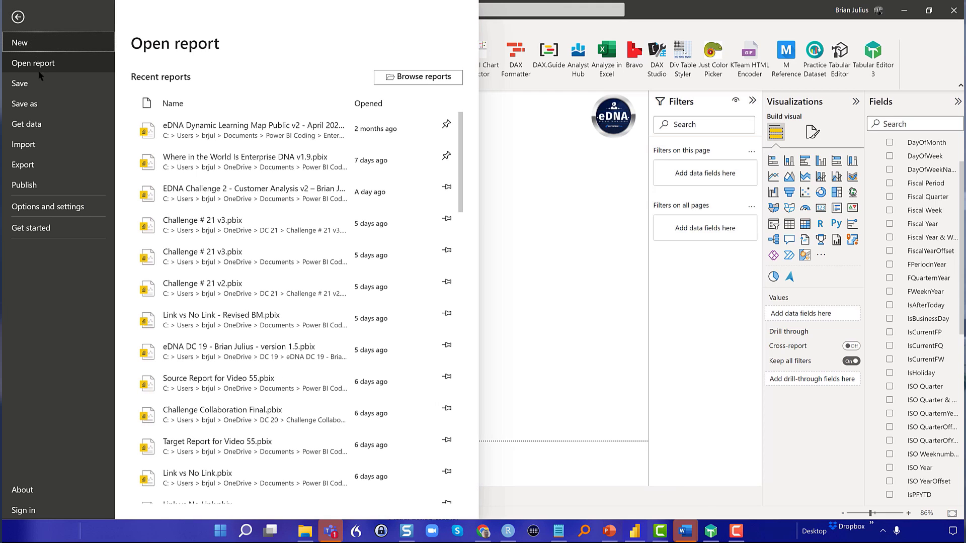
{"action": "left_click", "coordinate": [25, 104]}
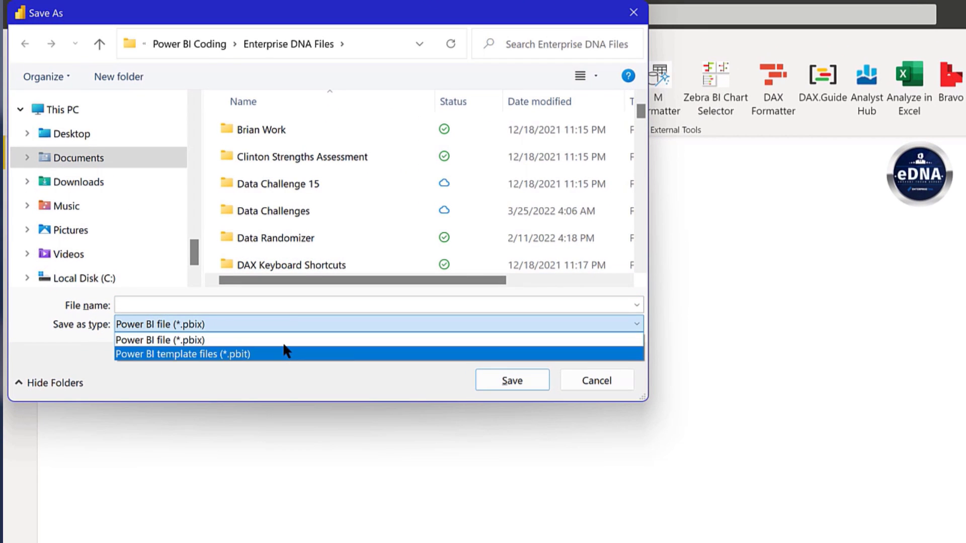
{"action": "left_click", "coordinate": [183, 353]}
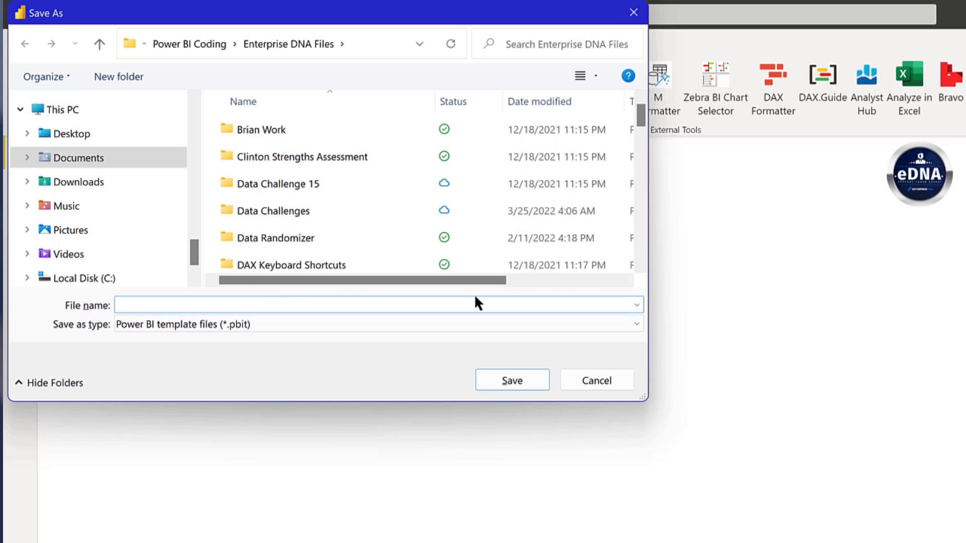
{"action": "type", "text": "brian"}
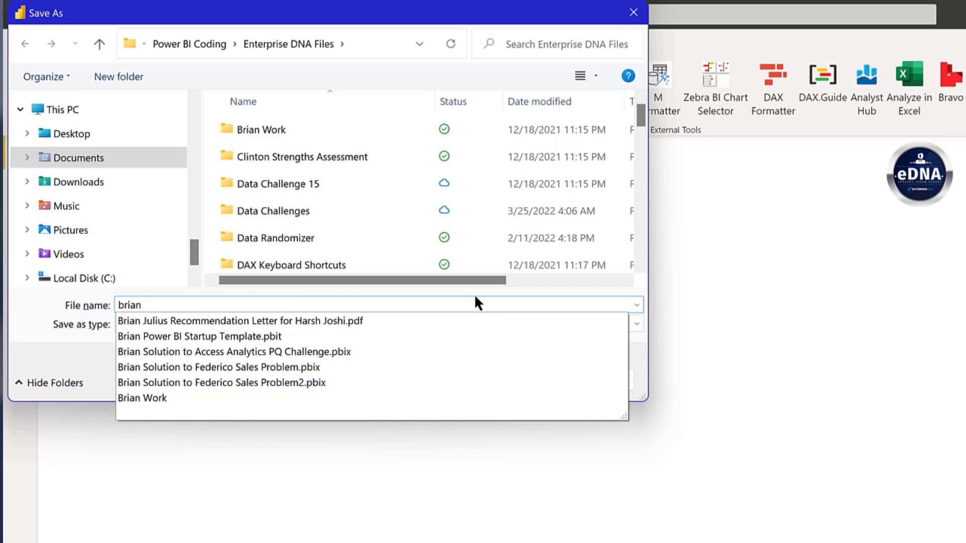
{"action": "left_click", "coordinate": [216, 336]}
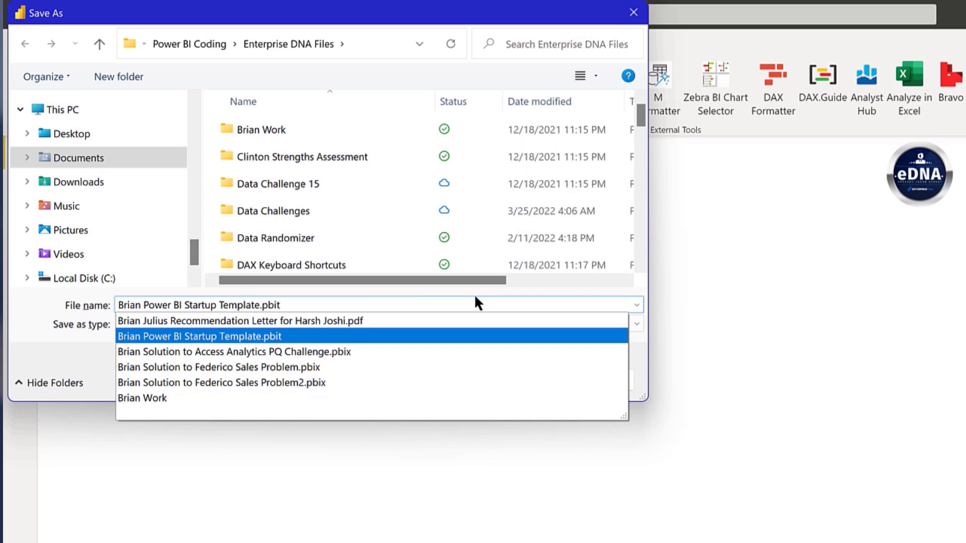
- Replace the existing .pbit, described as a basic EDNA theme starter report
{"action": "left_click", "coordinate": [512, 380]}
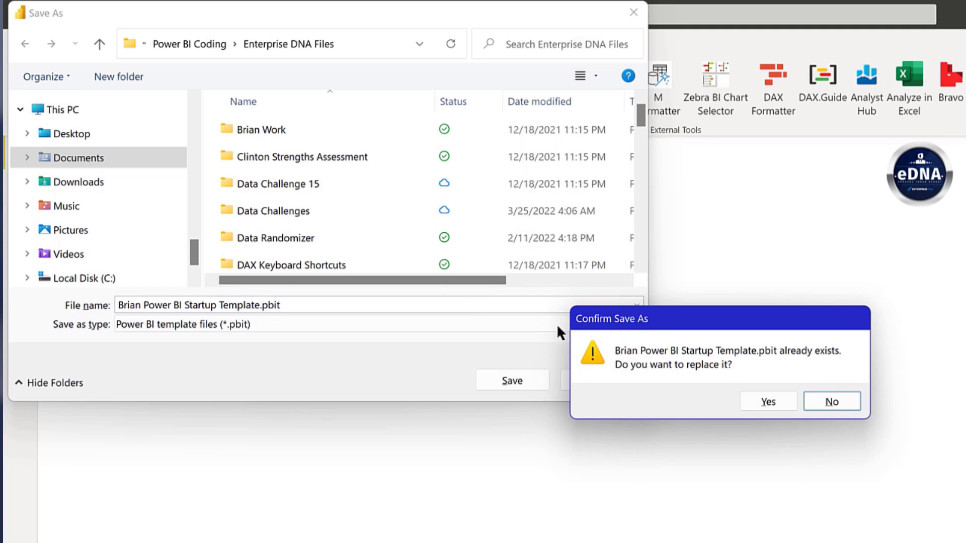
{"action": "left_click", "coordinate": [767, 401]}
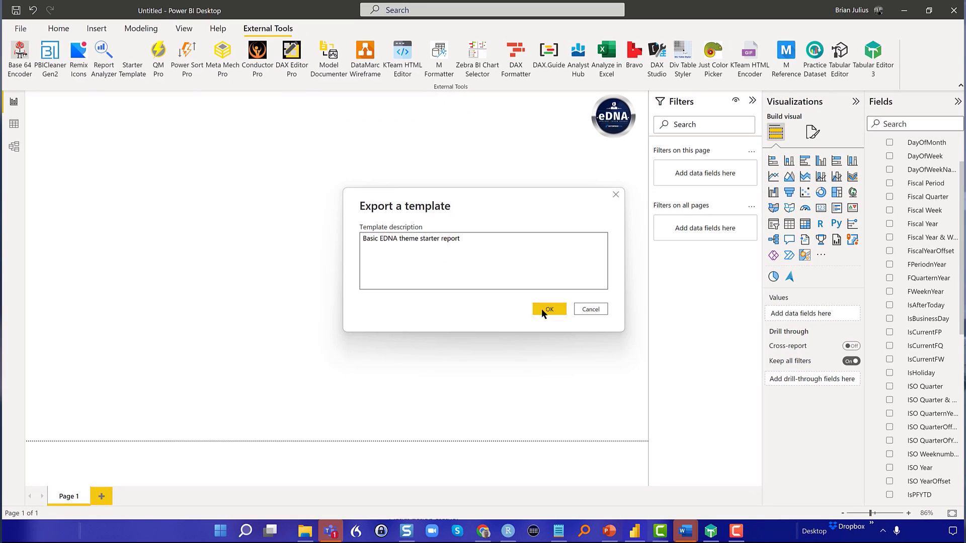
{"action": "left_click", "coordinate": [547, 309]}
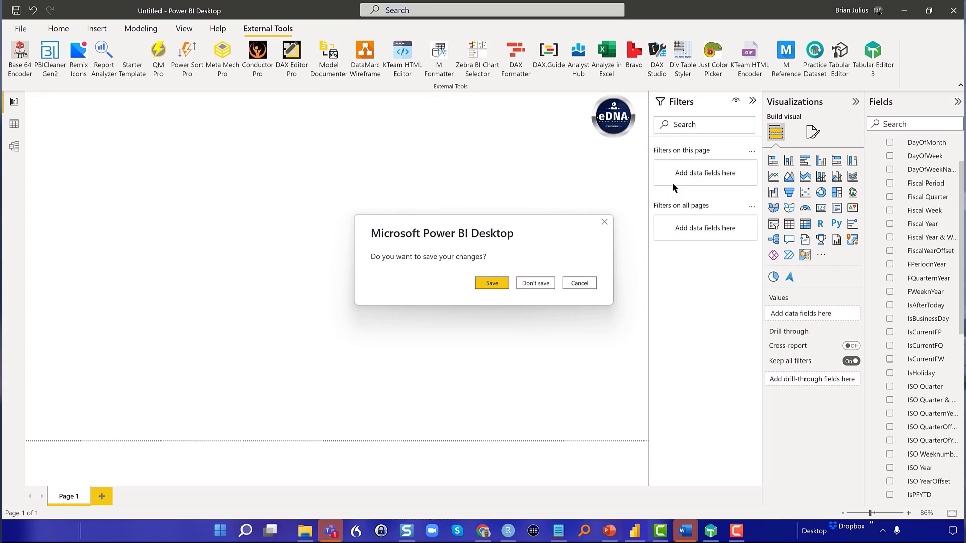
{"action": "mouse_move", "coordinate": [492, 283]}
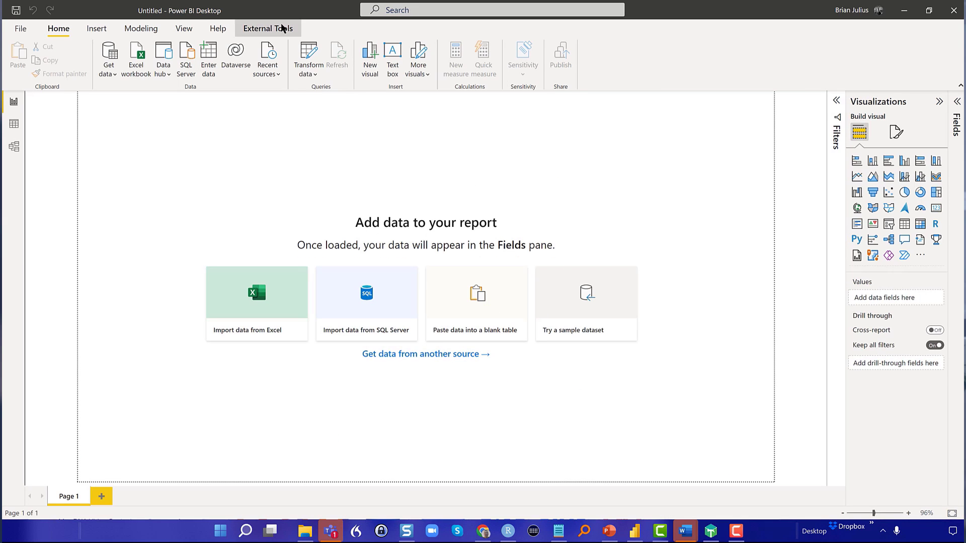
- Run Starter Template from External Tools to open a new report with the eDNA badge
{"action": "left_click", "coordinate": [268, 28]}
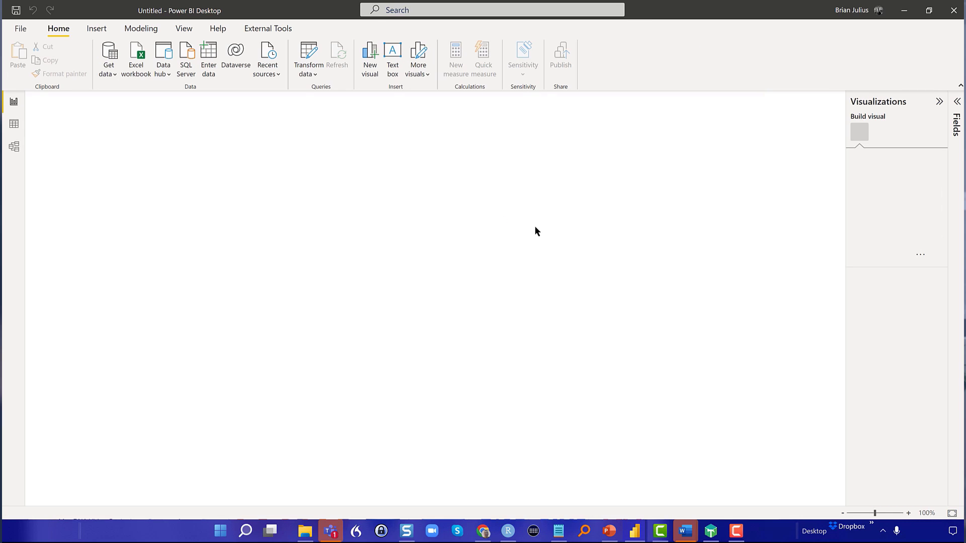
{"action": "left_click", "coordinate": [338, 56]}
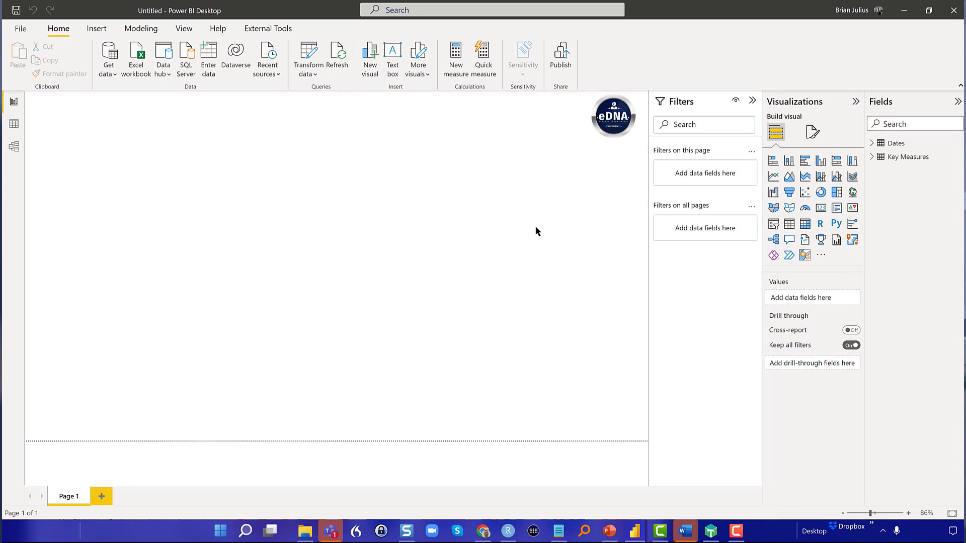
{"action": "mouse_move", "coordinate": [805, 255]}
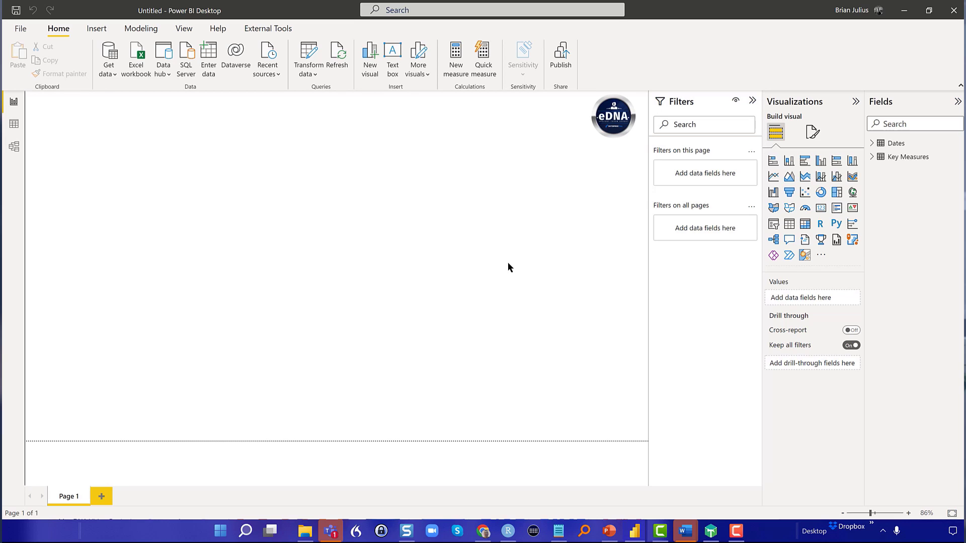
{"action": "mouse_move", "coordinate": [345, 142]}
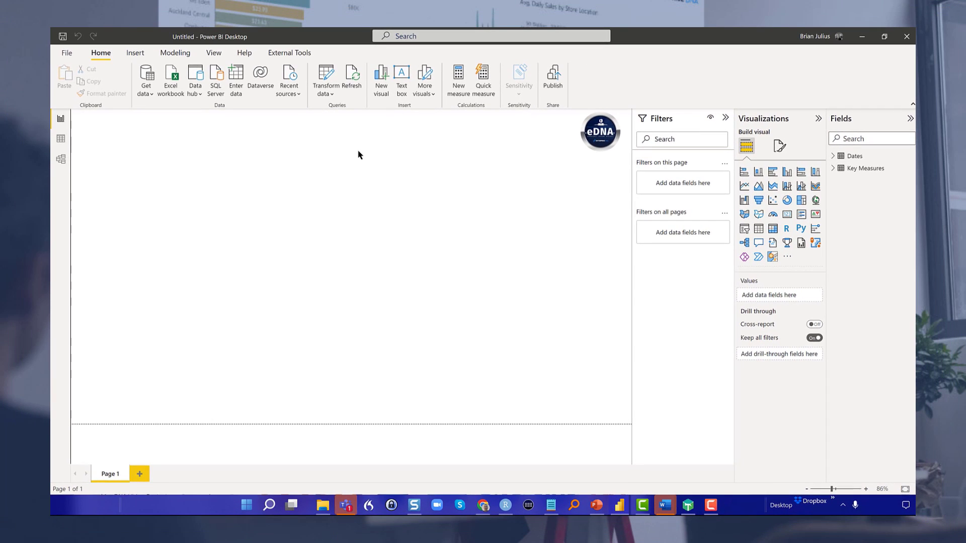
{"action": "mouse_move", "coordinate": [379, 182]}
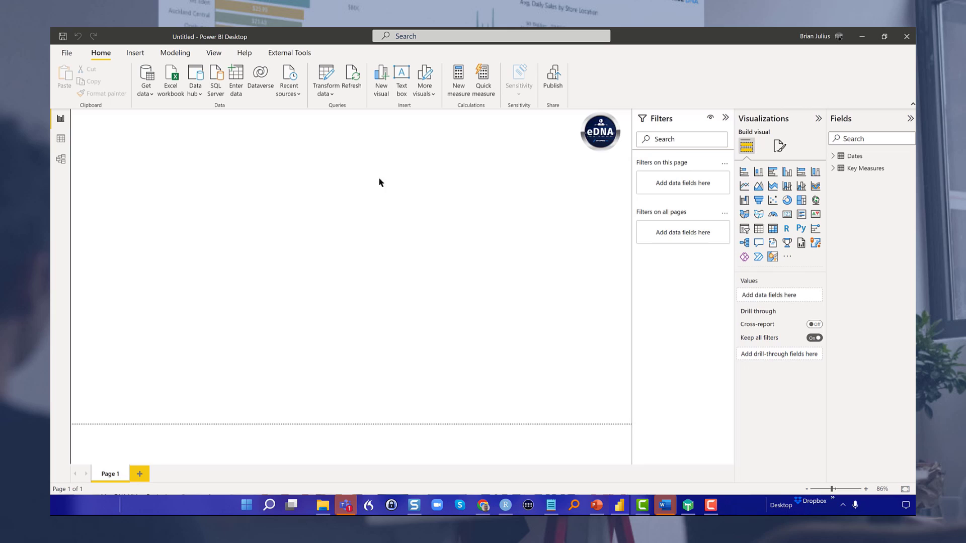